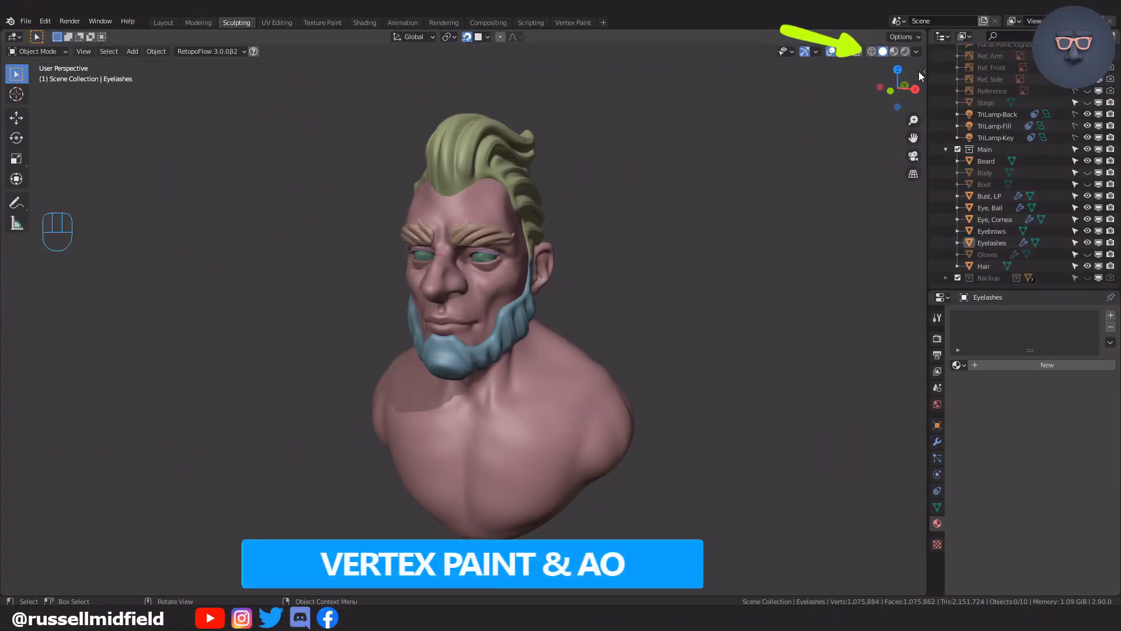
Step: Switch the 3D viewport to rendered shading of the bust
left_click(906, 50)
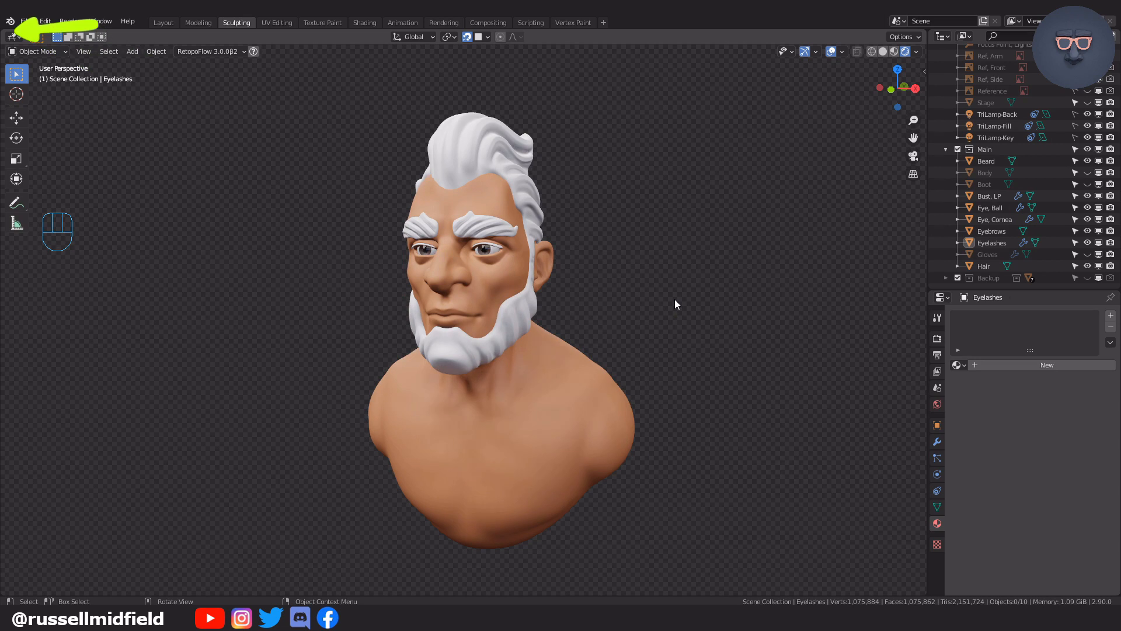
key("z")
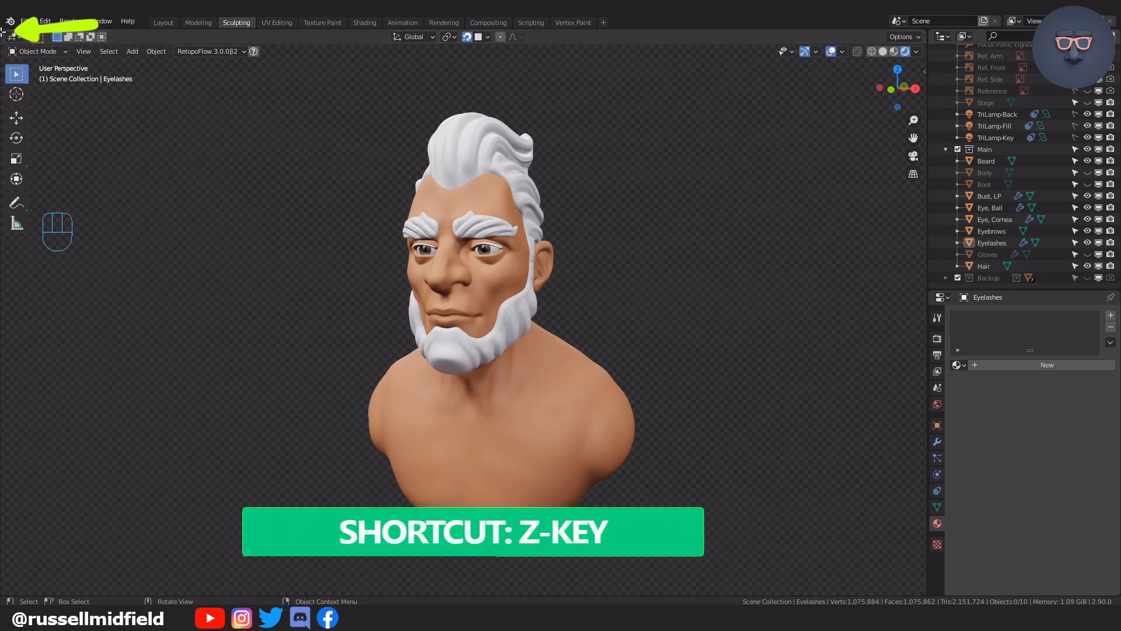
key("z")
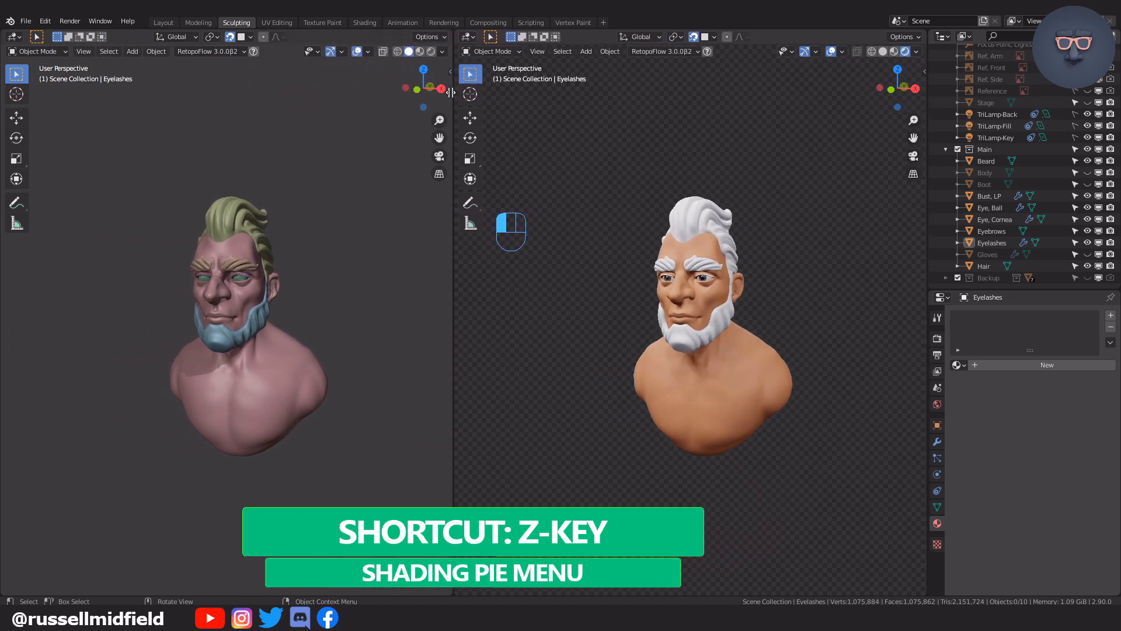
key("z")
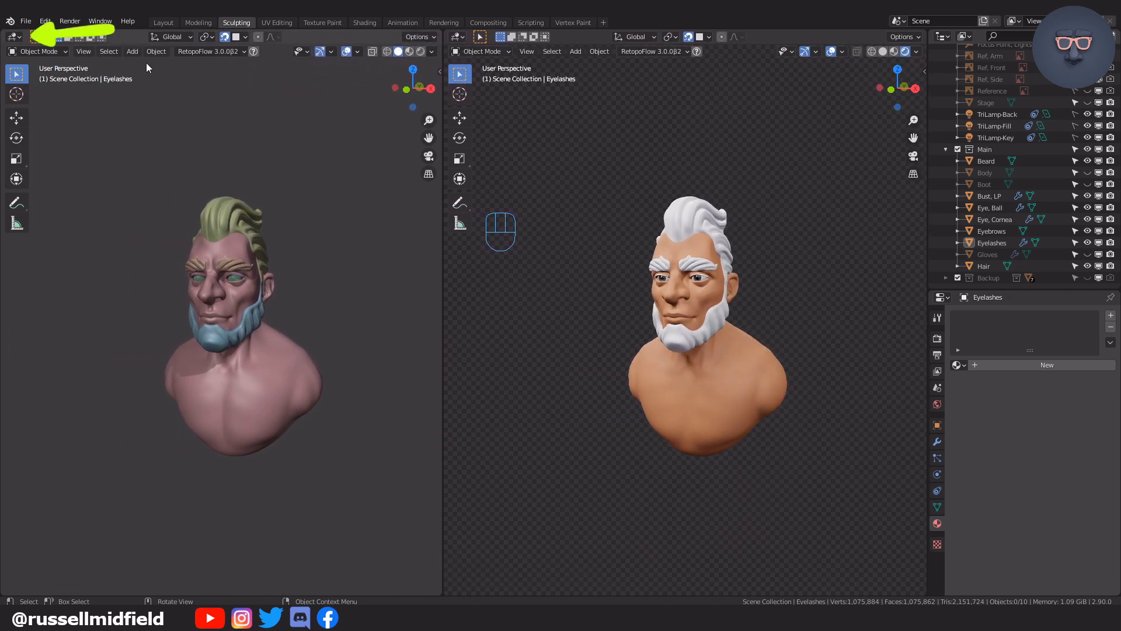
Step: Turn the left area into a Shader Editor beside the 3D view
left_click(14, 37)
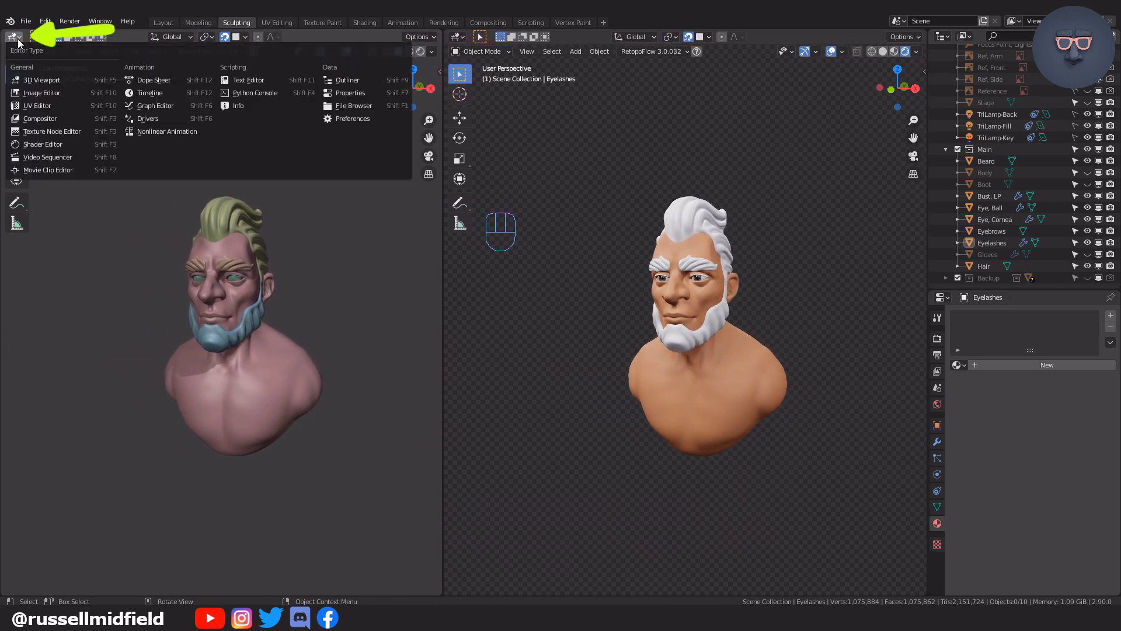
mouse_move(44, 144)
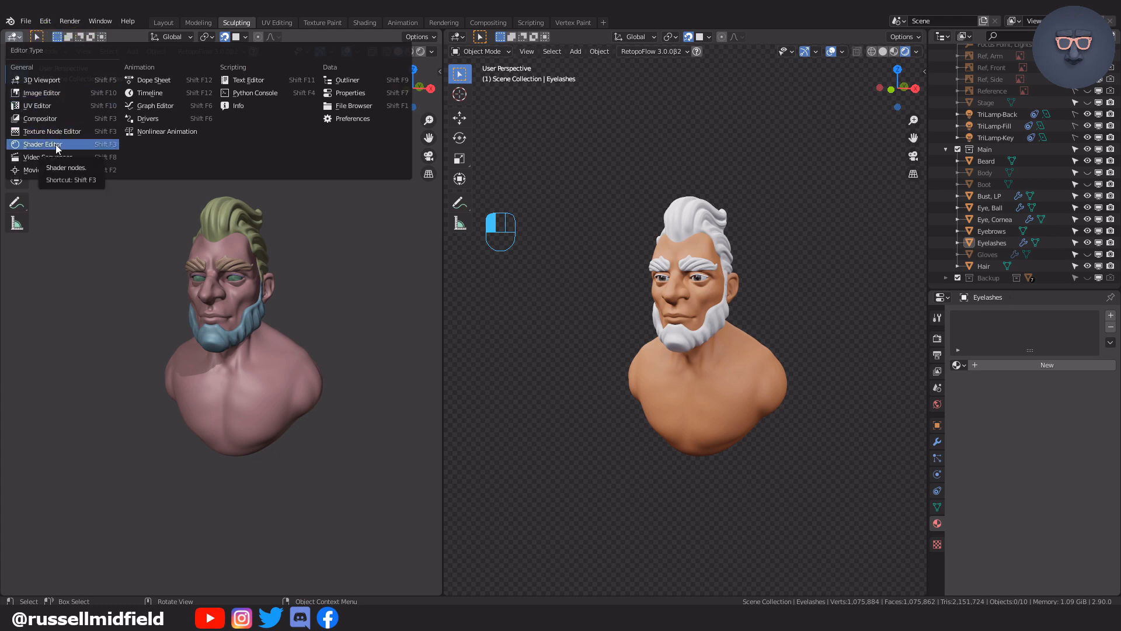
left_click(42, 144)
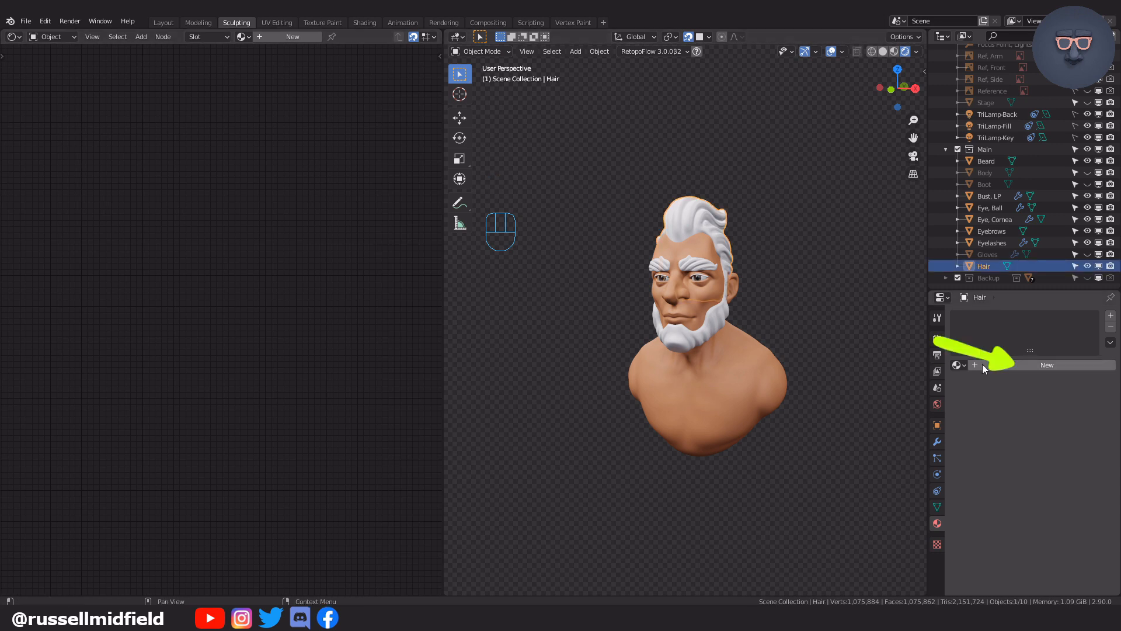
Step: Create a new Hair material, enter Vertex Paint mode and reveal its Col vertex colour layer
left_click(1047, 364)
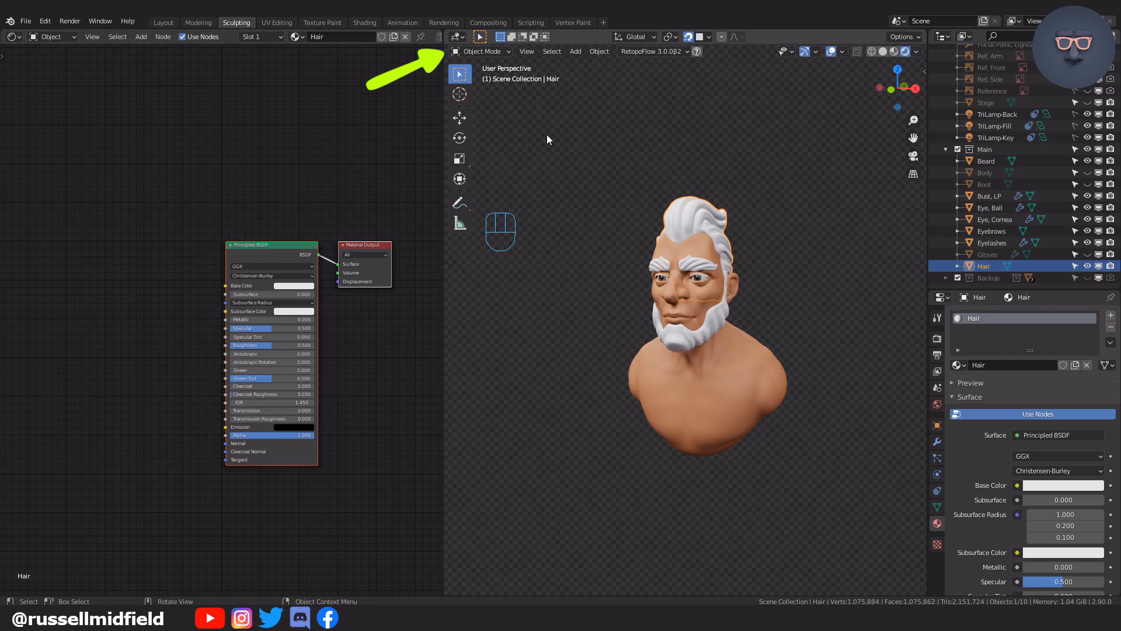
left_click(482, 50)
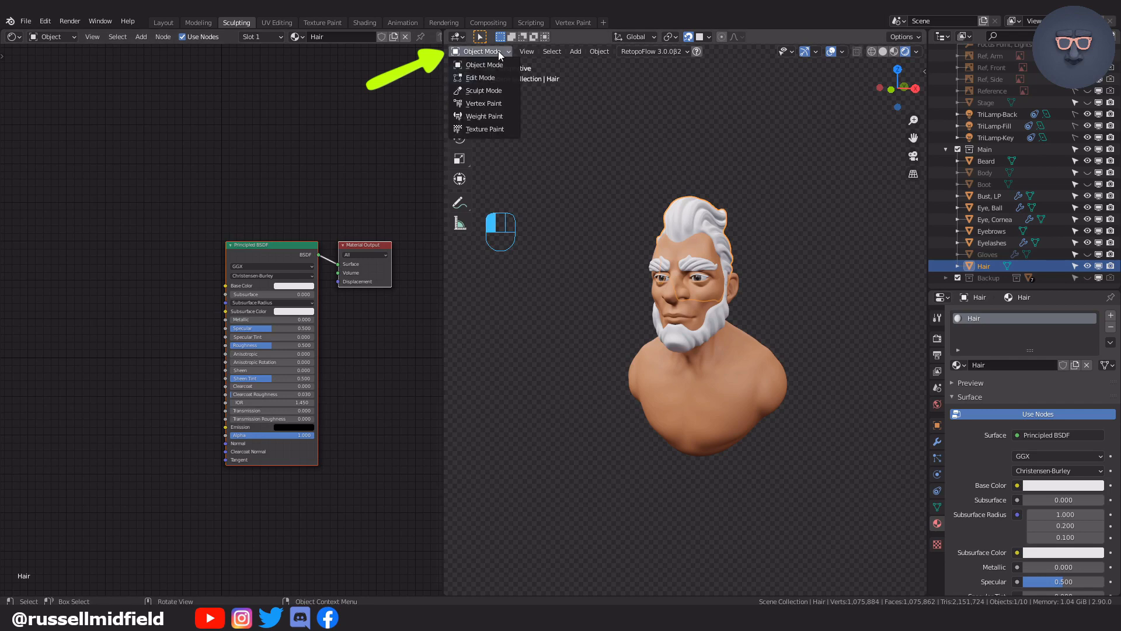
mouse_move(484, 103)
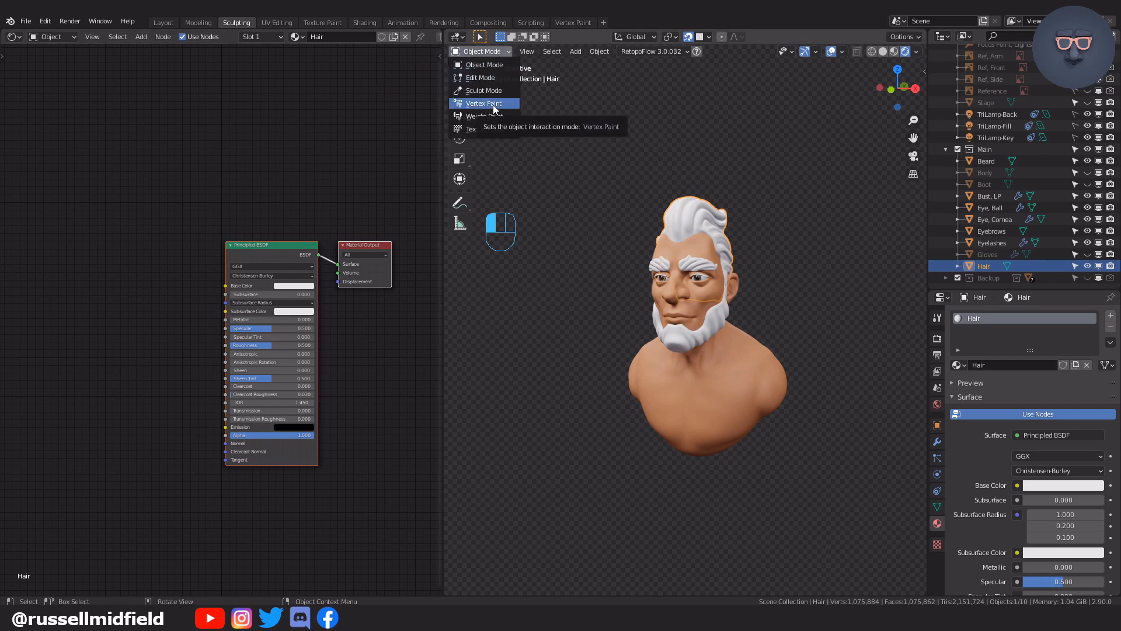
left_click(483, 103)
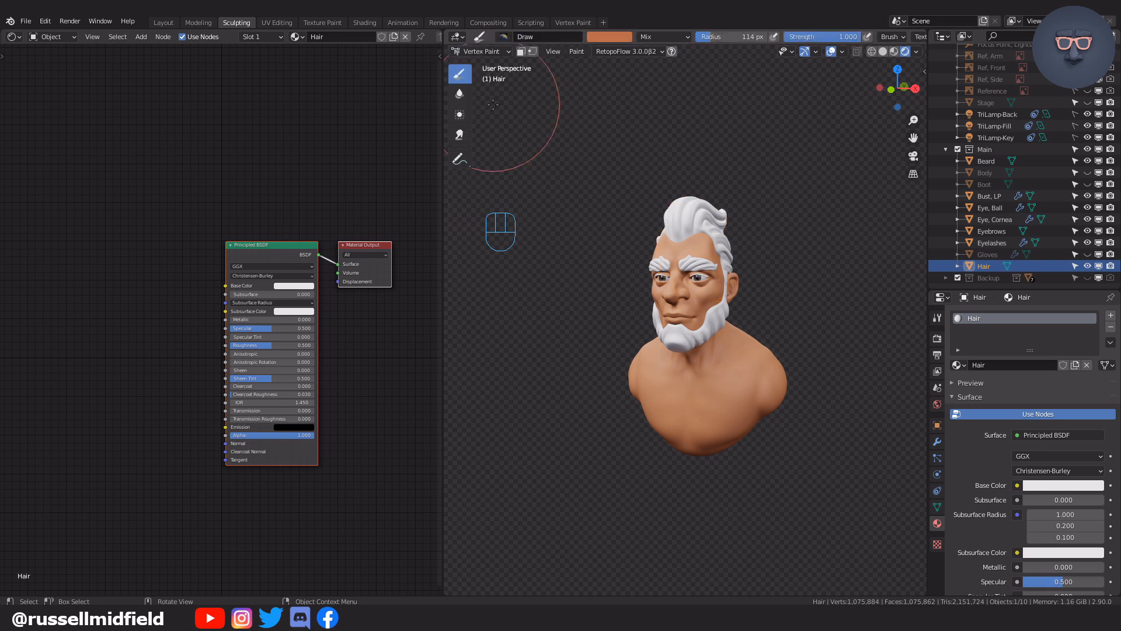
mouse_move(866, 402)
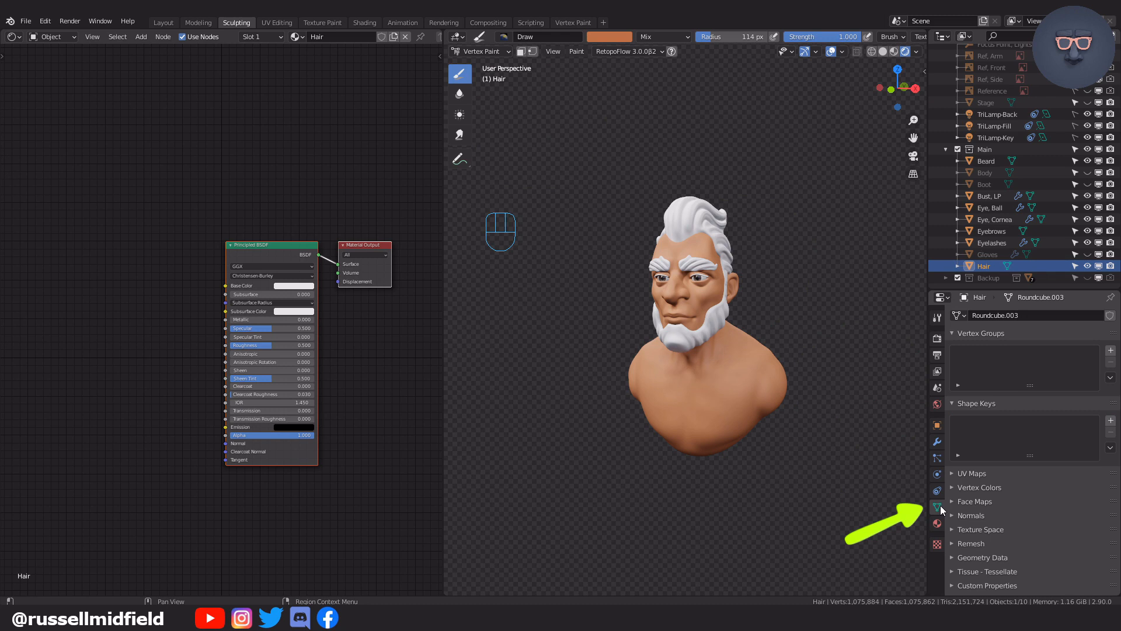
left_click(978, 487)
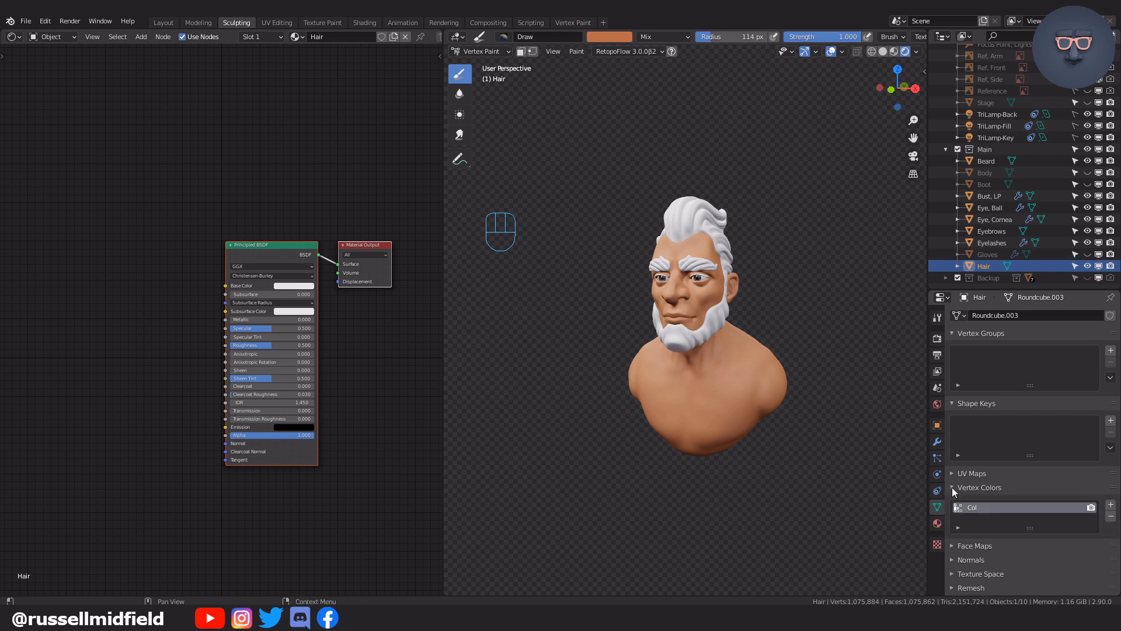
mouse_move(997, 513)
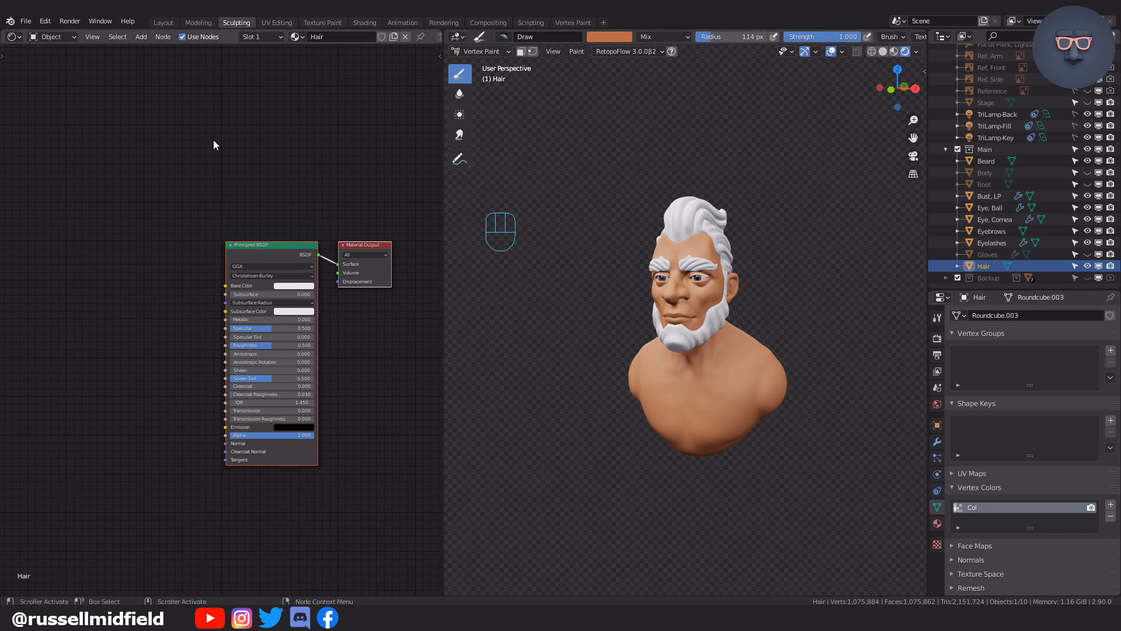
Step: Add a Vertex Color node reading the Col layer to the Hair material
key("shift+a")
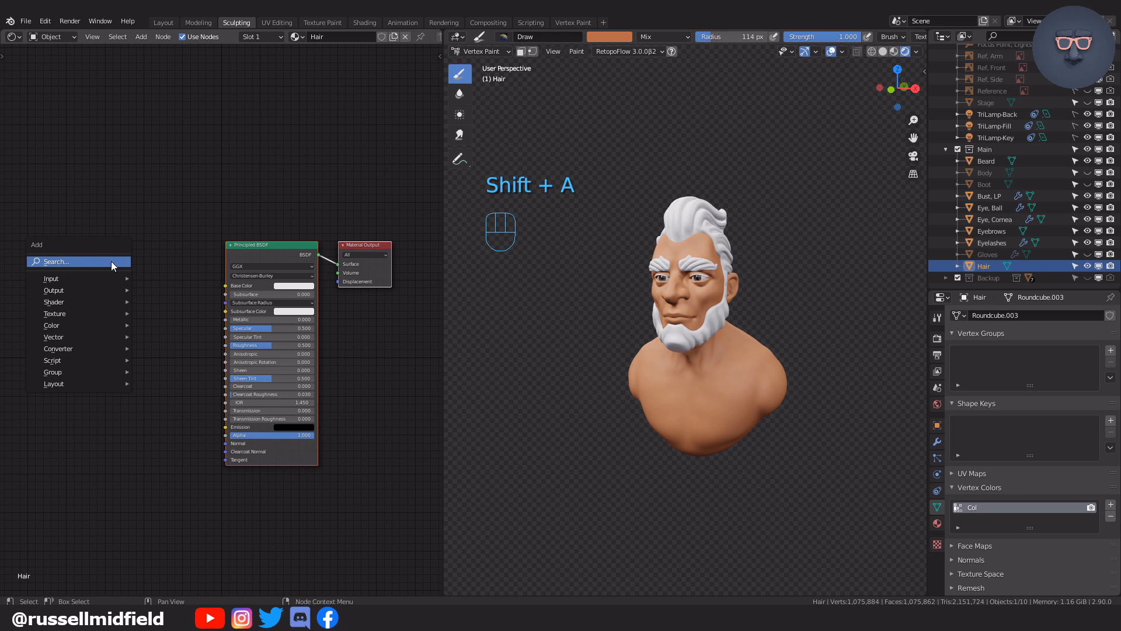
left_click(50, 278)
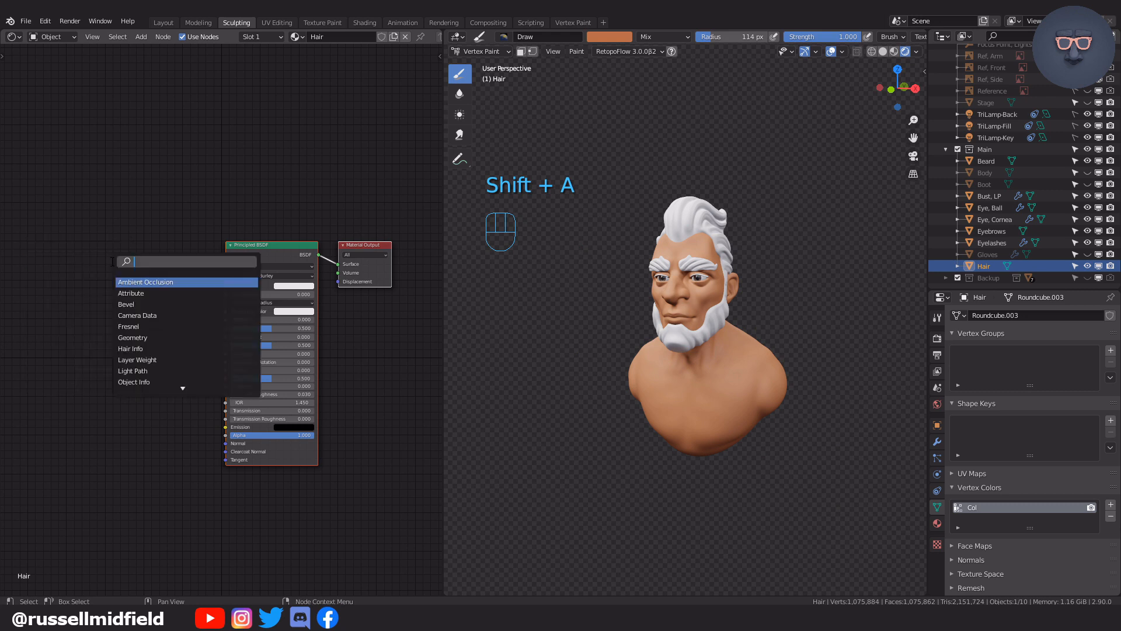
type("vert")
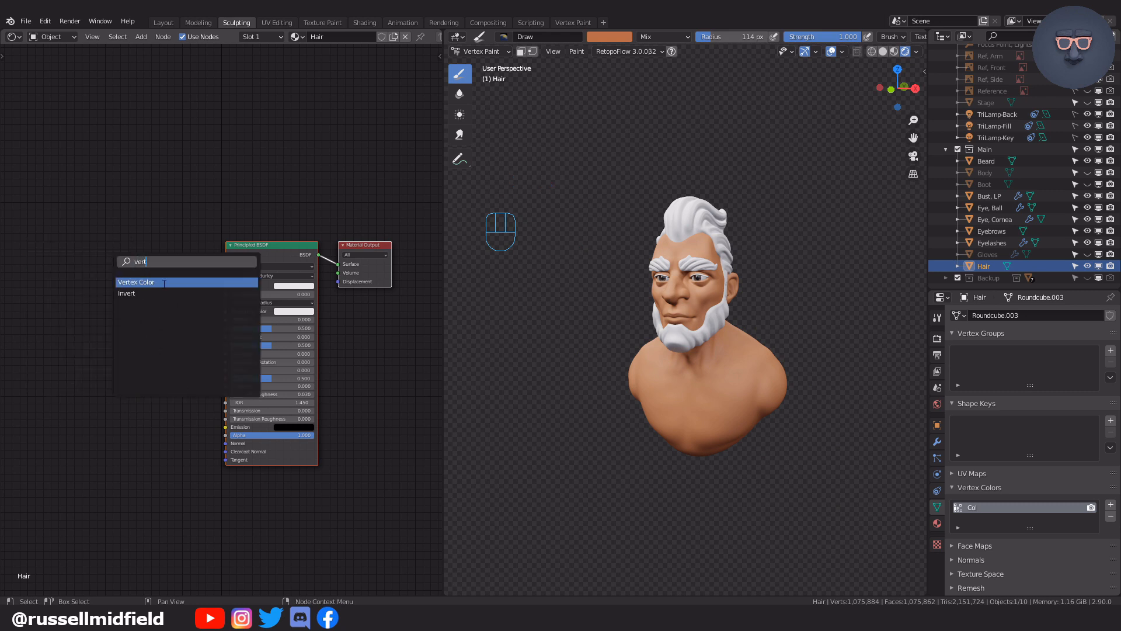
left_click(135, 282)
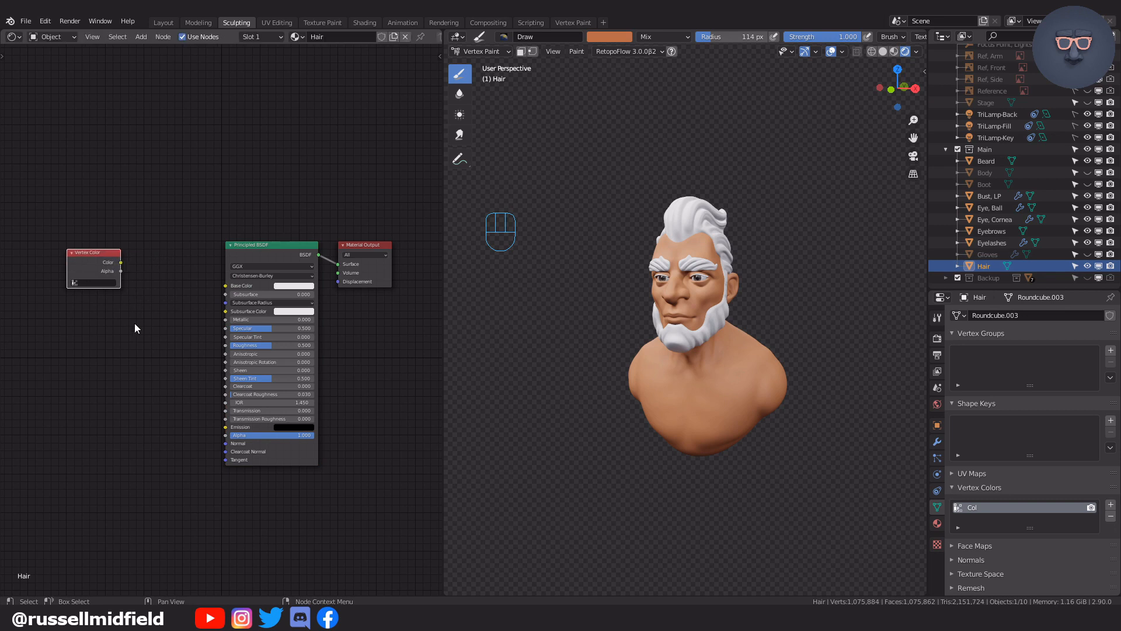
mouse_move(84, 288)
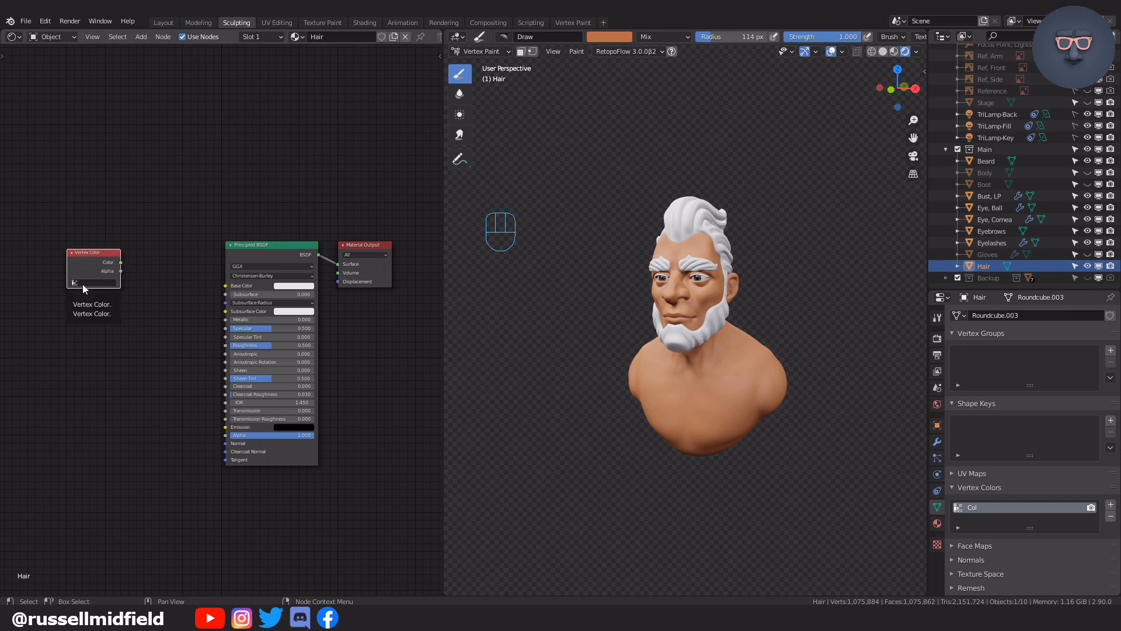
left_click(75, 280)
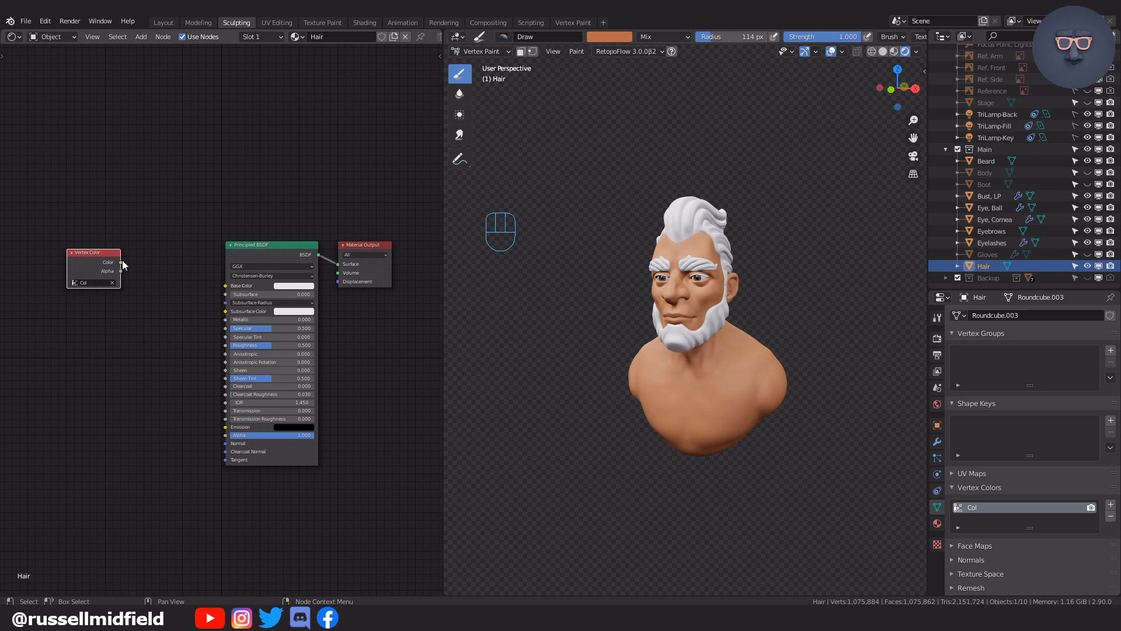
Step: Wire the vertex colour into the Principled BSDF base colour so the hair renders brown
left_click_drag(117, 261, 230, 285)
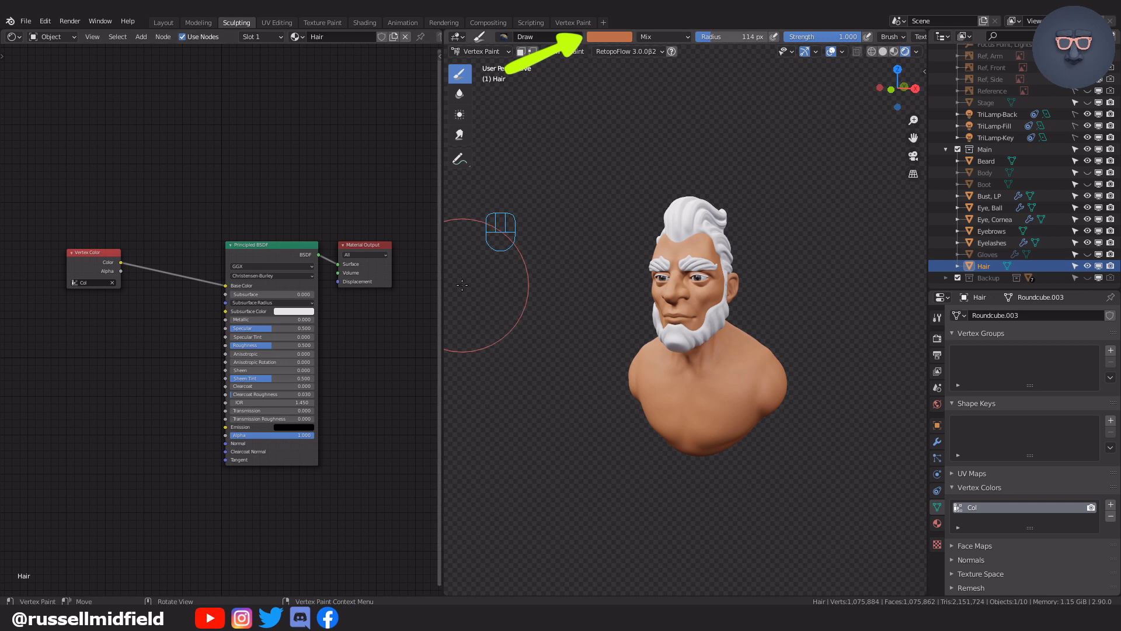
mouse_move(617, 43)
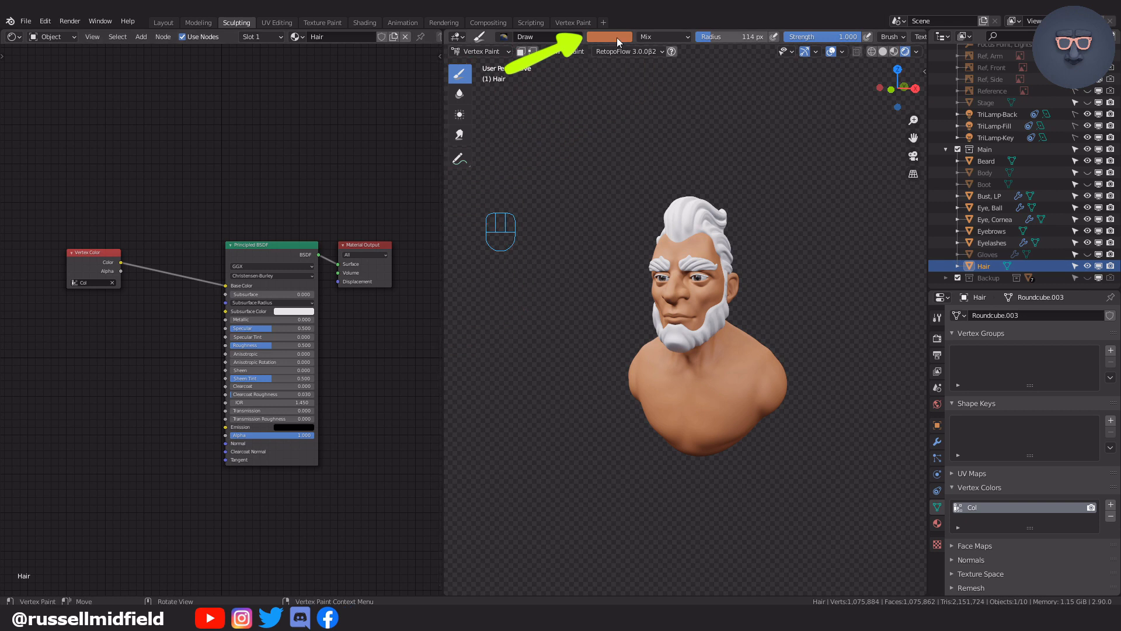
left_click(609, 36)
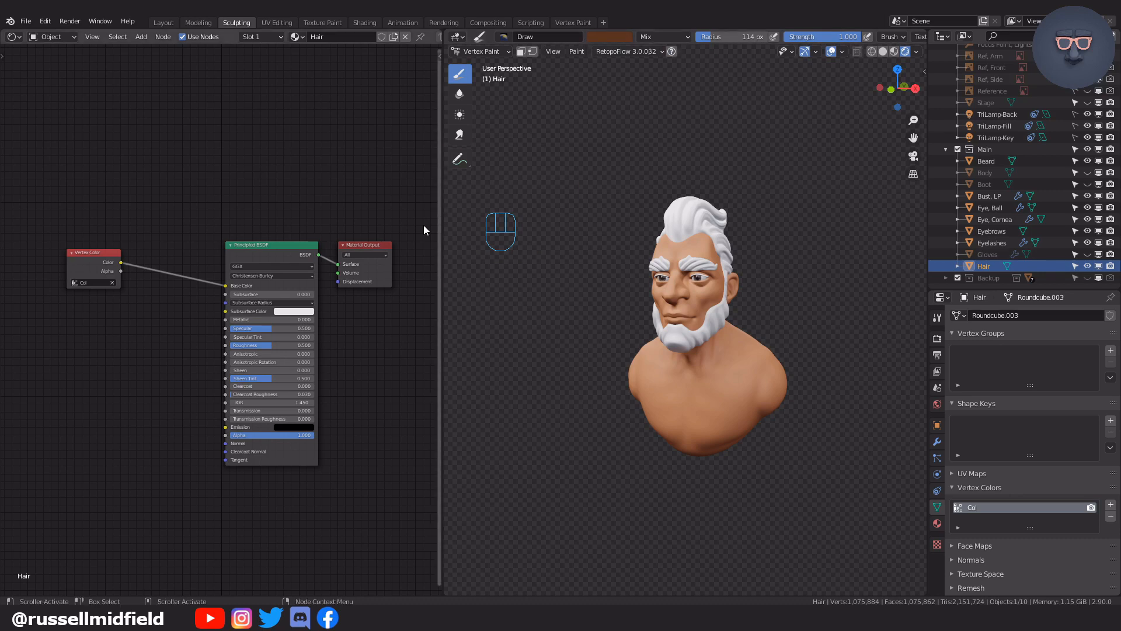
left_click(576, 51)
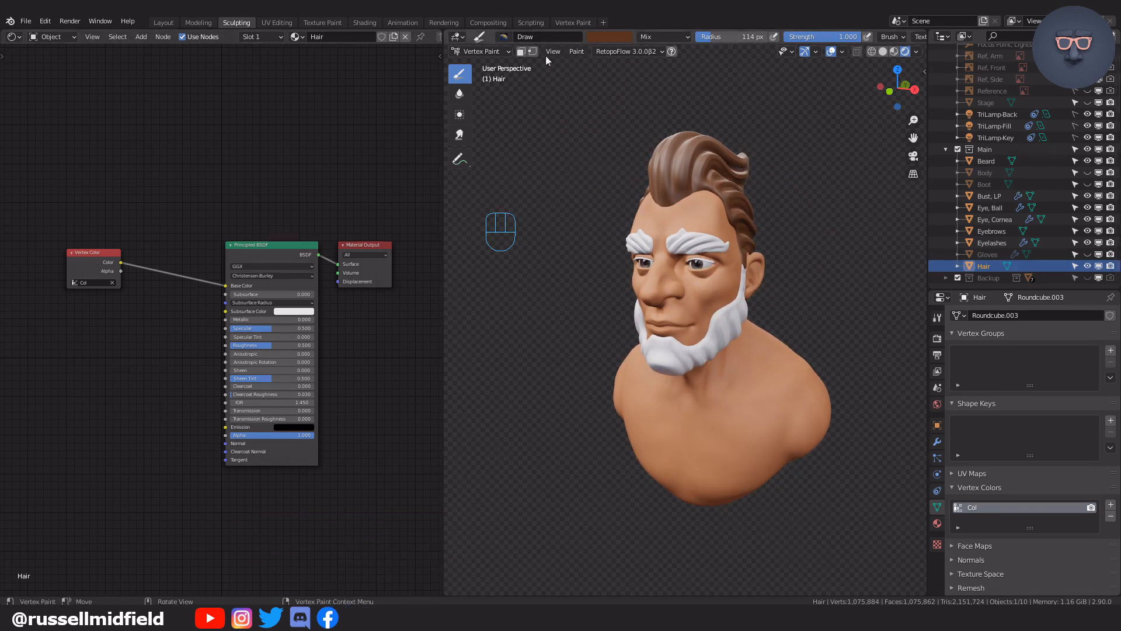
Step: Add Ambient Occlusion and ColorRamp nodes to the hair material
left_click(100, 340)
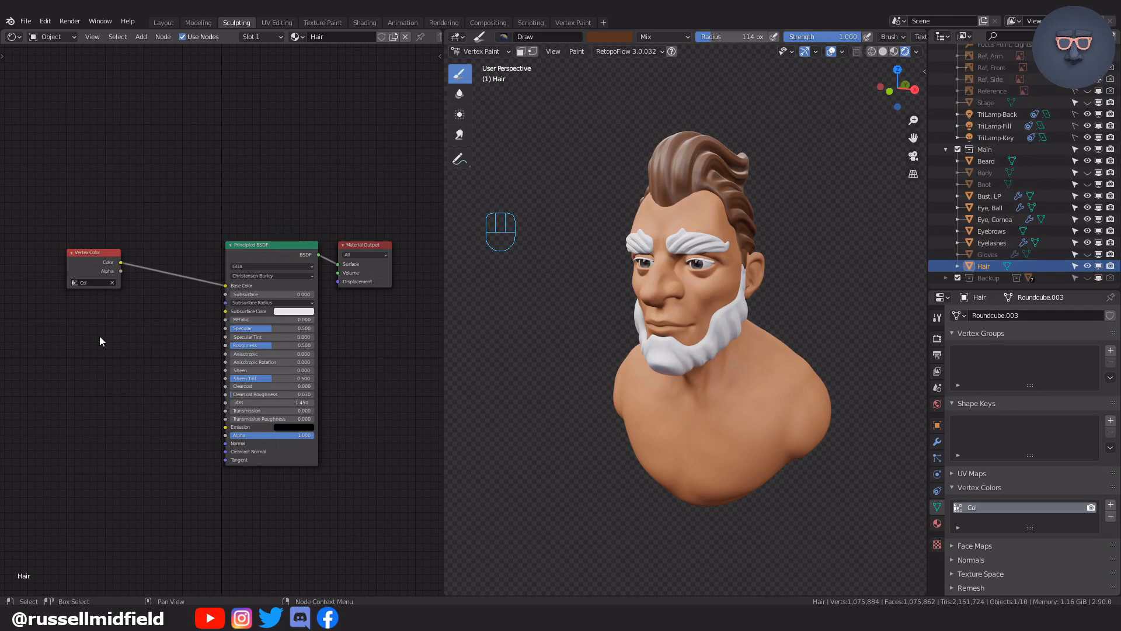
key("shift+a")
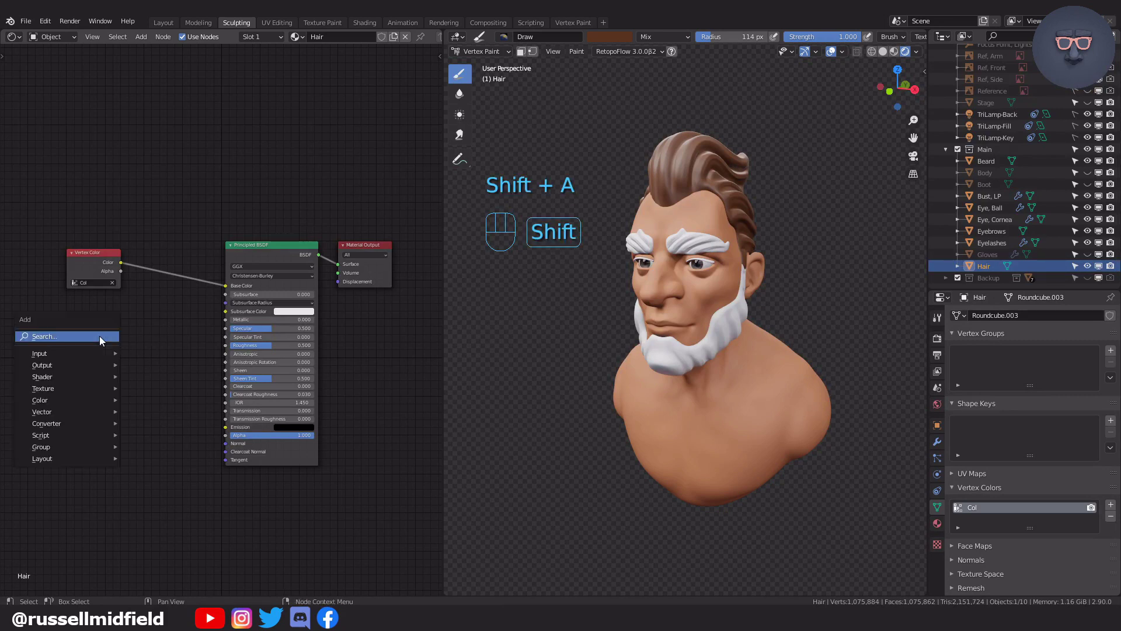
left_click(40, 353)
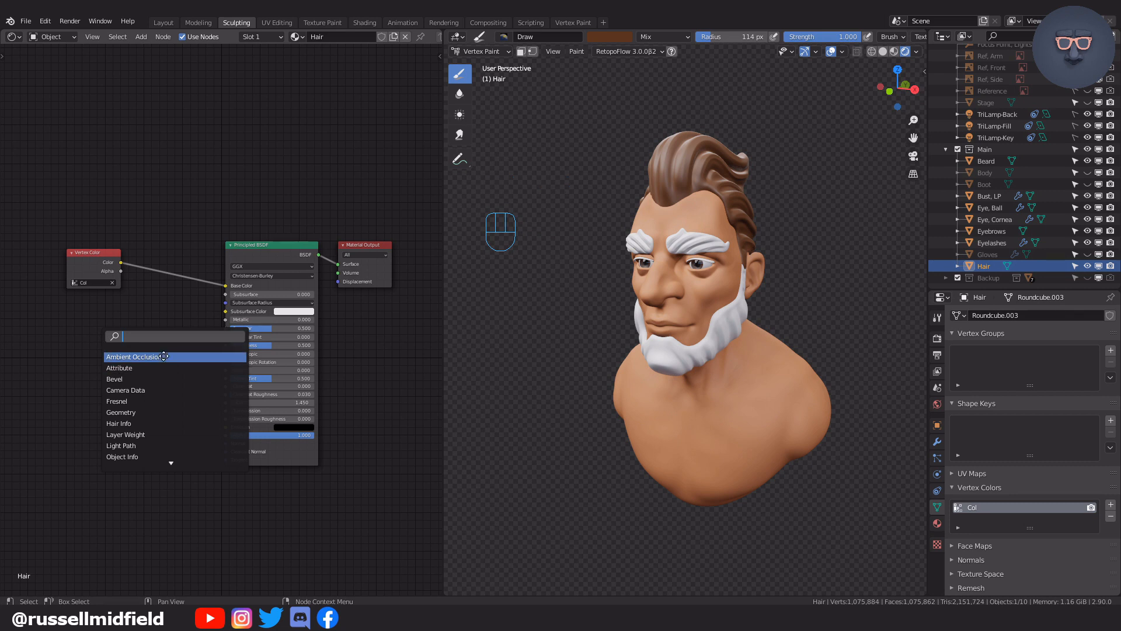
left_click(133, 356)
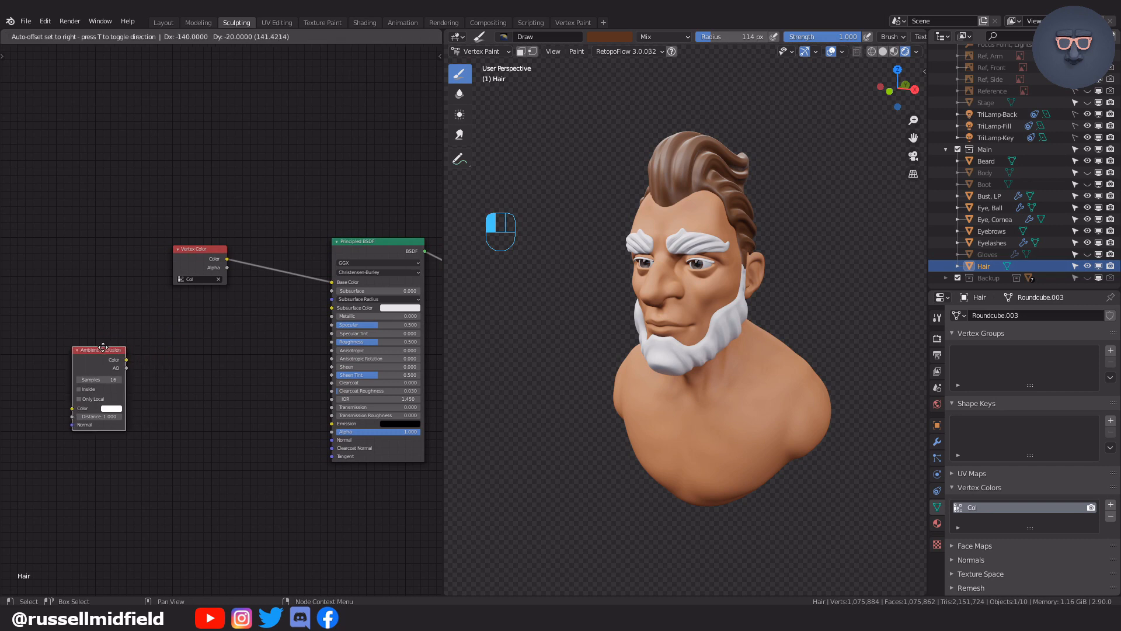
key("shift")
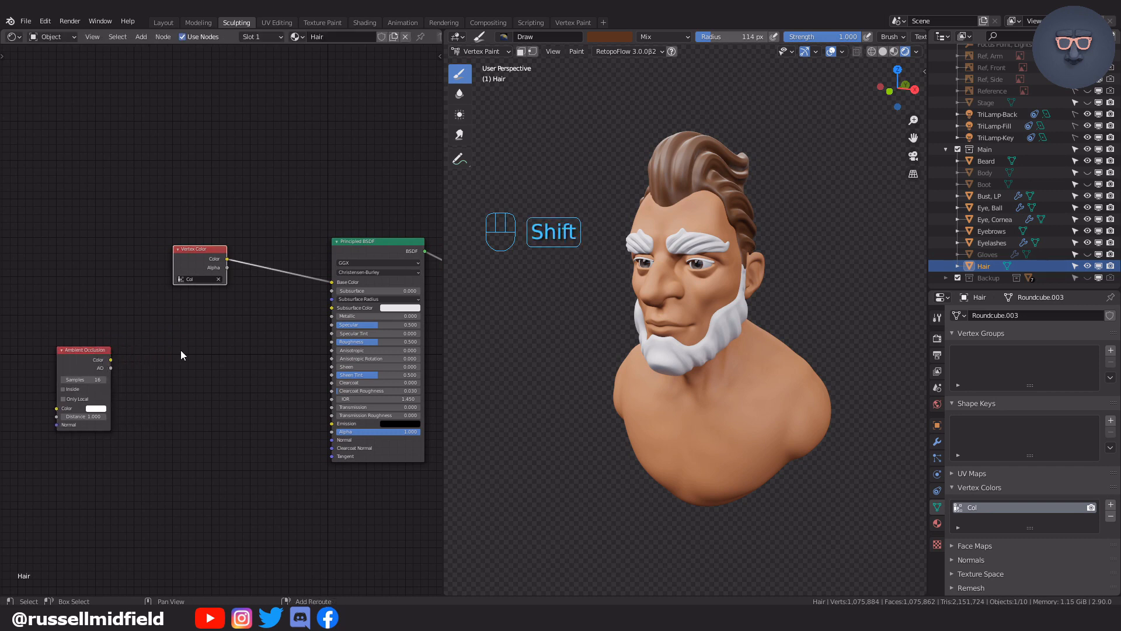
key("shift+a")
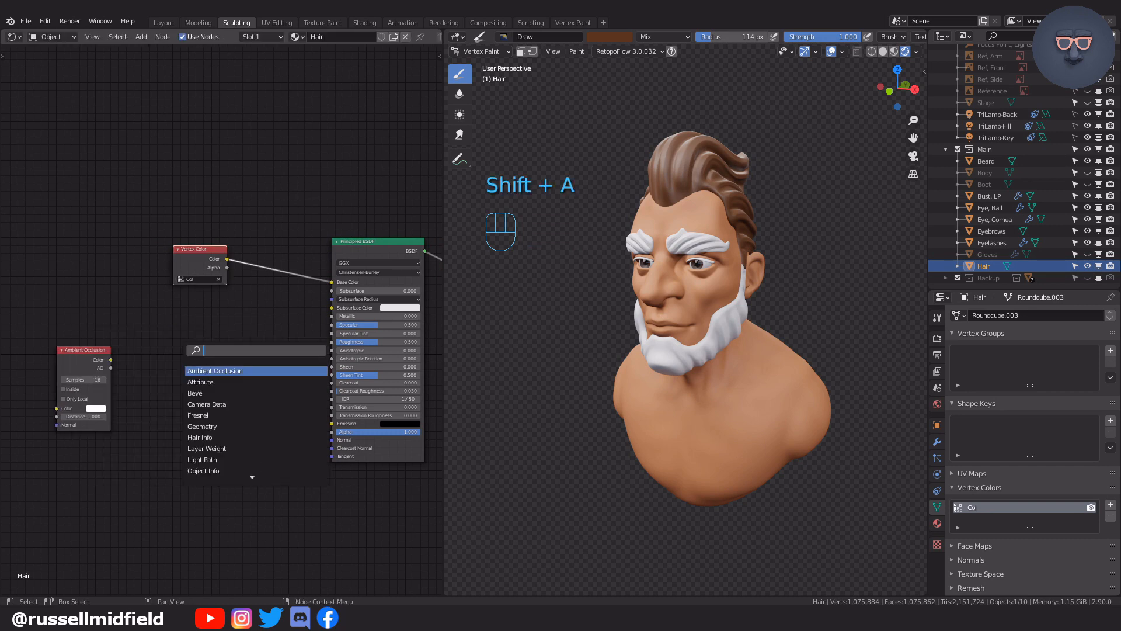
type("color")
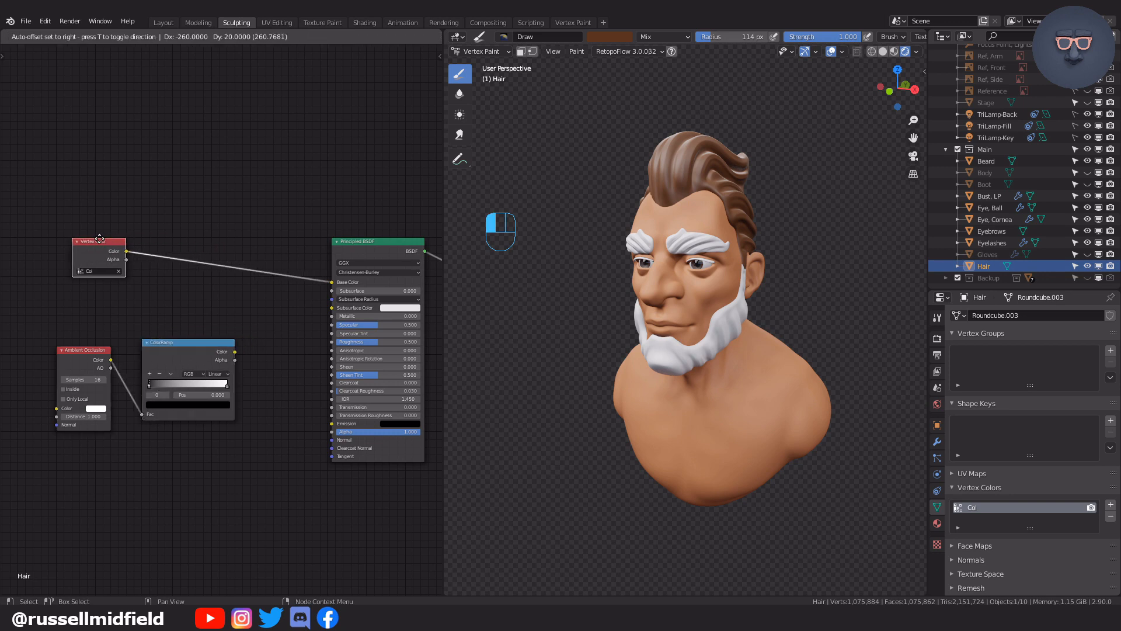
key("shift")
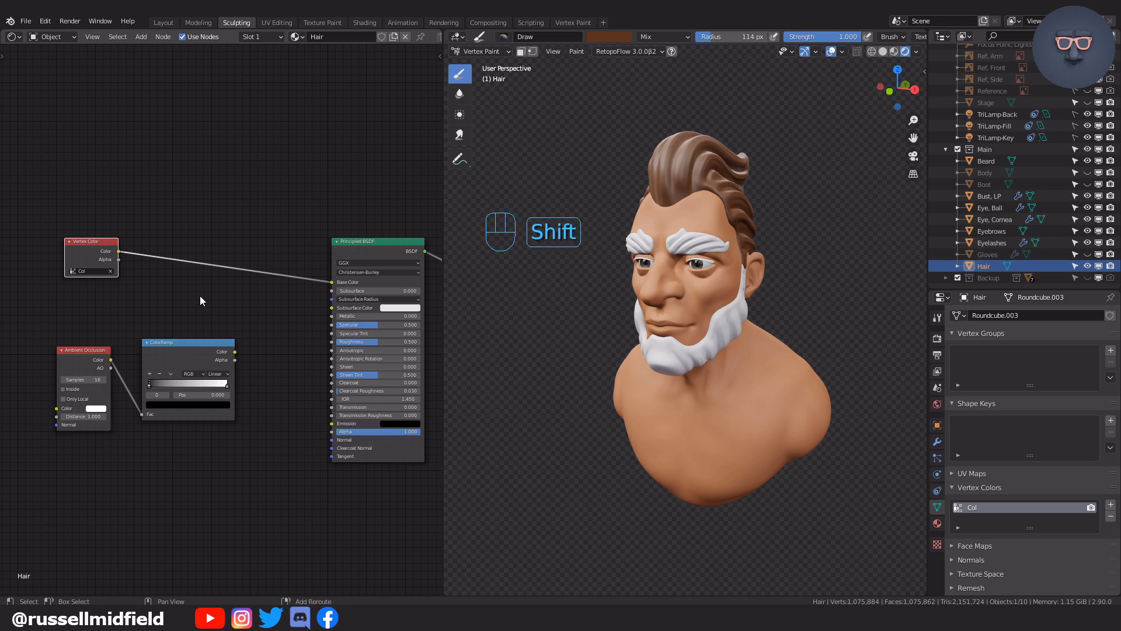
Step: Add a MixRGB node combining the vertex colour with the occlusion ramp into base colour
key("shift+a")
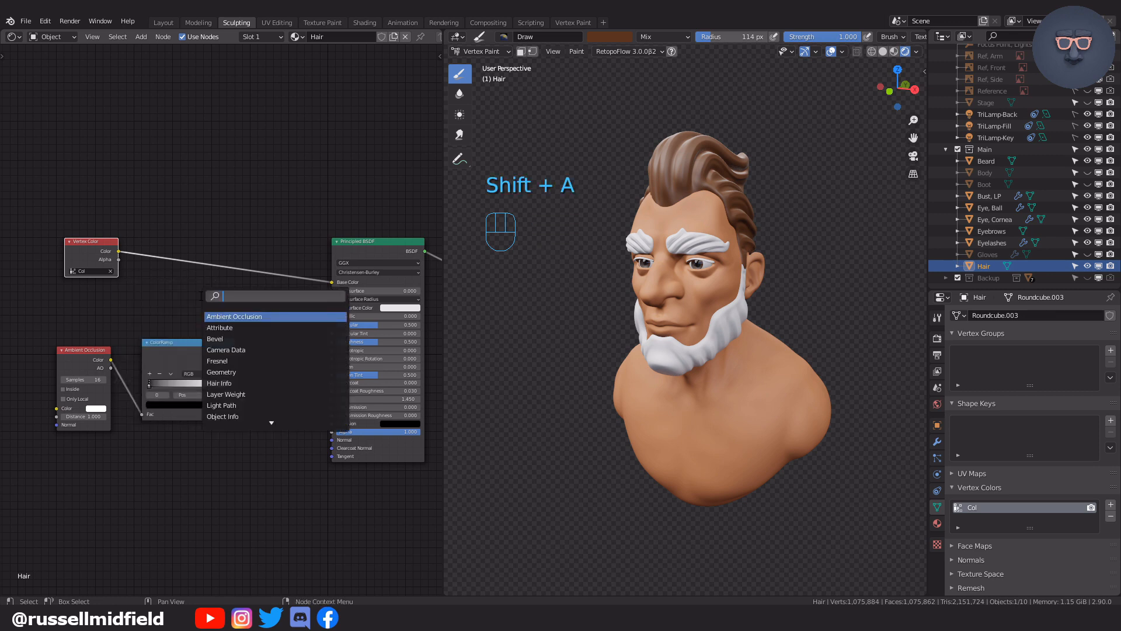
type("mix")
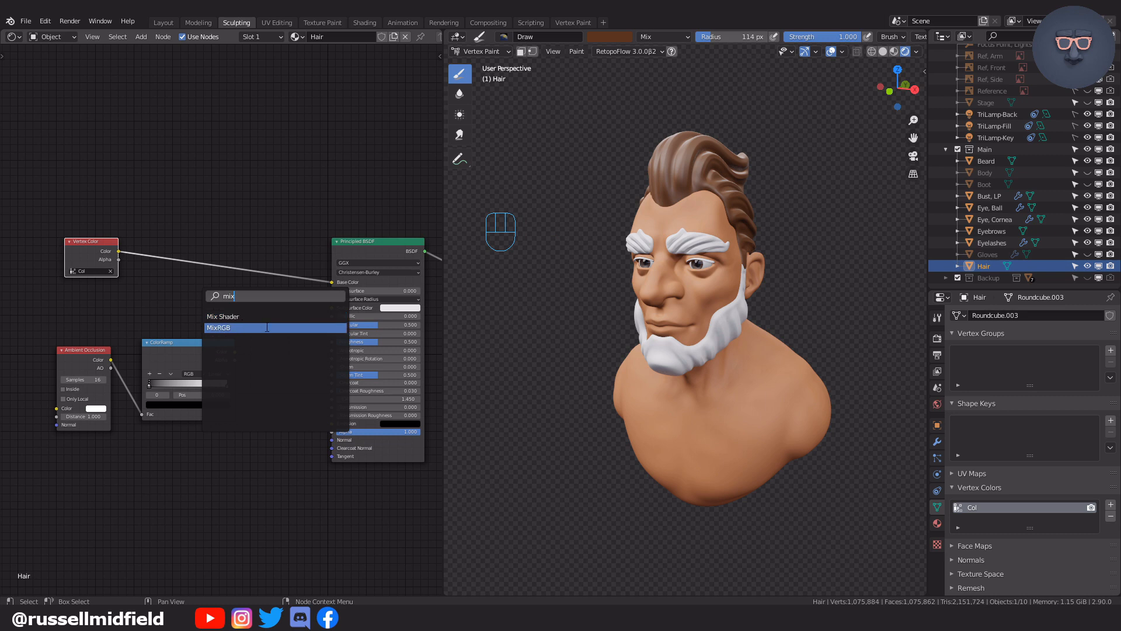
left_click(225, 327)
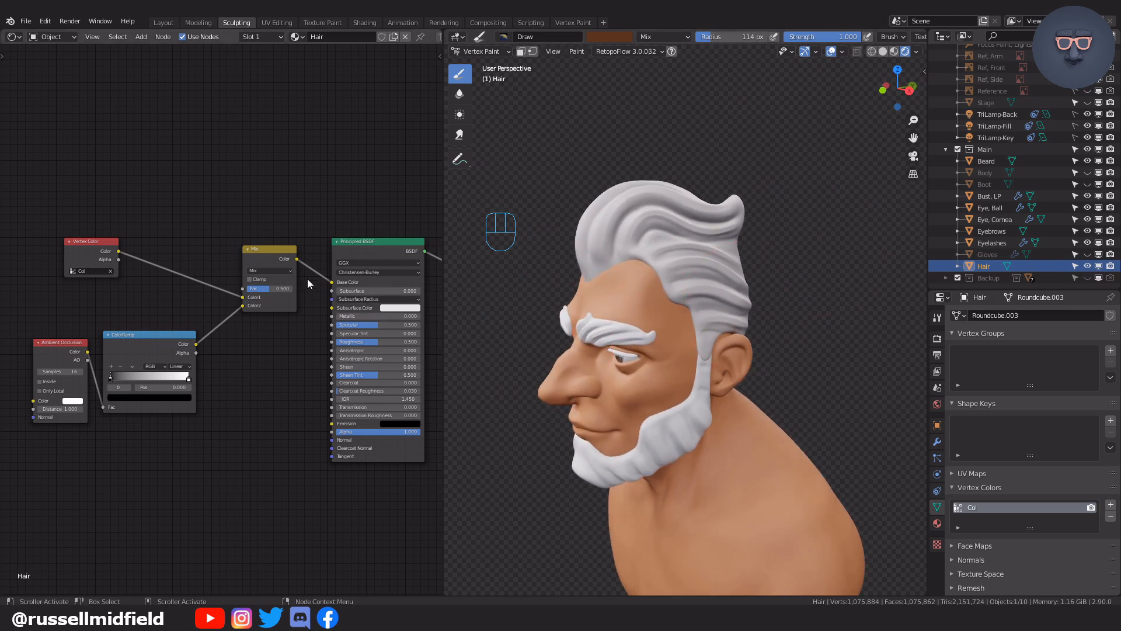
Step: Set the mix to Multiply and strengthen the occlusion so hair grooves darken
left_click(270, 270)
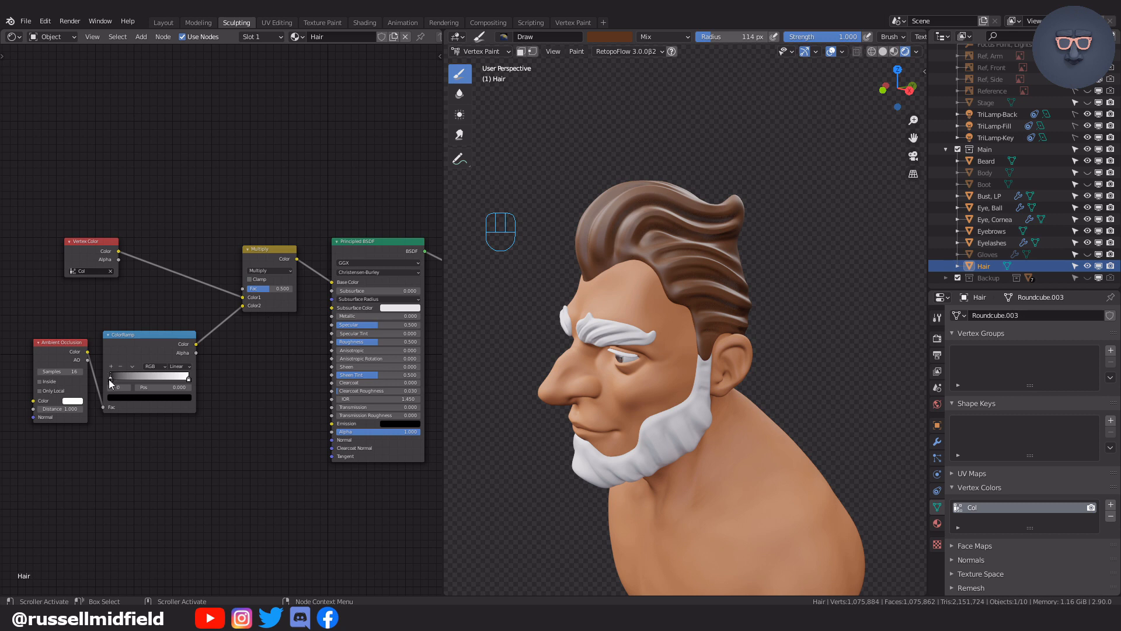
left_click(184, 376)
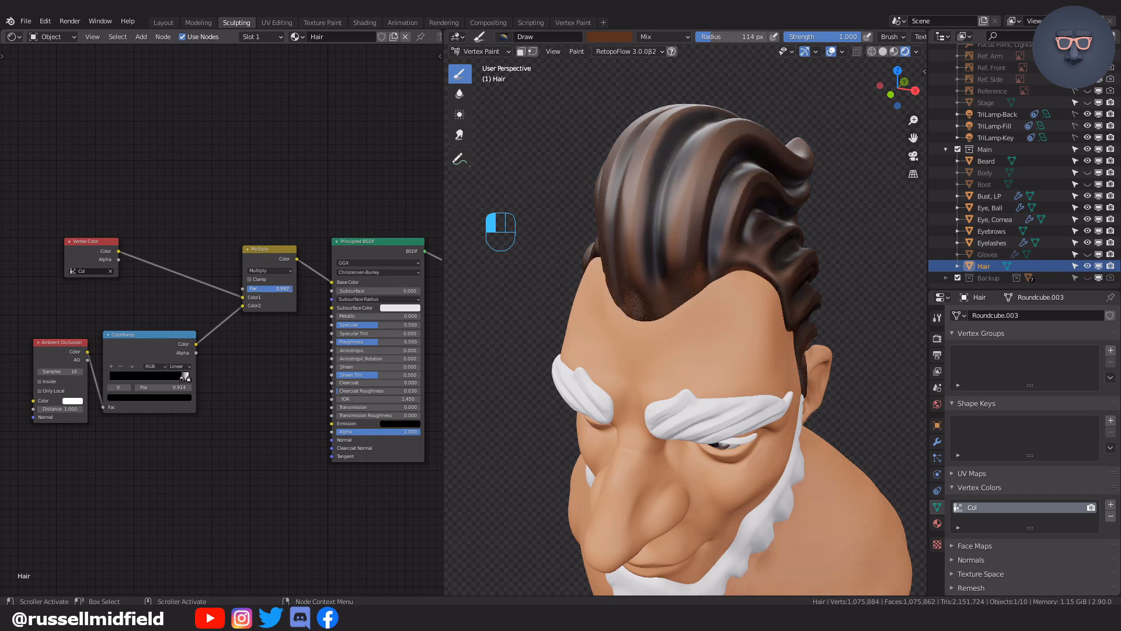
left_click(270, 288)
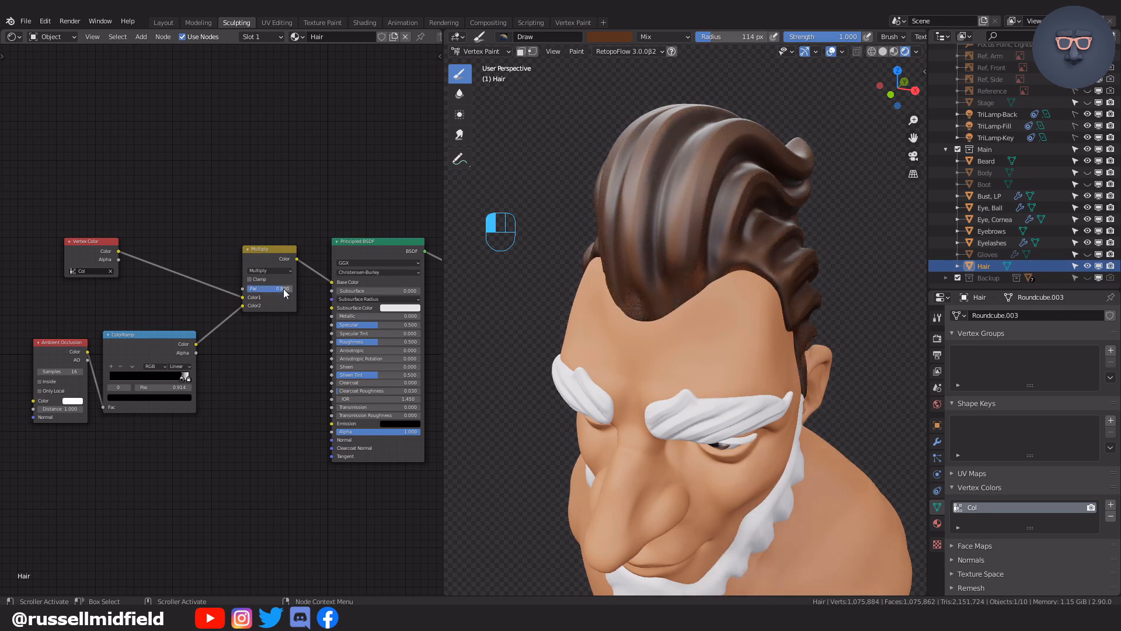
key("Tab")
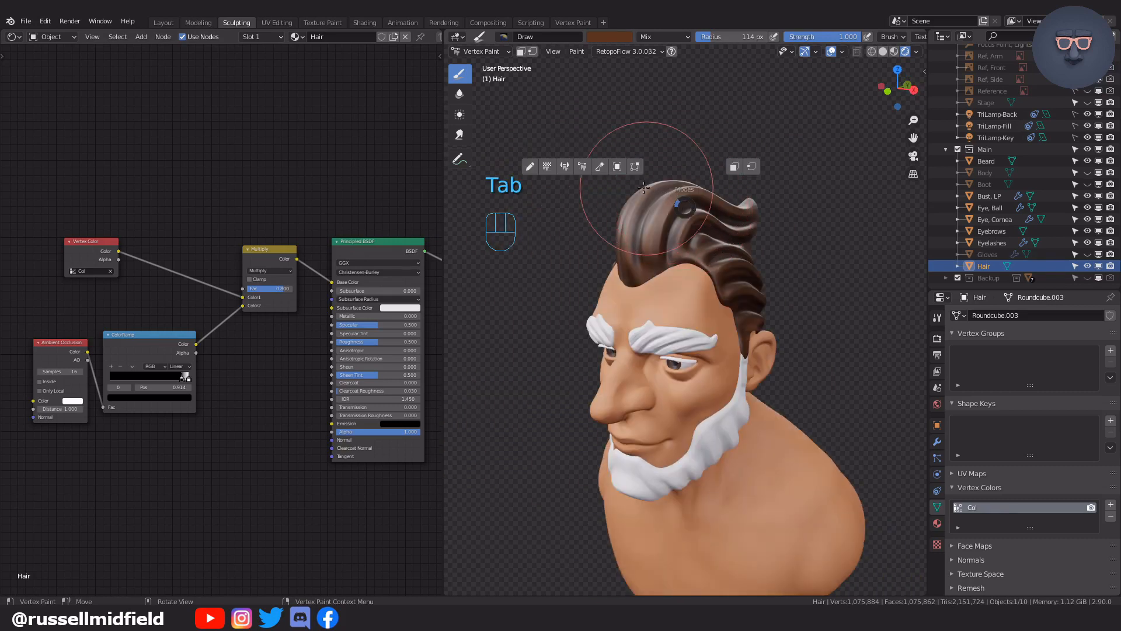
key("ctrl+tab")
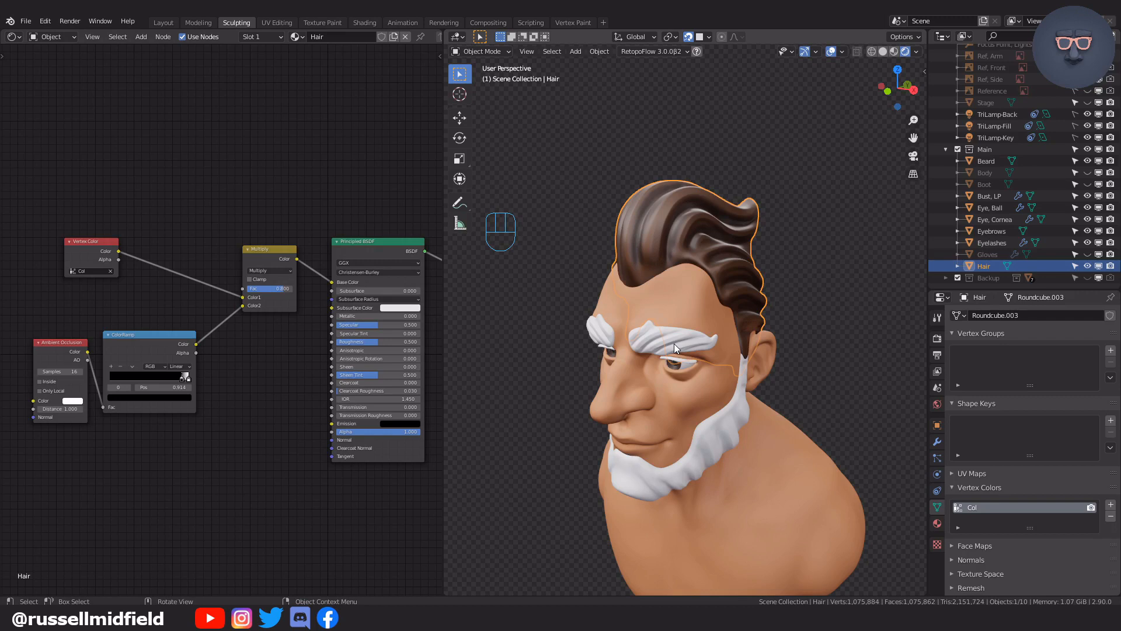
Step: Assign the existing Hair material to the Eyebrows object
left_click(991, 230)
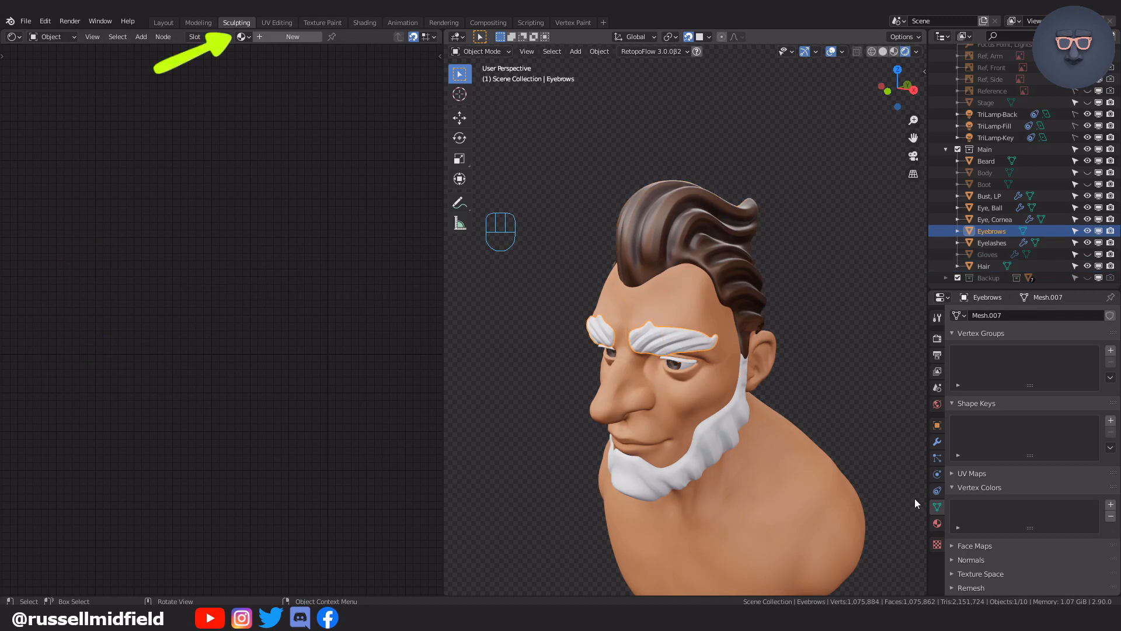
left_click(238, 36)
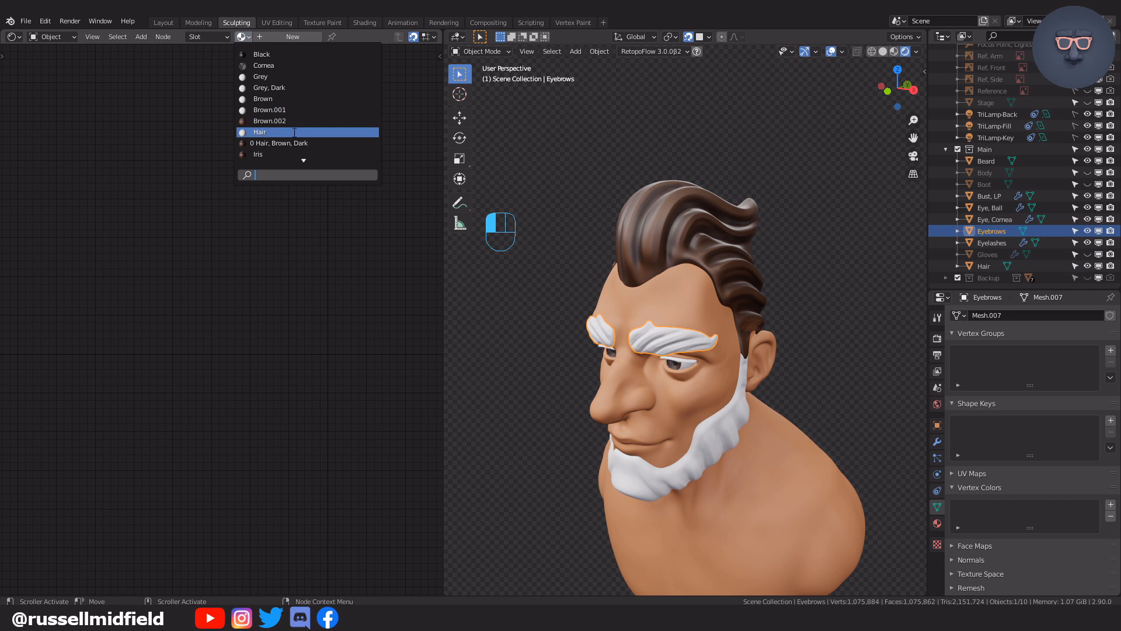
left_click(260, 132)
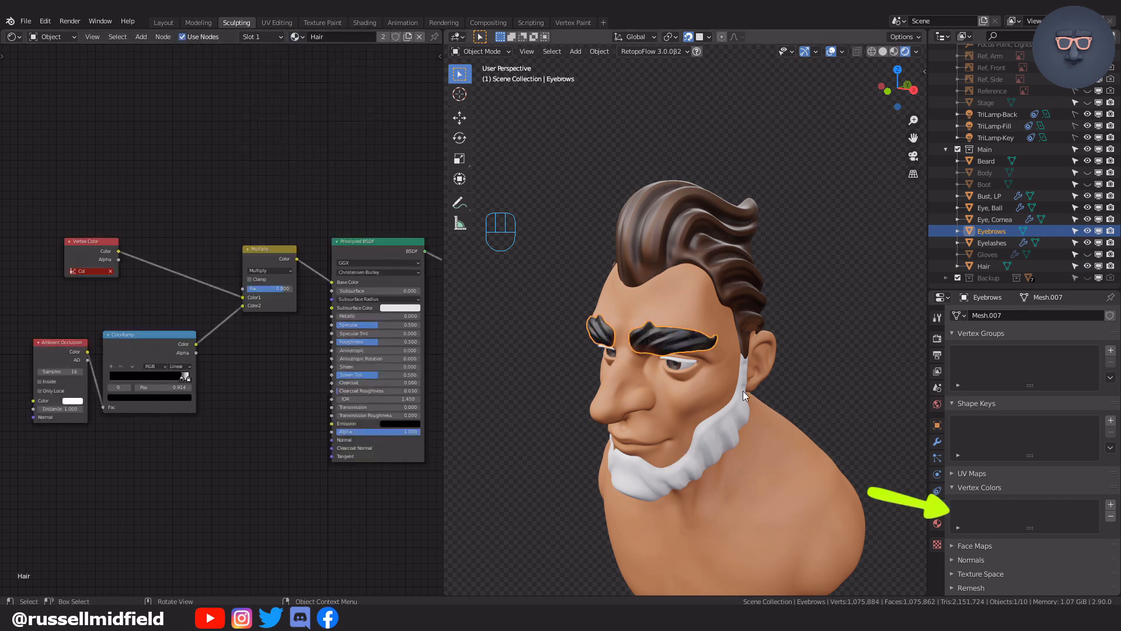
mouse_move(702, 317)
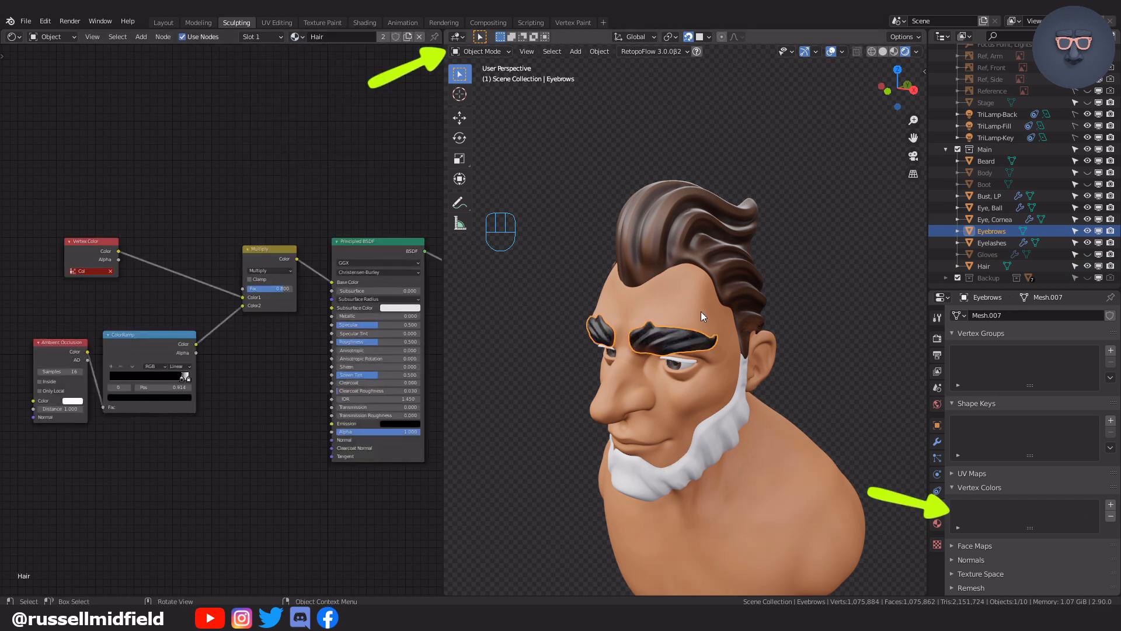
Step: Fill the eyebrows' vertex colour with brown in Vertex Paint, then return to object mode
left_click(483, 50)
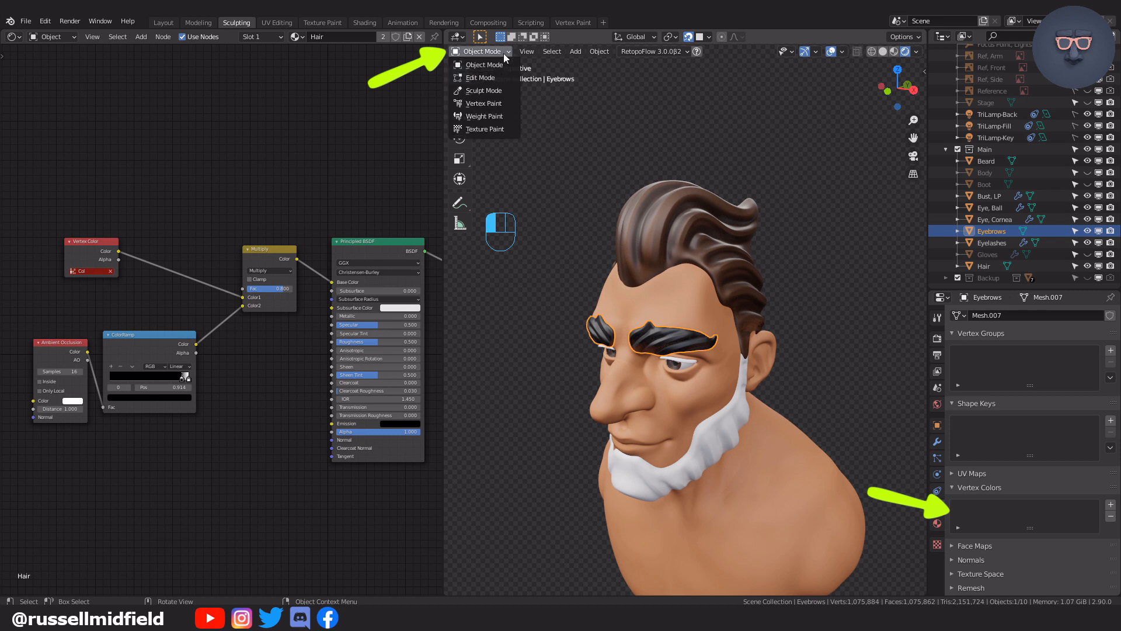
left_click(485, 103)
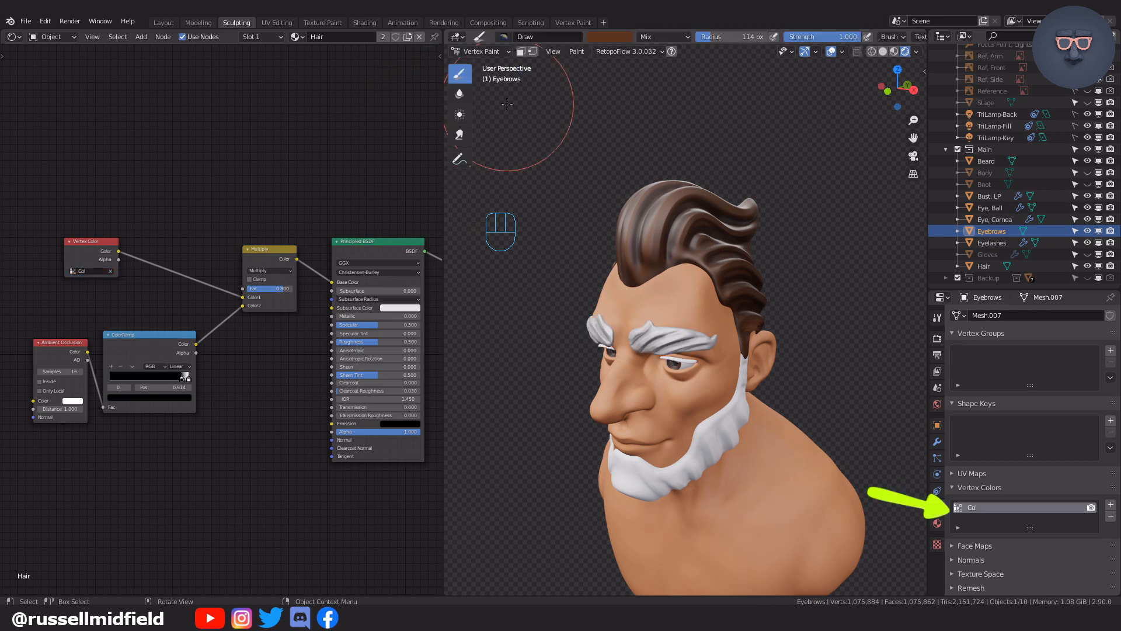
mouse_move(570, 148)
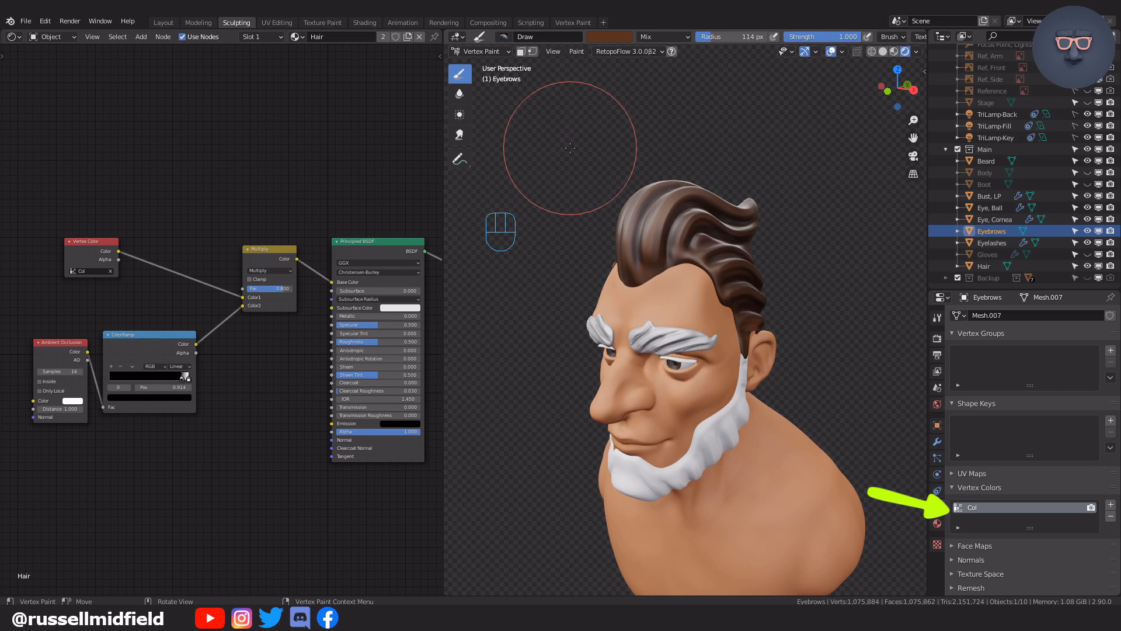
key("shift+k")
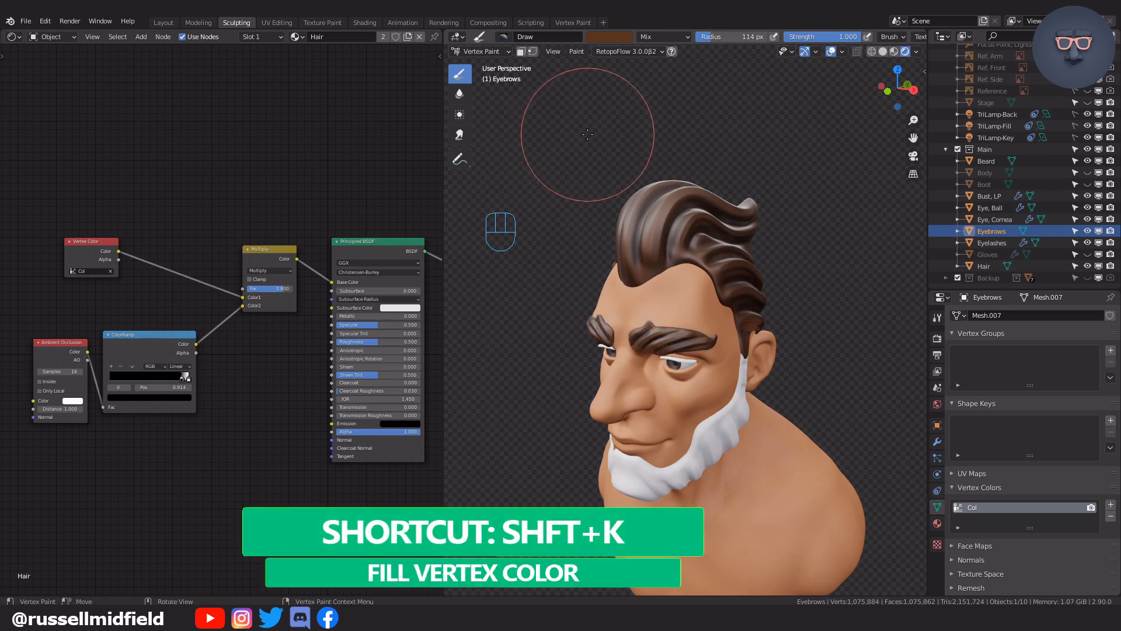
key("Tab")
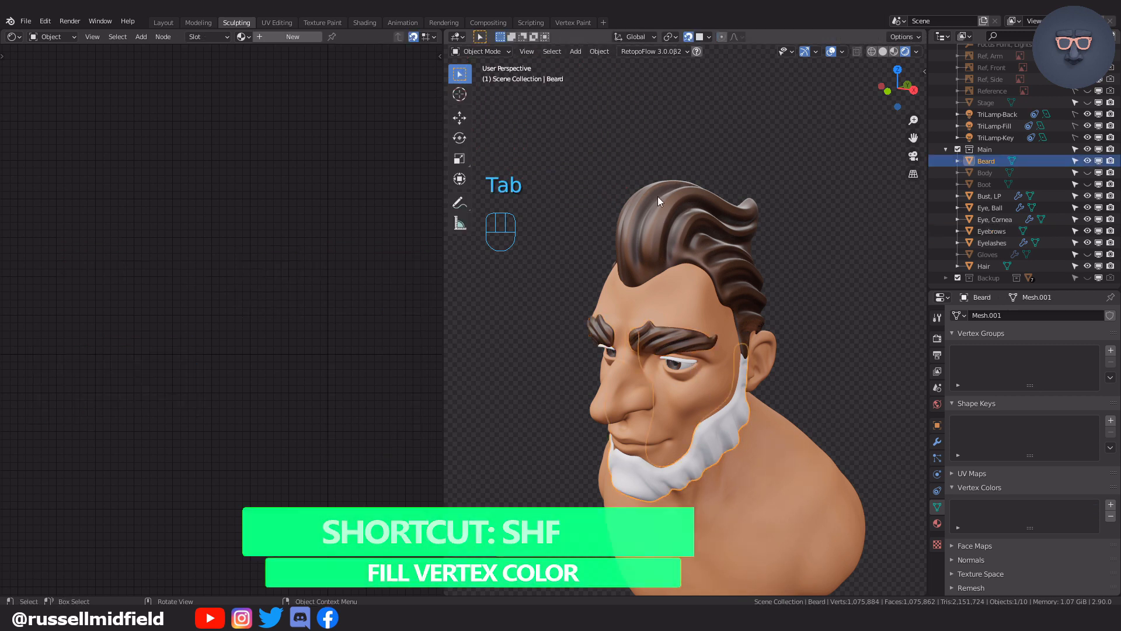
Step: Assign the Hair material to the beard
left_click(242, 37)
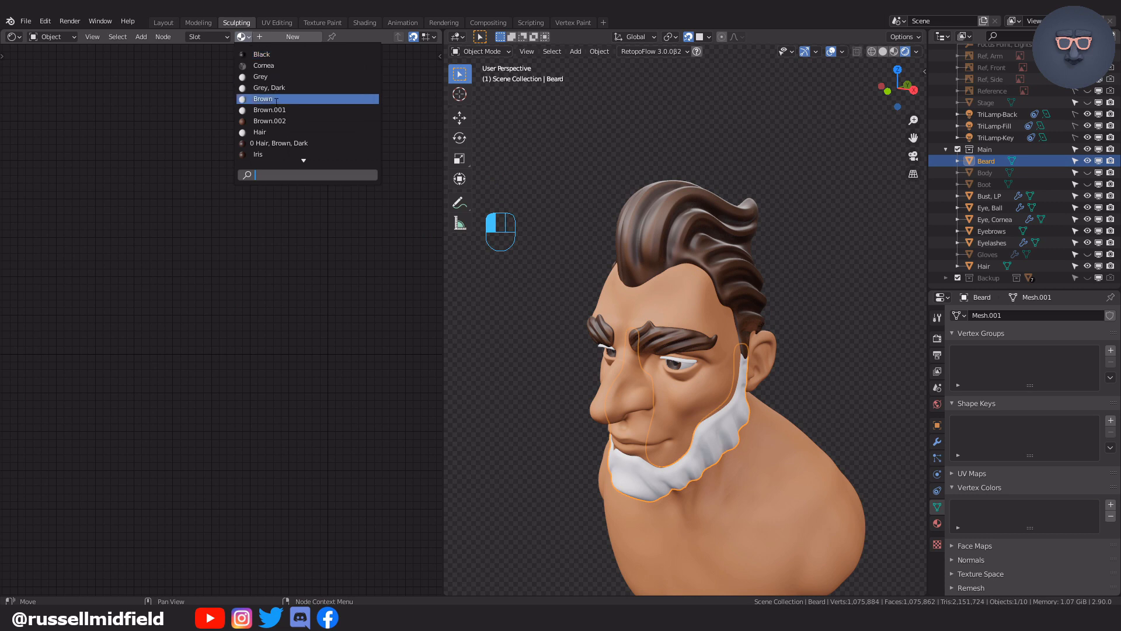
left_click(260, 132)
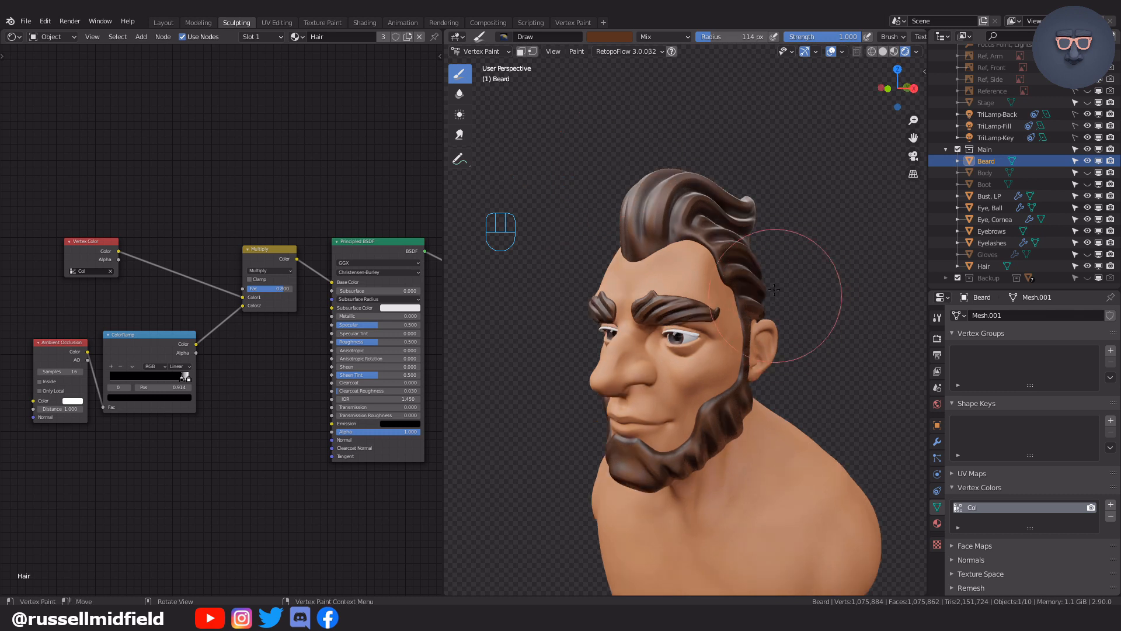
key("Tab")
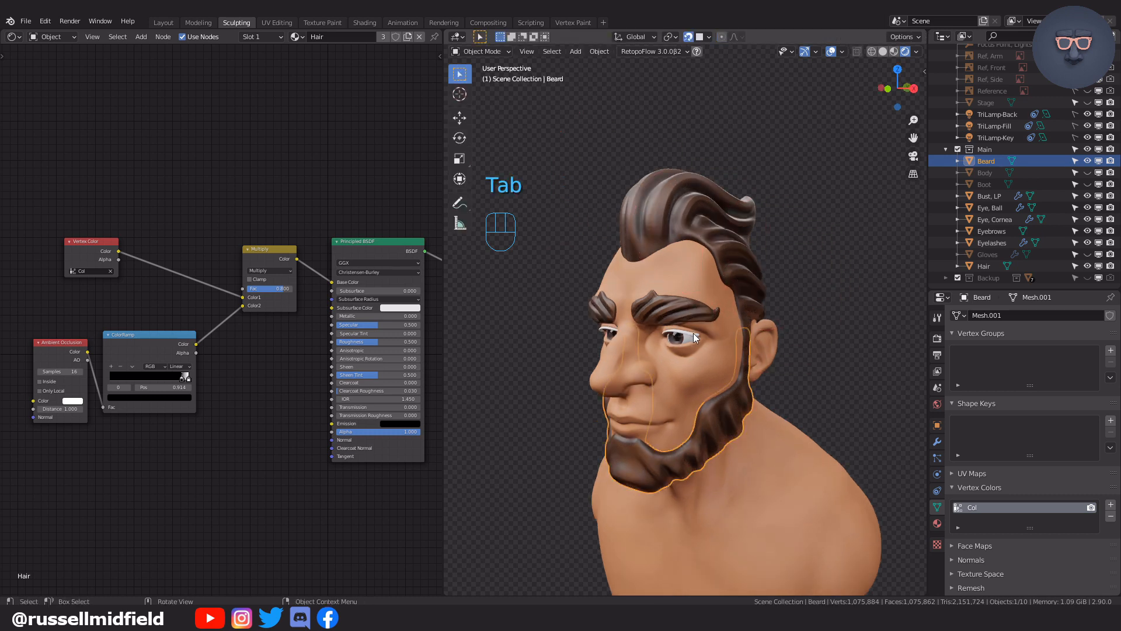
Step: Assign the Hair material to the eyelashes and fill their vertex colour brown
left_click(992, 243)
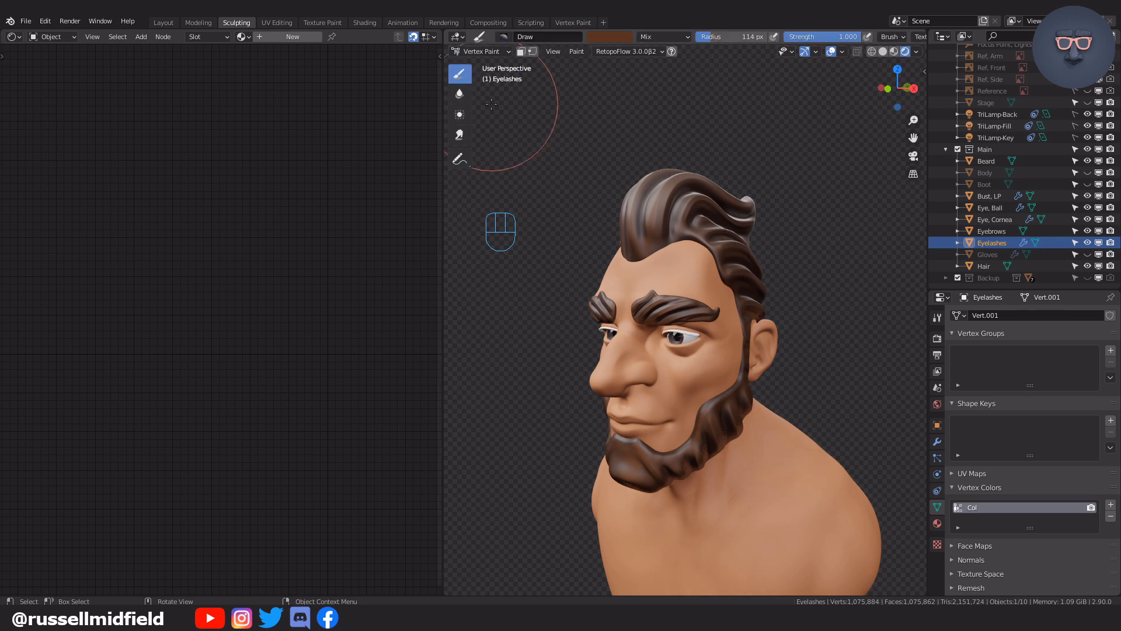
left_click(242, 36)
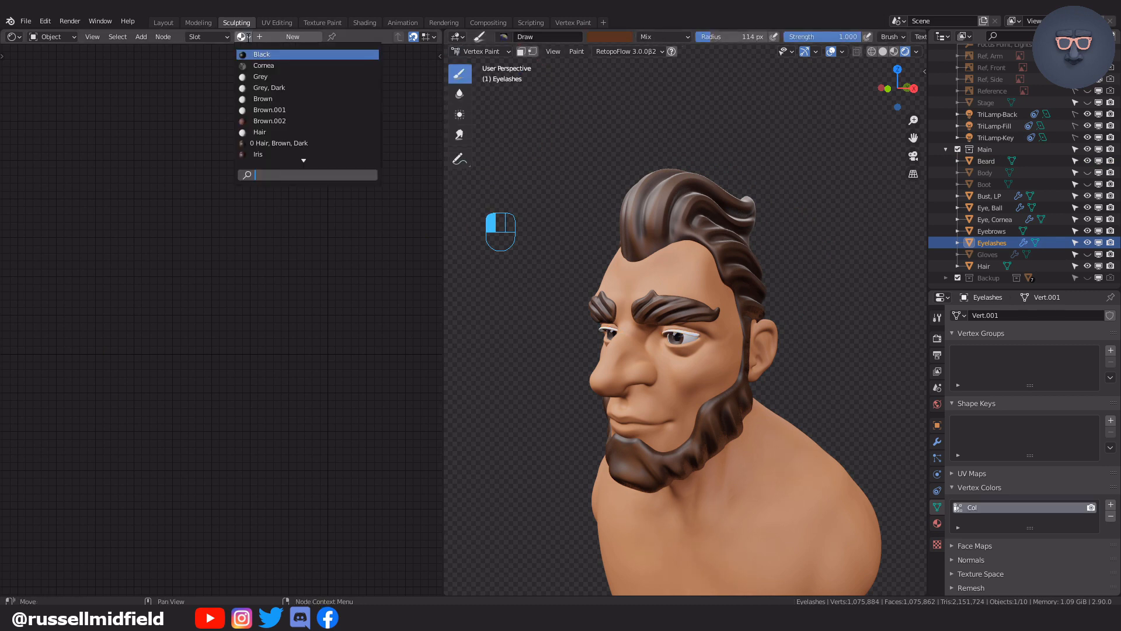
left_click(259, 132)
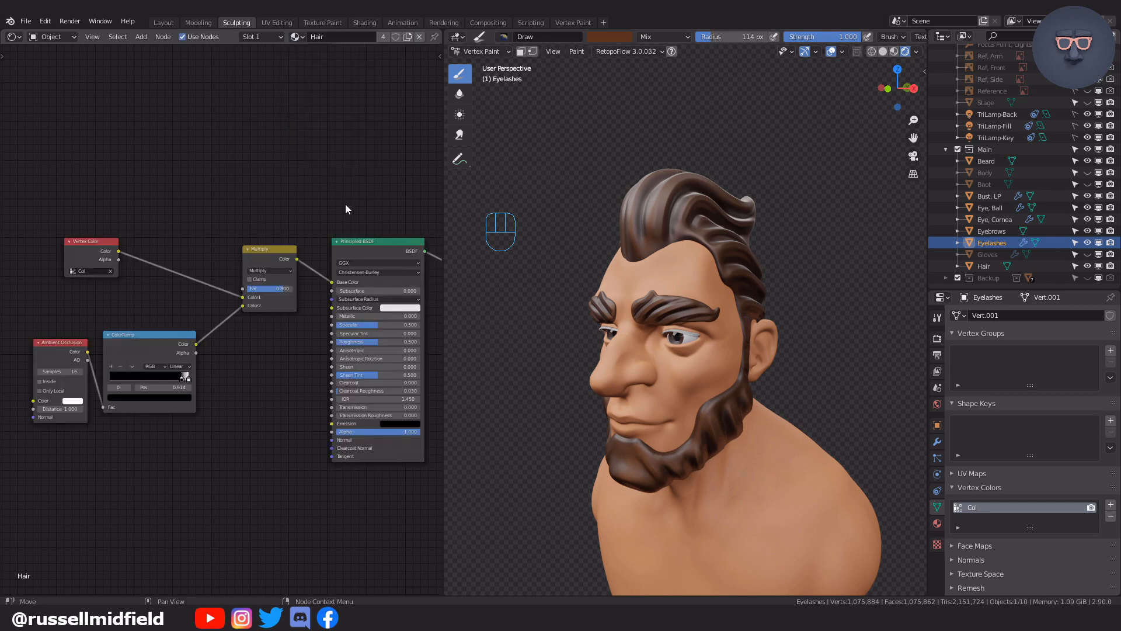
key("shift+k")
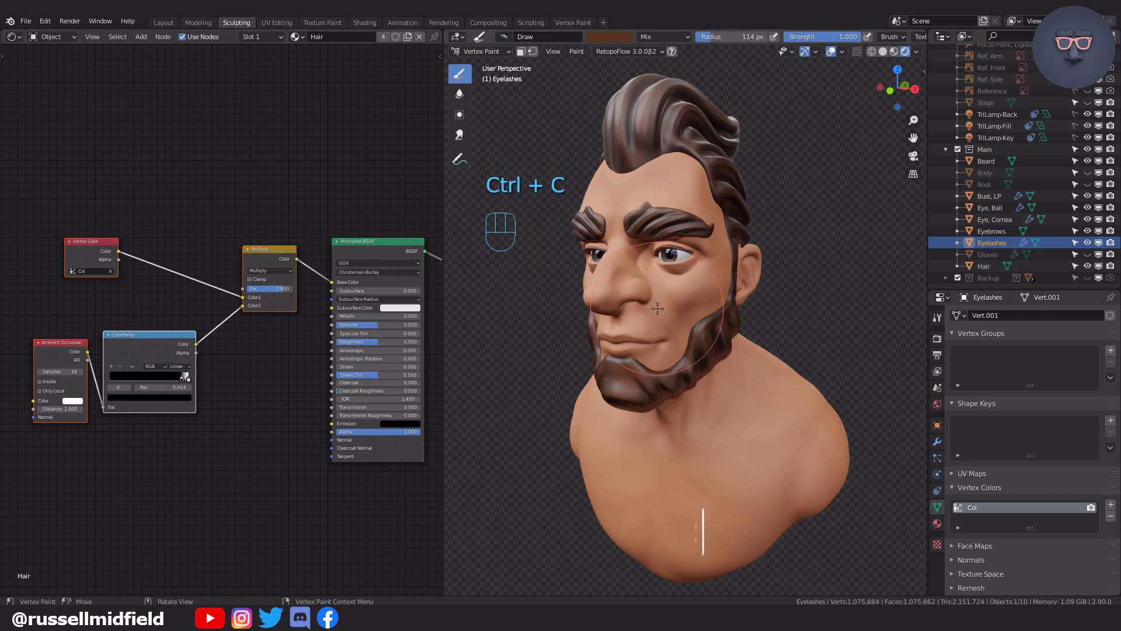
Step: Select the Bust_LP mesh and paste the copied node setup into its Skin material
left_click(482, 50)
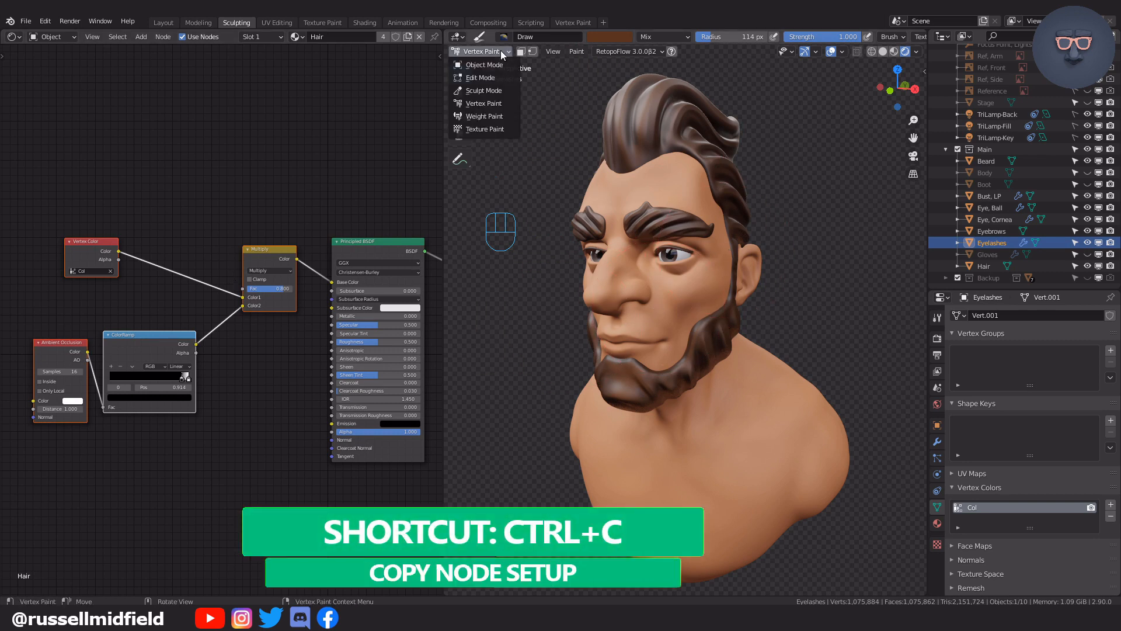
left_click(484, 64)
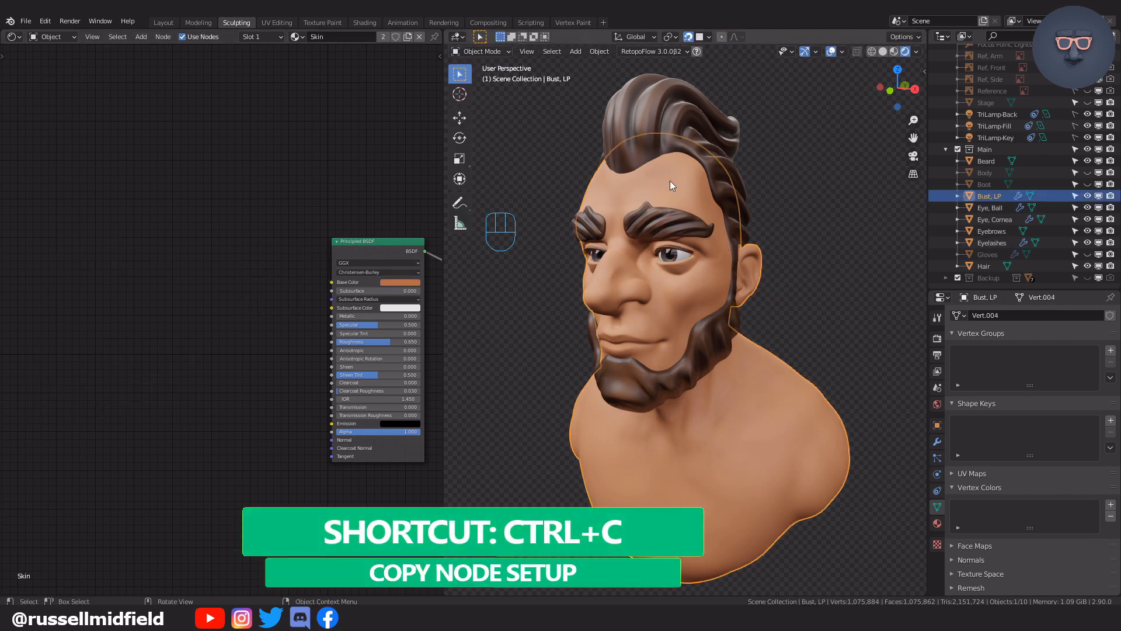
key("ctrl")
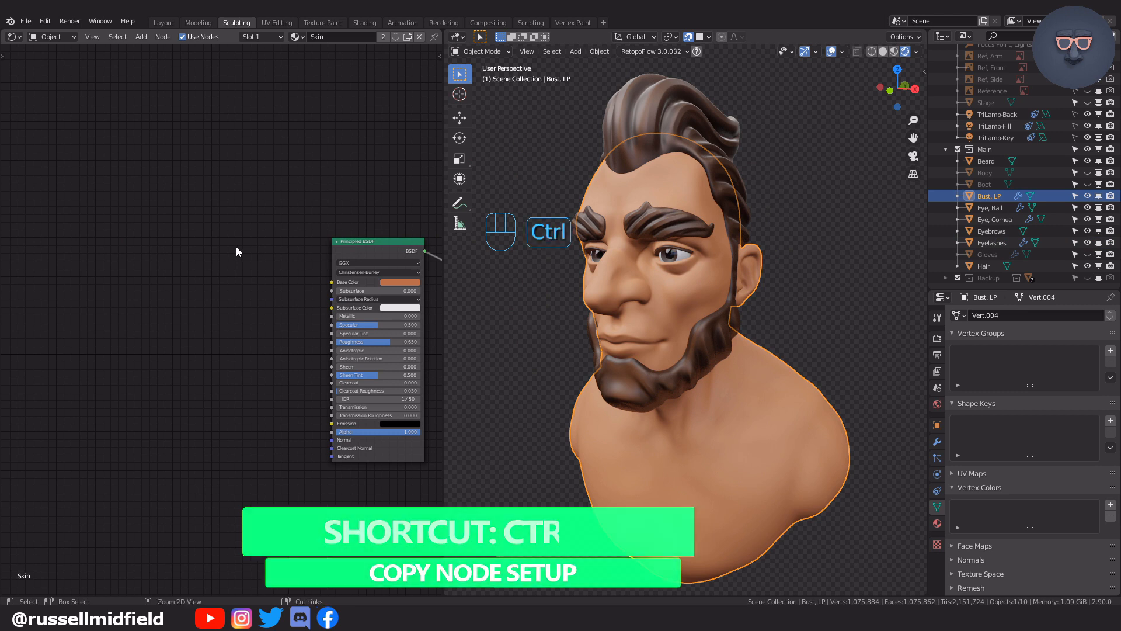
key("ctrl+v")
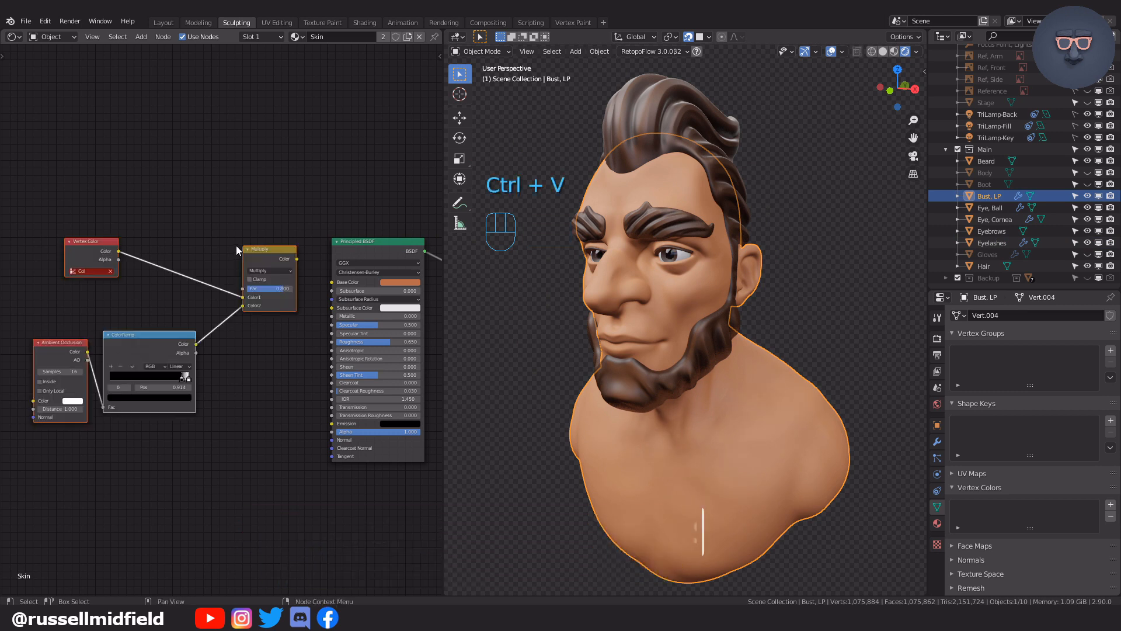
key("ctrl+v")
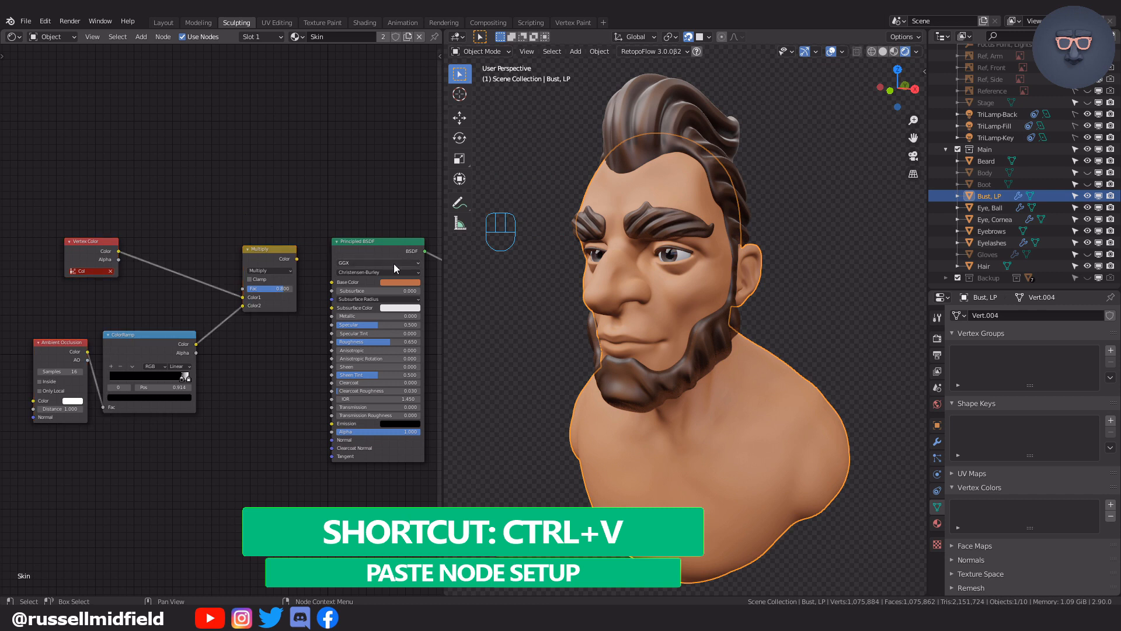
Step: Inspect the Skin base colour as a hex value in the colour picker
left_click(392, 281)
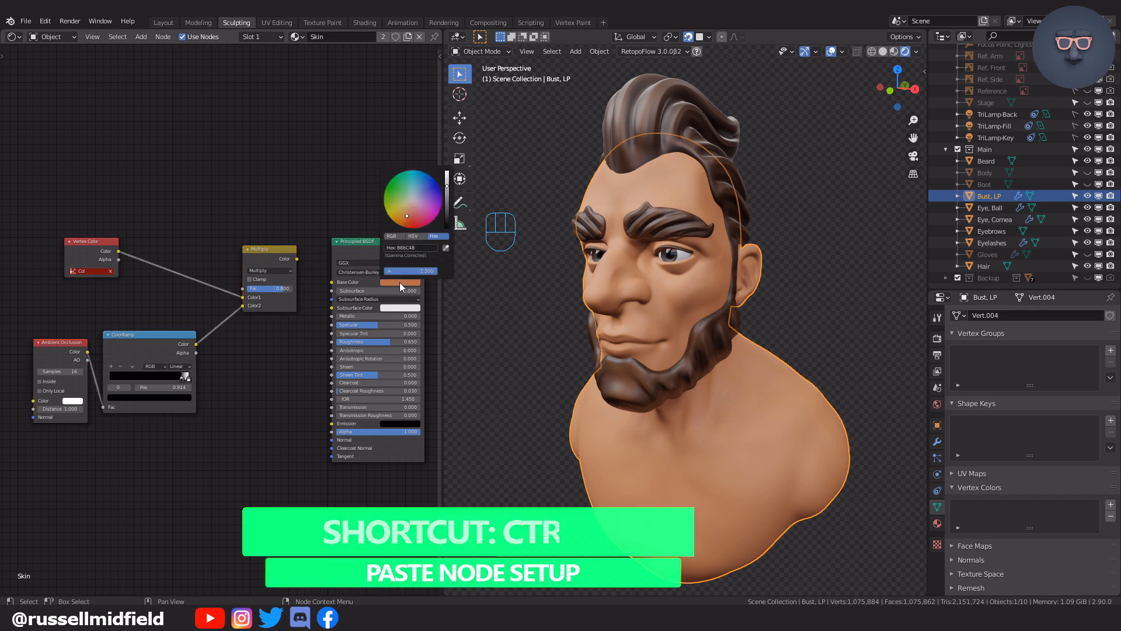
left_click(408, 248)
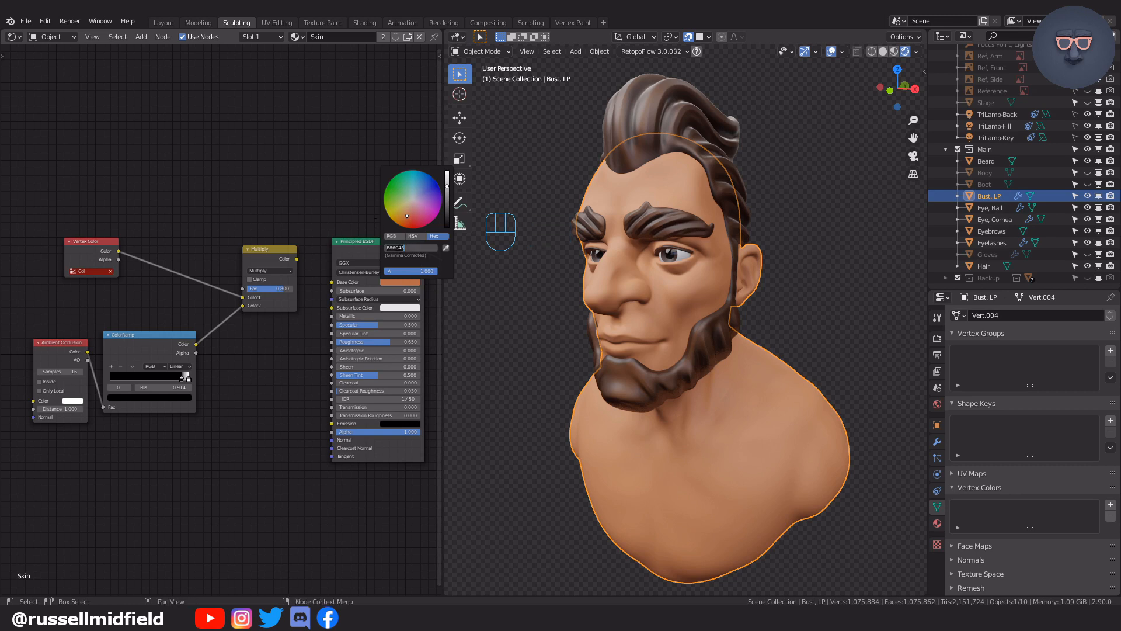
left_click(368, 219)
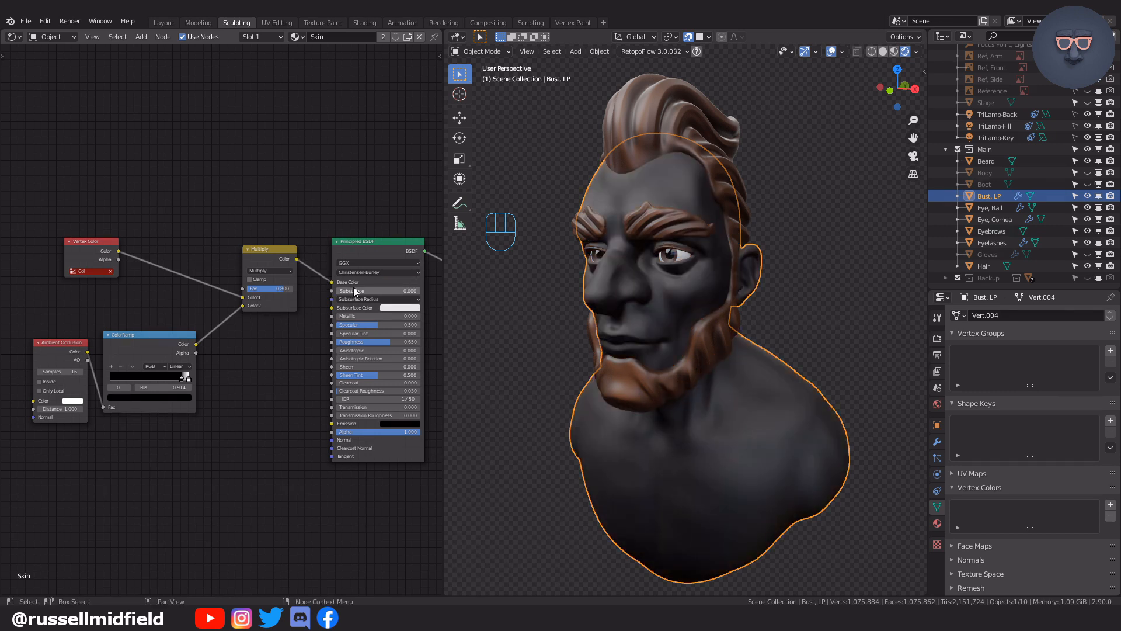
Step: Enter Vertex Paint on the bust and pick a tan skin tone to flood-fill it
left_click(479, 50)
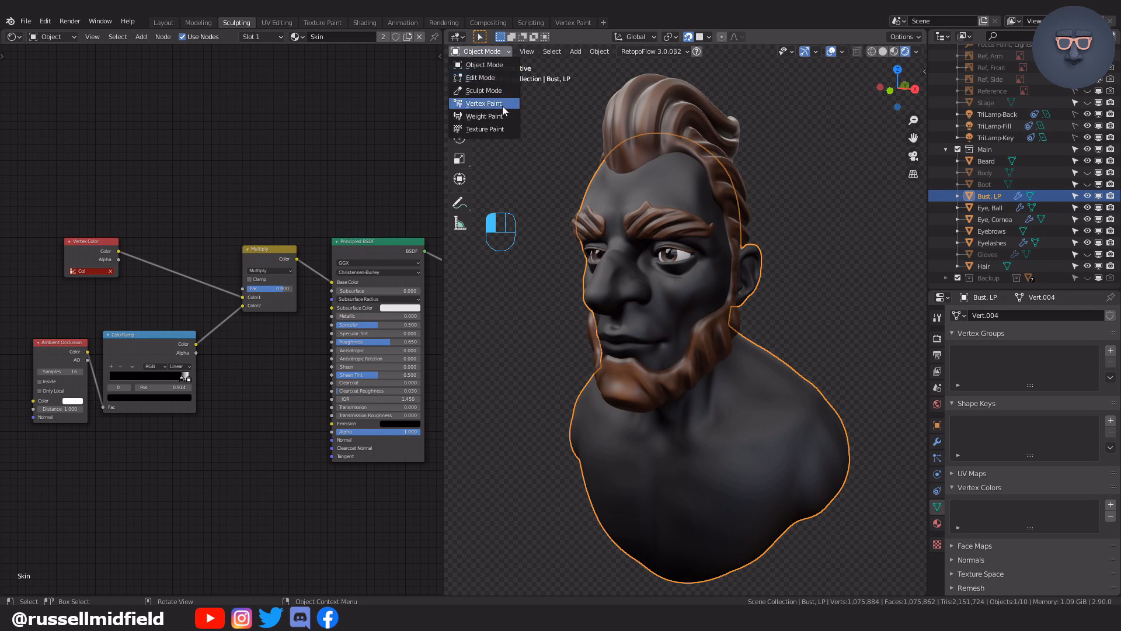
left_click(484, 102)
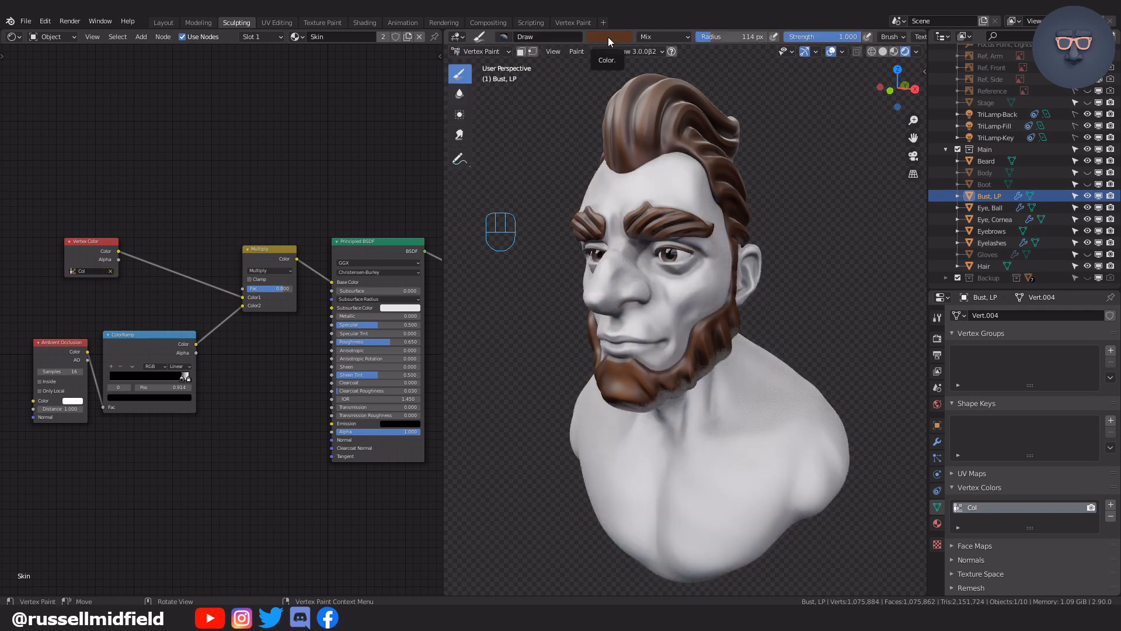
left_click(608, 36)
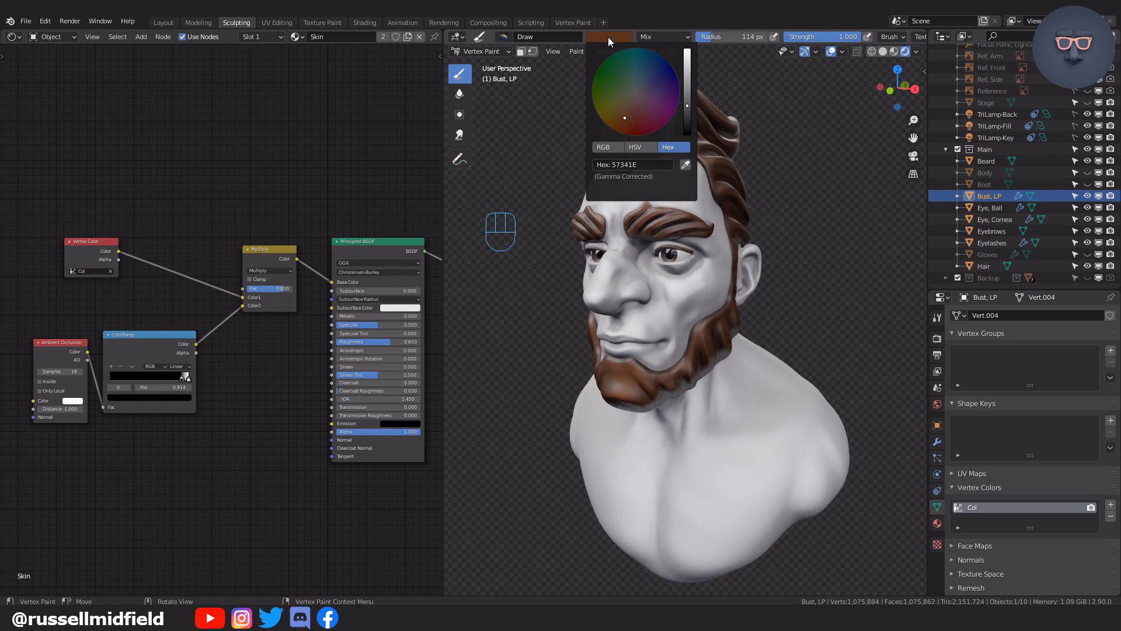
left_click(632, 165)
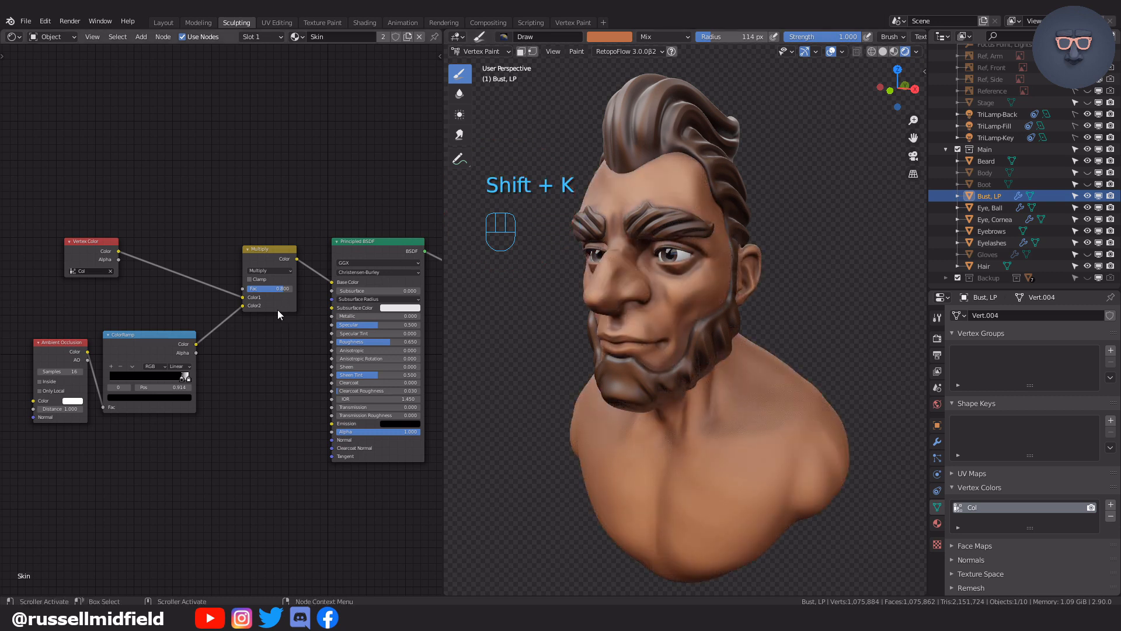
mouse_move(283, 292)
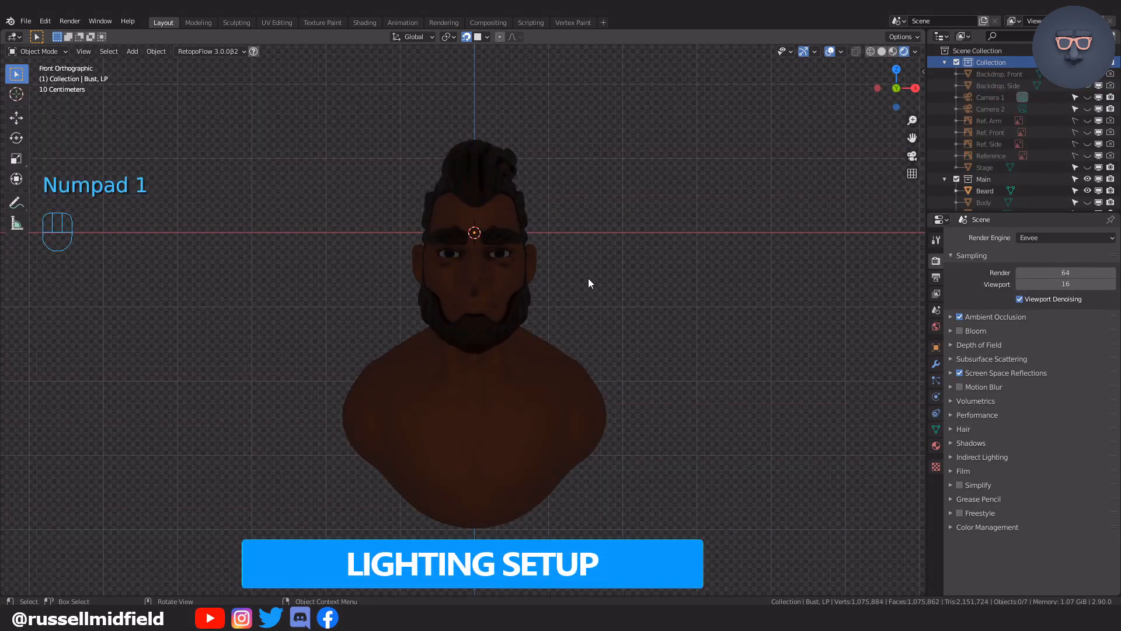
Step: Add a plain-axes empty at the forehead and rename it 'Focus Point, Lights'
key("shift+a")
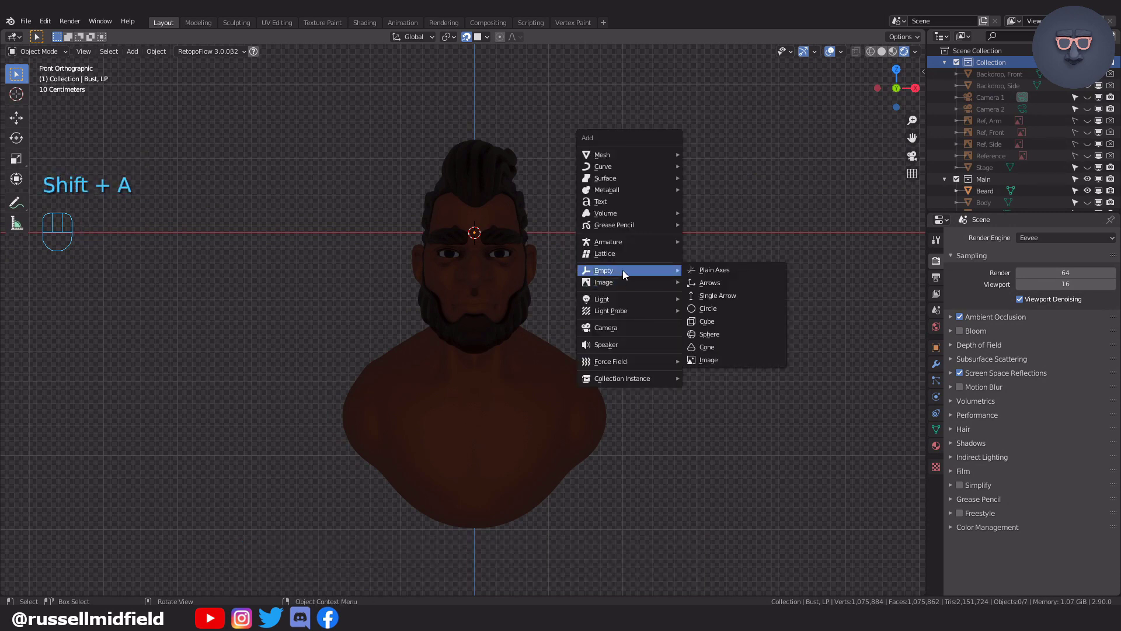
mouse_move(713, 270)
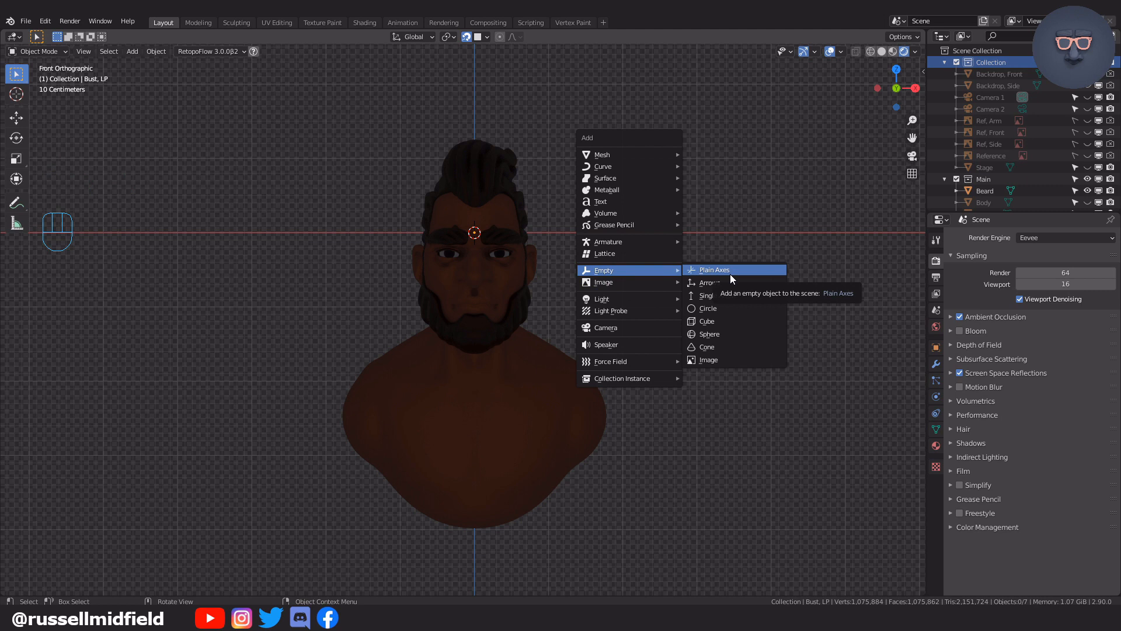
left_click(712, 270)
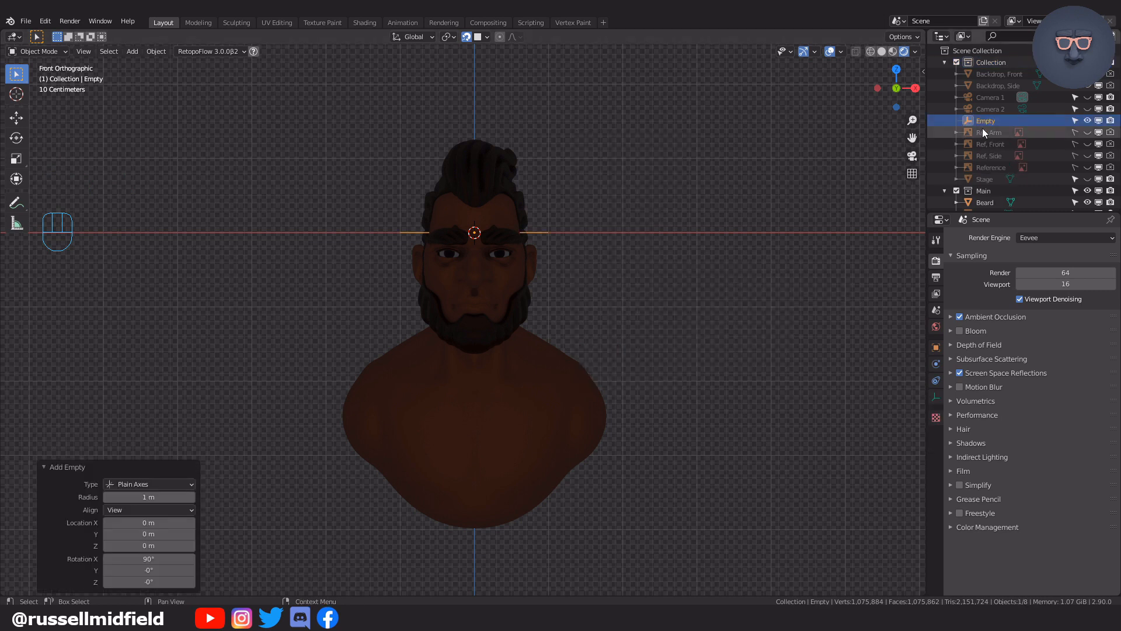
double_click(986, 120)
type("Focus Point, Lights")
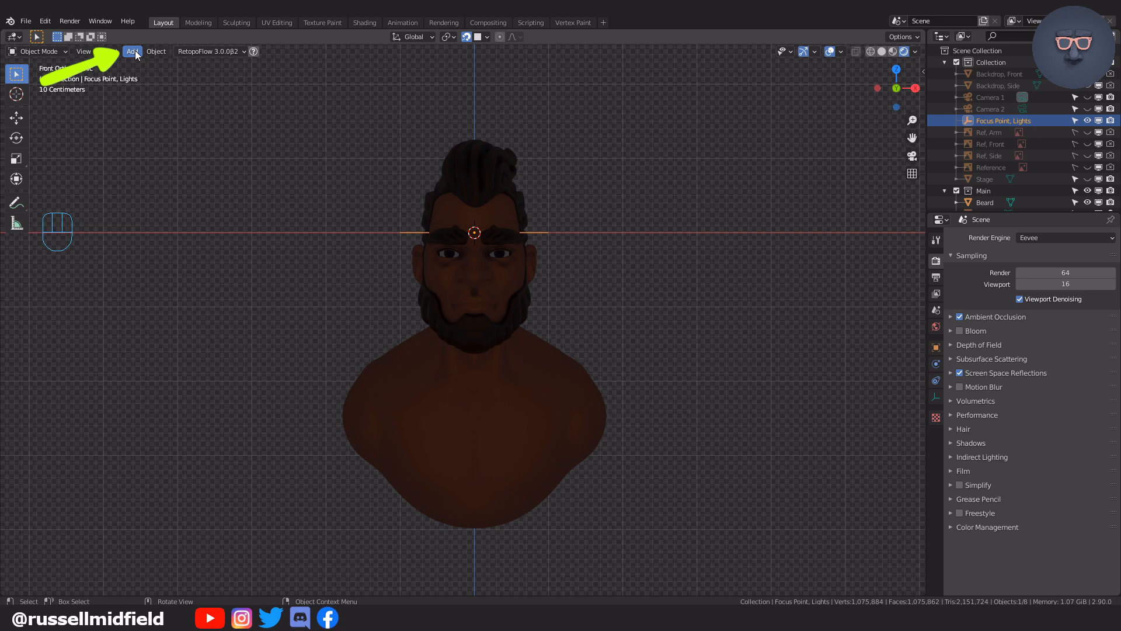
mouse_move(132, 51)
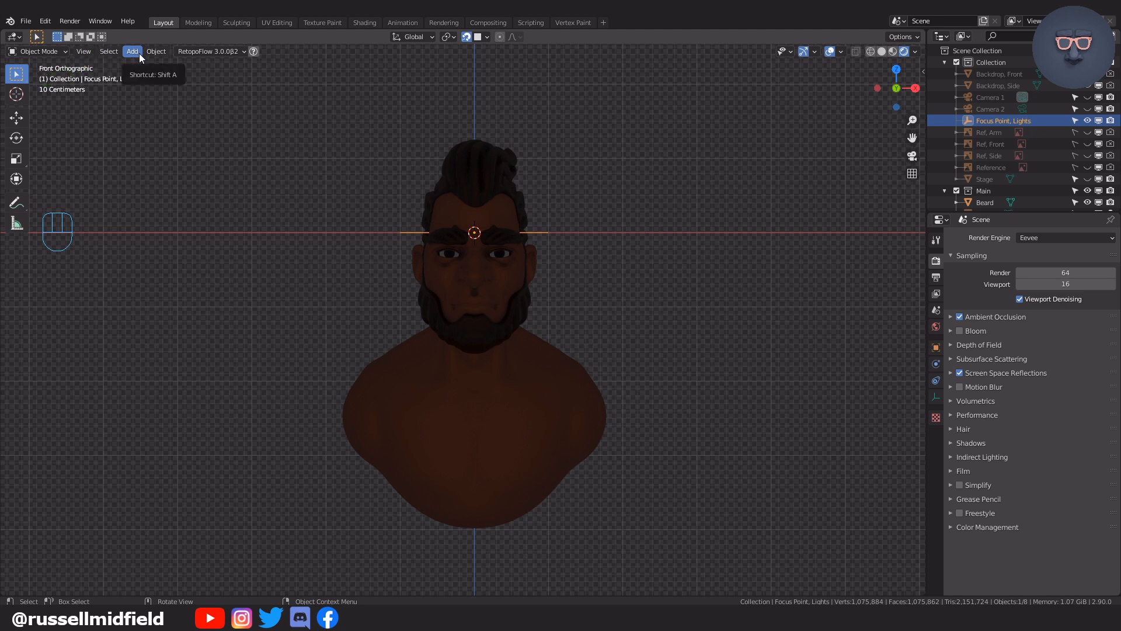
Step: Add a 3 Point Lights rig around the bust and set the key light's power to 5000 W
left_click(132, 50)
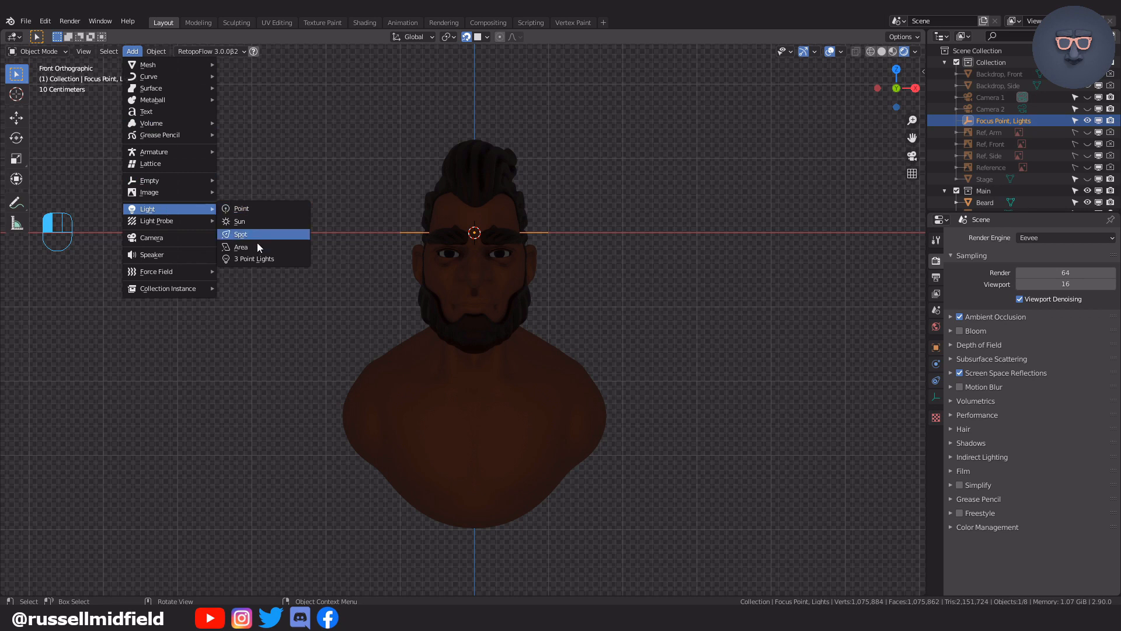
left_click(254, 260)
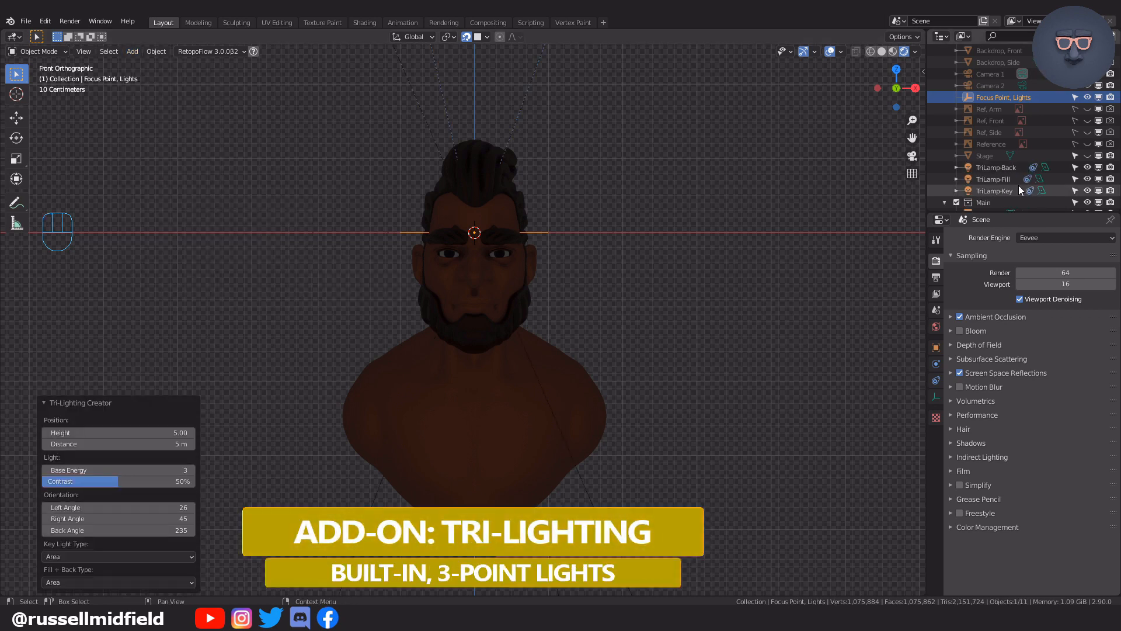
scroll("down", 3)
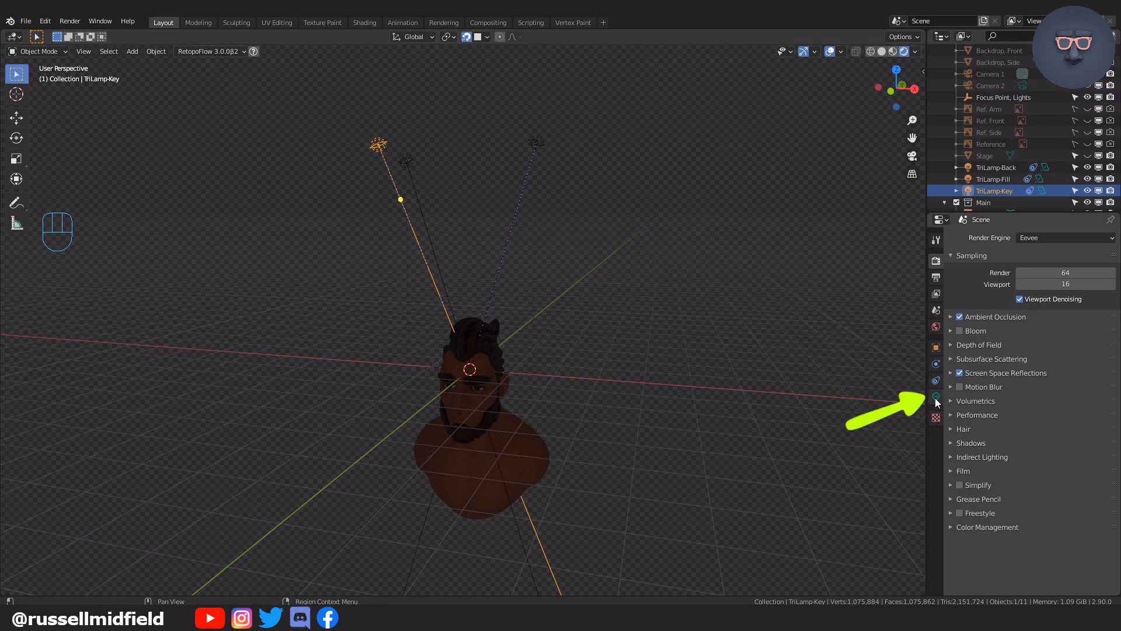
left_click(935, 397)
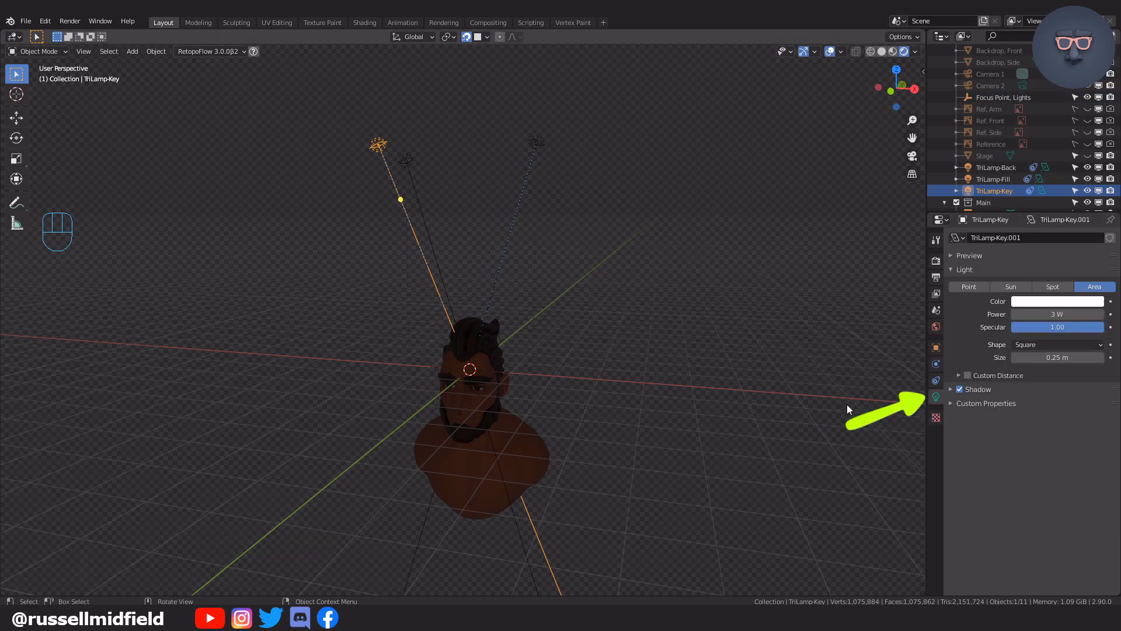
left_click(1056, 315)
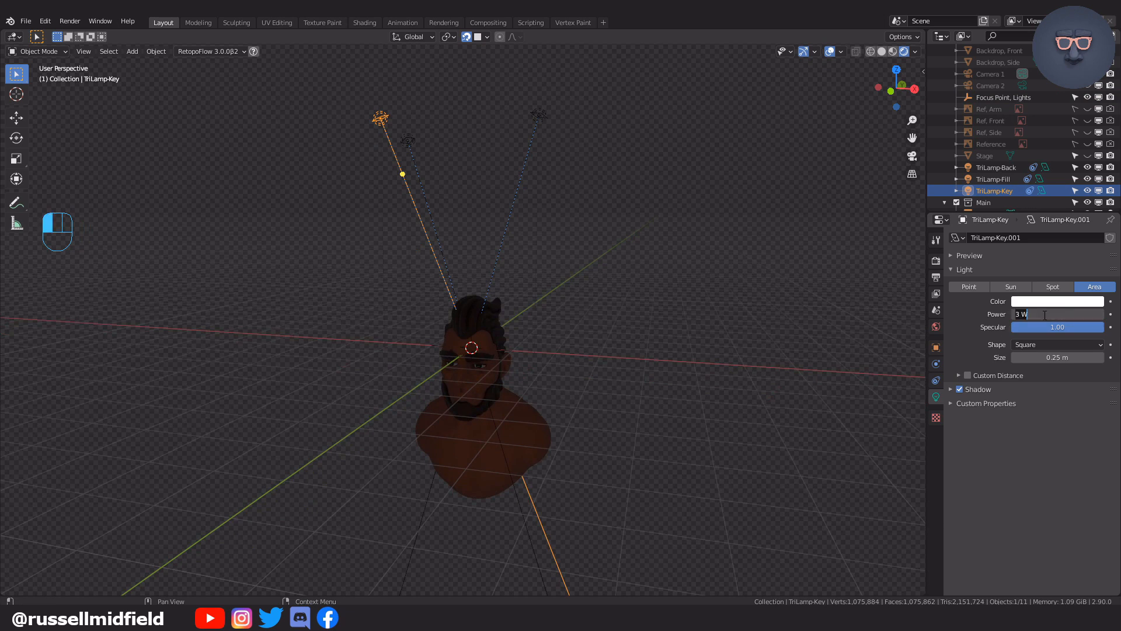
type("5000")
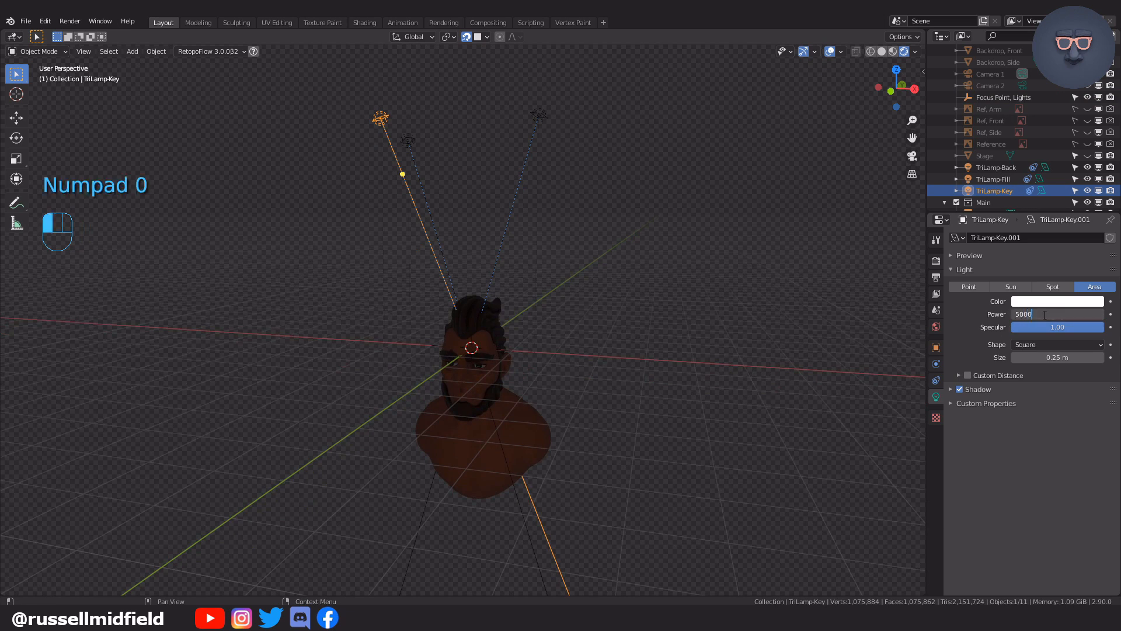
key("Return")
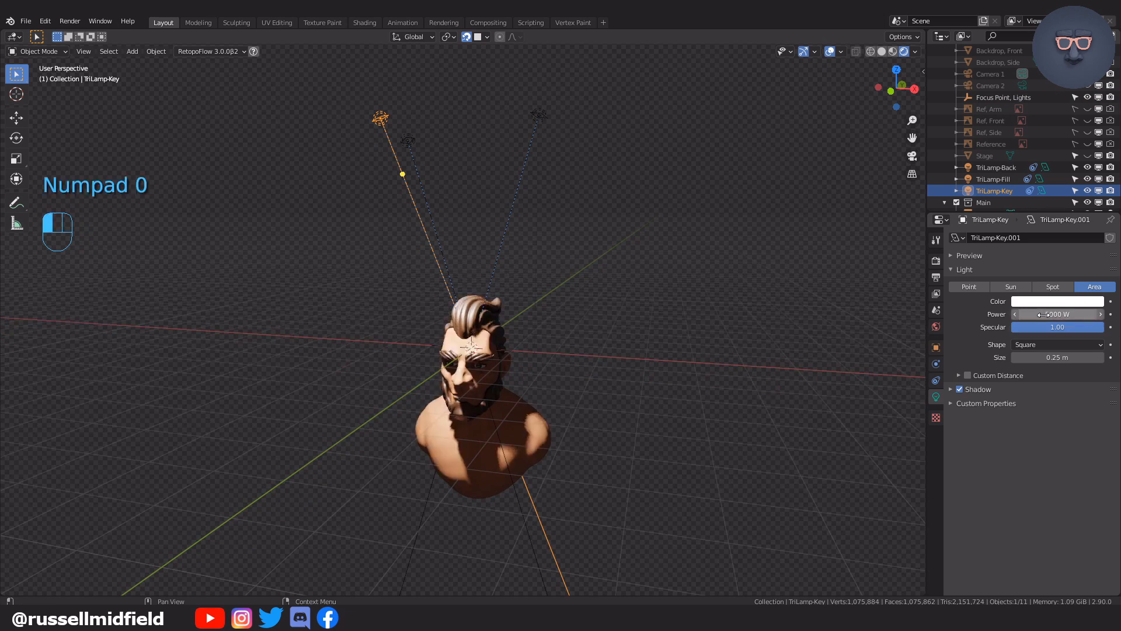
Step: Set fill/back power to 2500 W, key light size to 5 m, and move the focus empty beside the head
left_click(993, 179)
type("2500")
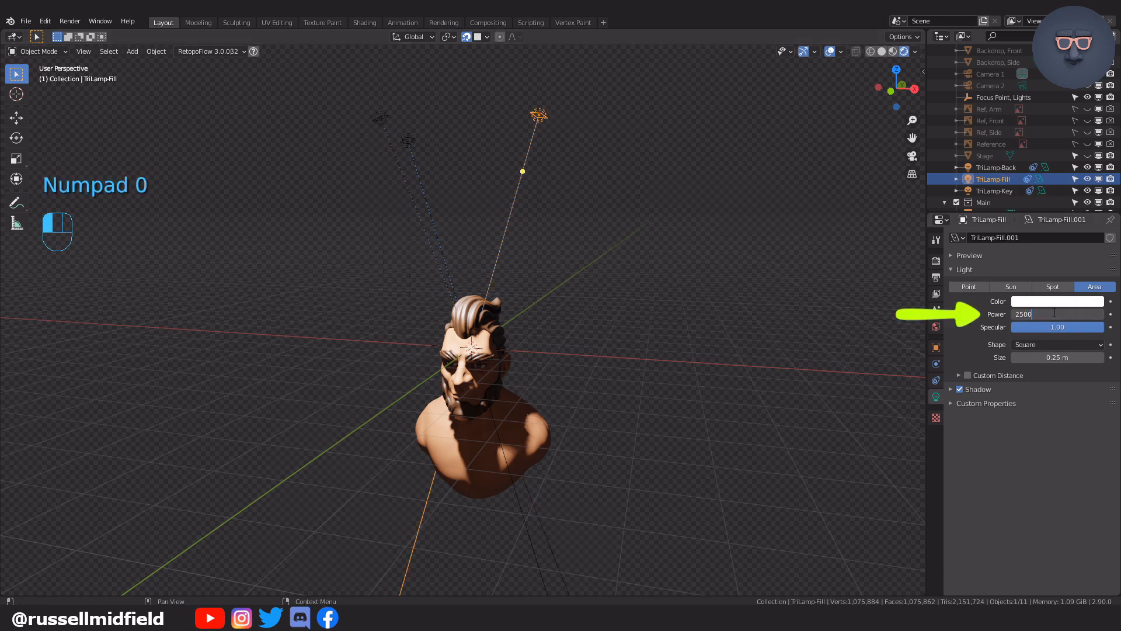
left_click(996, 167)
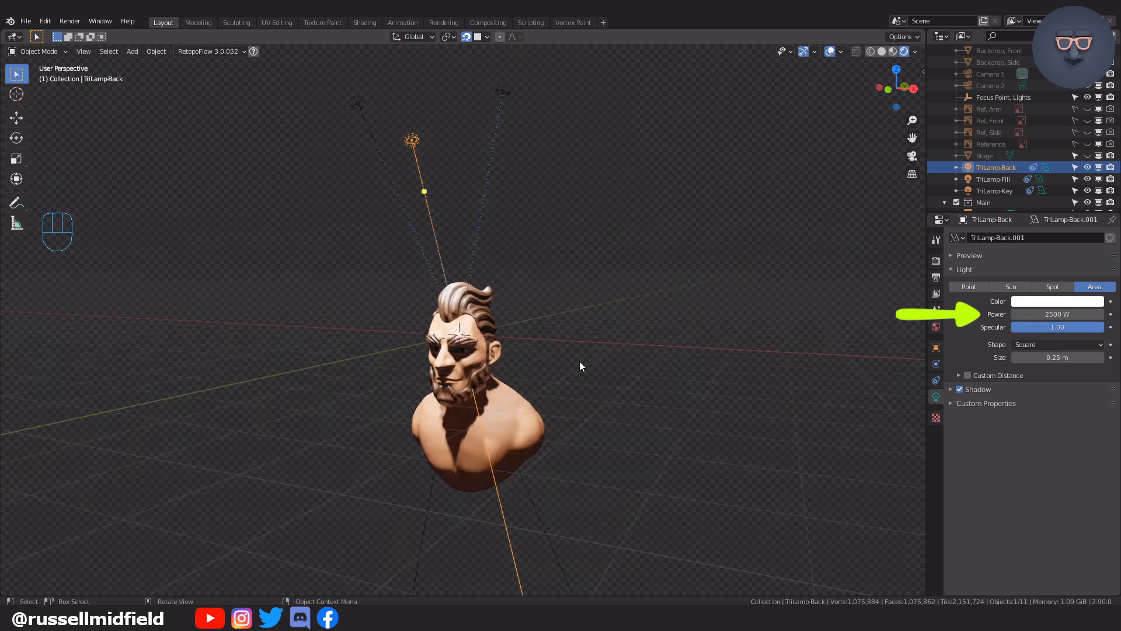
left_click(992, 190)
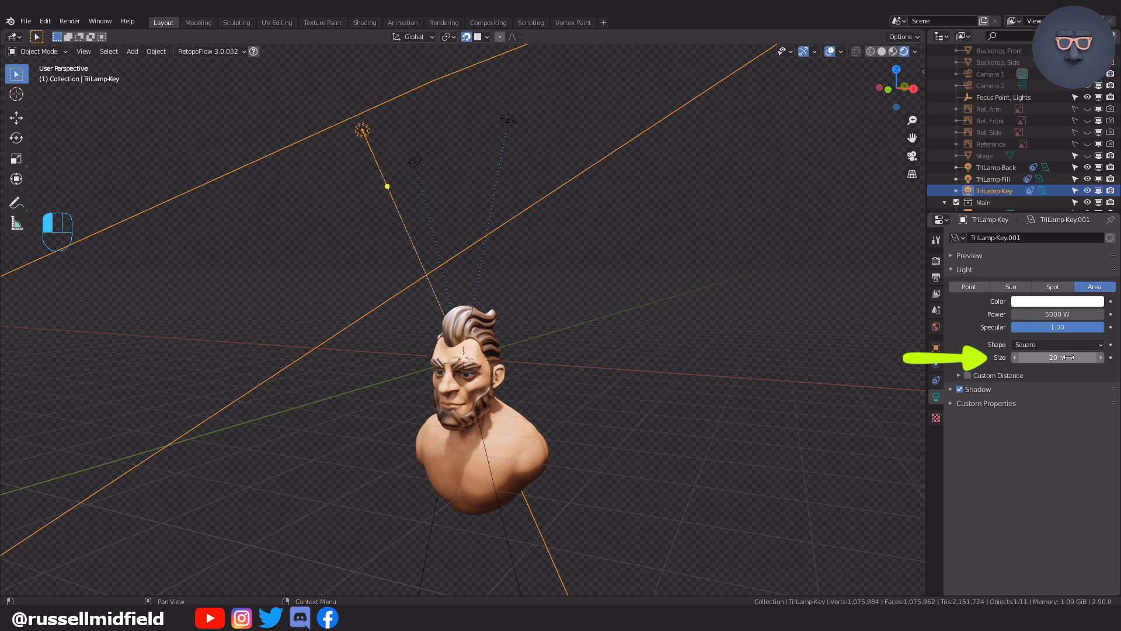
left_click(992, 178)
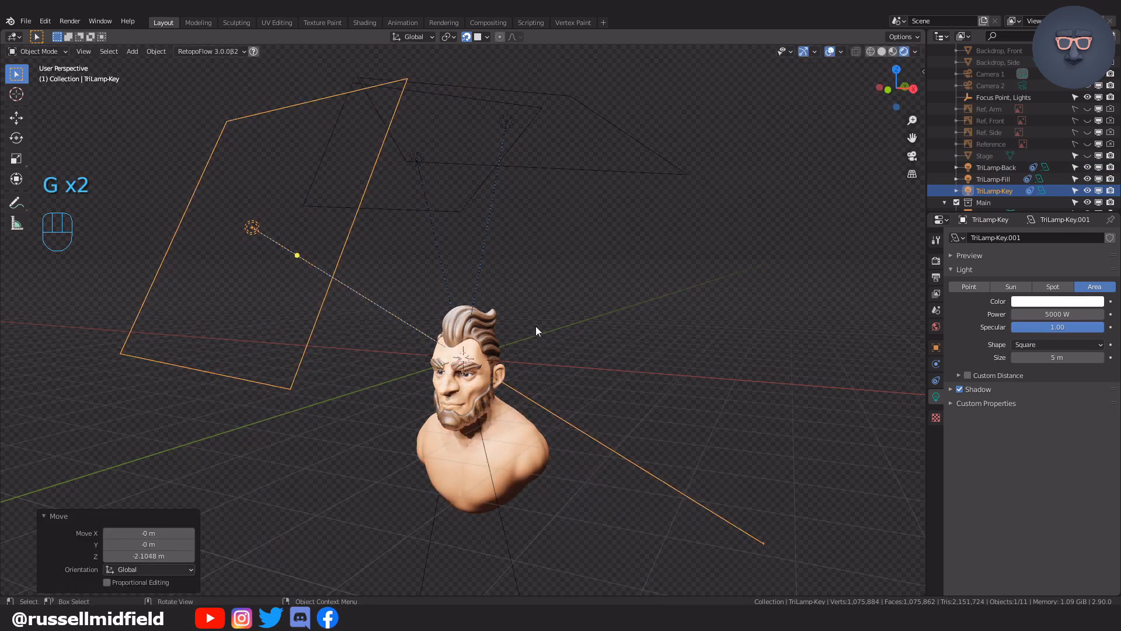
left_click(1002, 77)
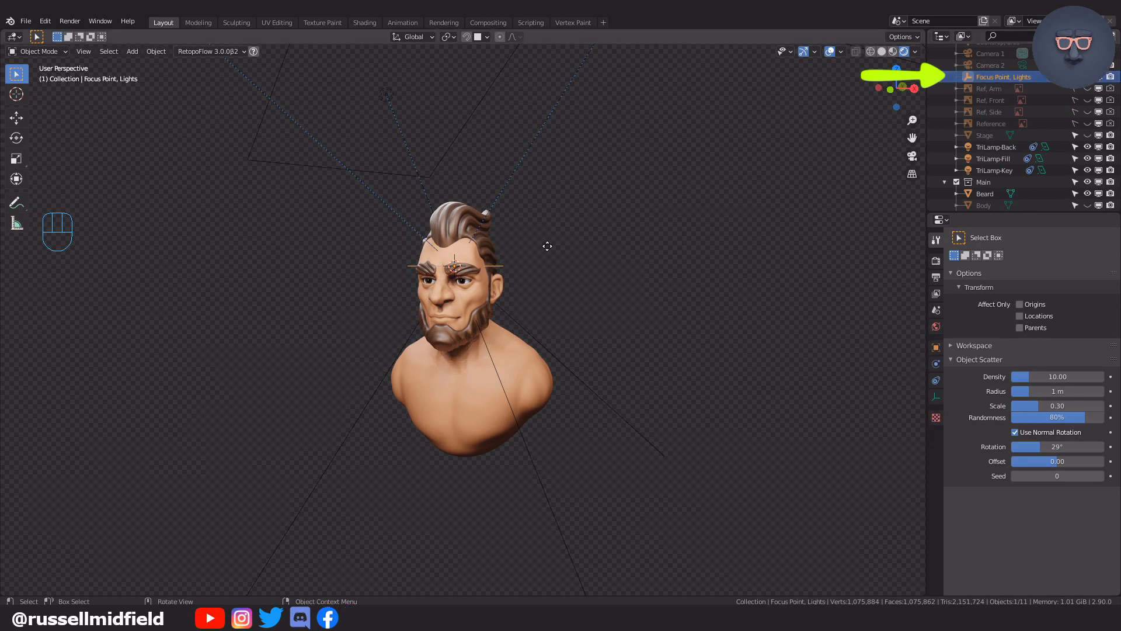
key("g")
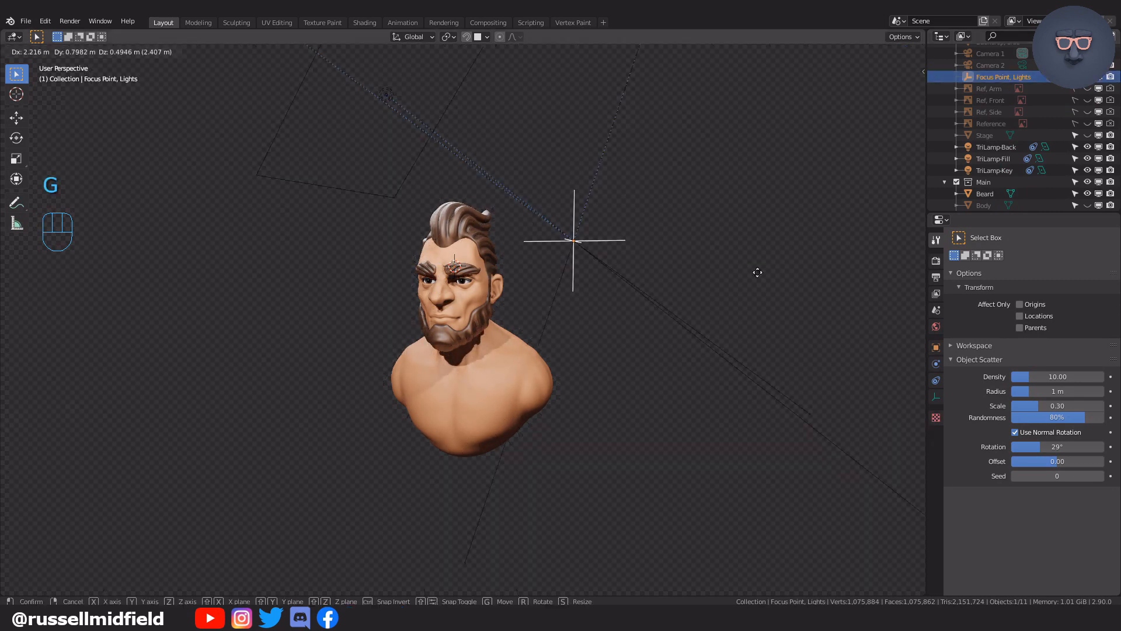
mouse_move(313, 299)
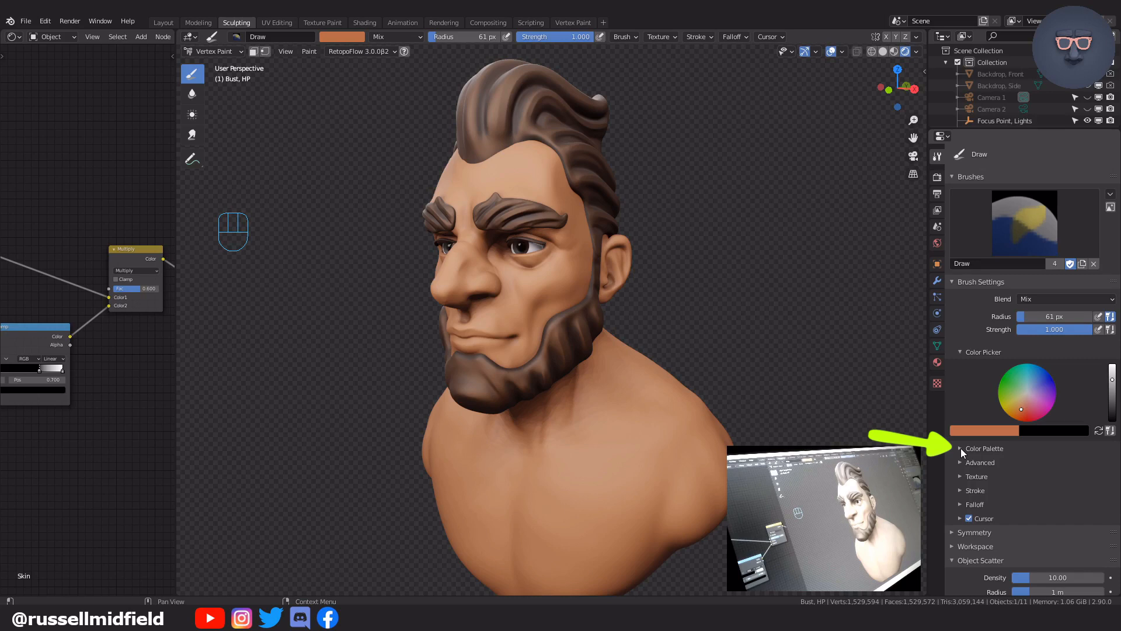
left_click(959, 449)
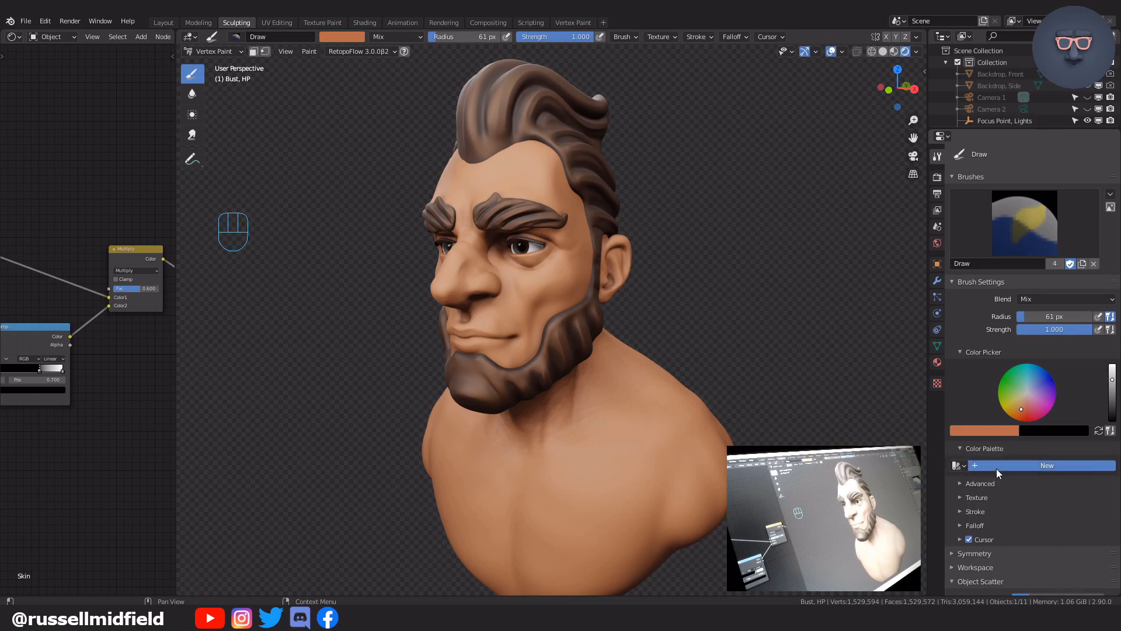
left_click(1046, 466)
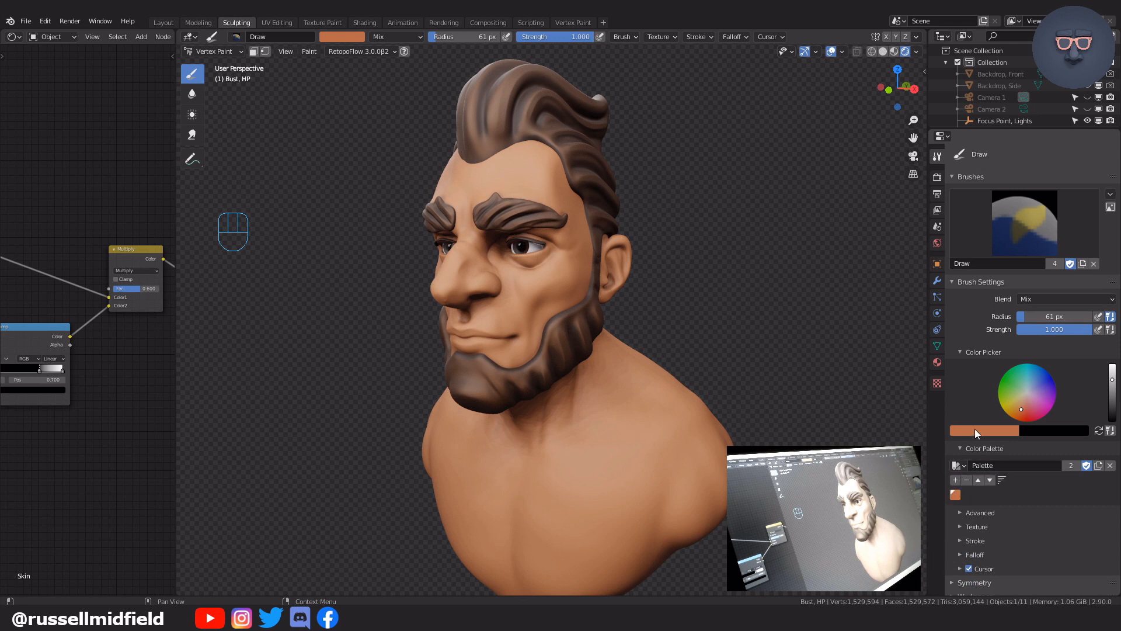
left_click(1027, 393)
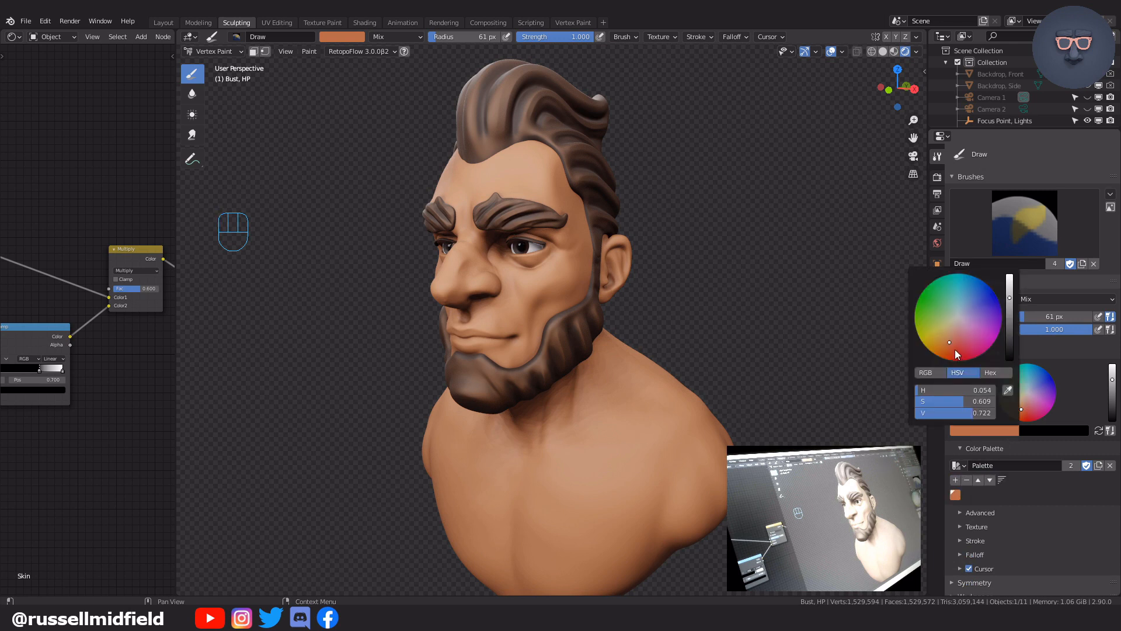
left_click(955, 348)
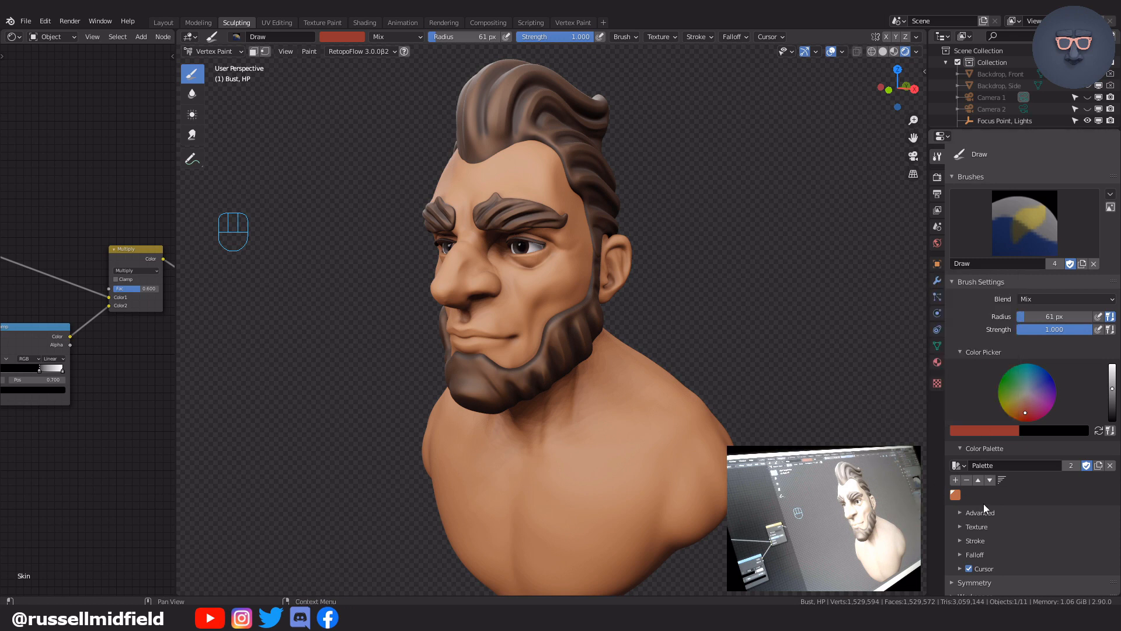
scroll("down", 3)
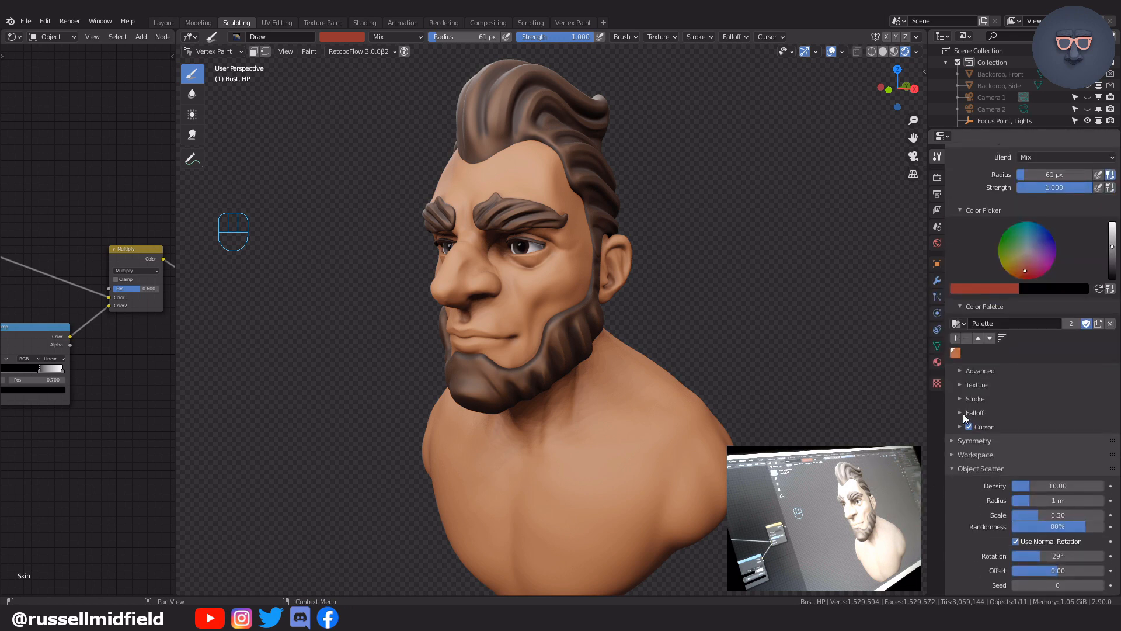
left_click(974, 412)
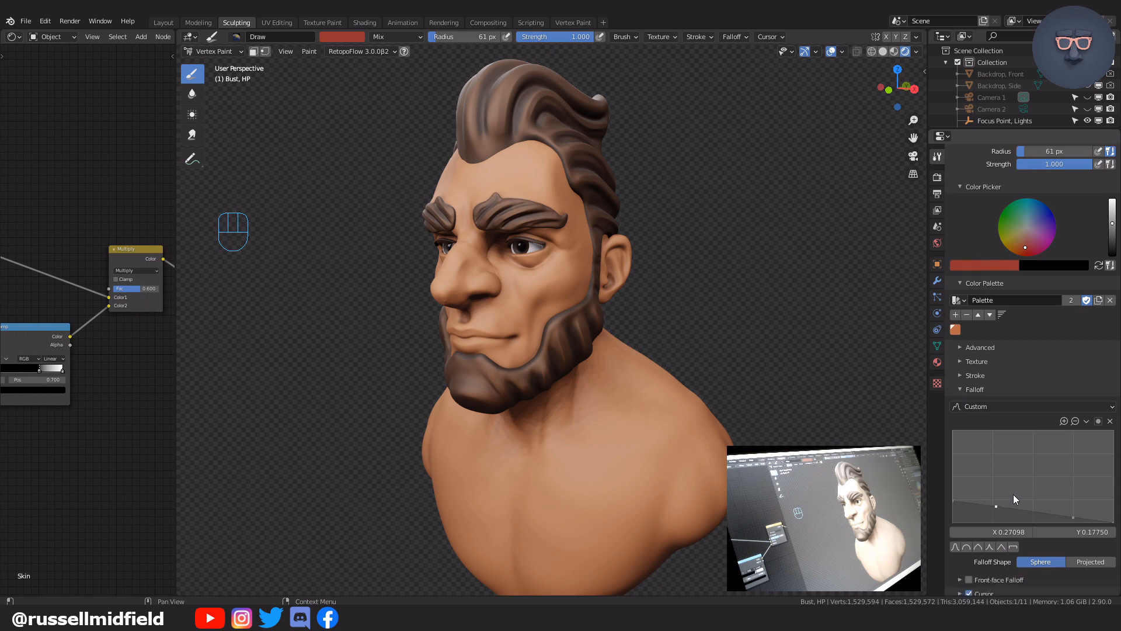
scroll("down", 3)
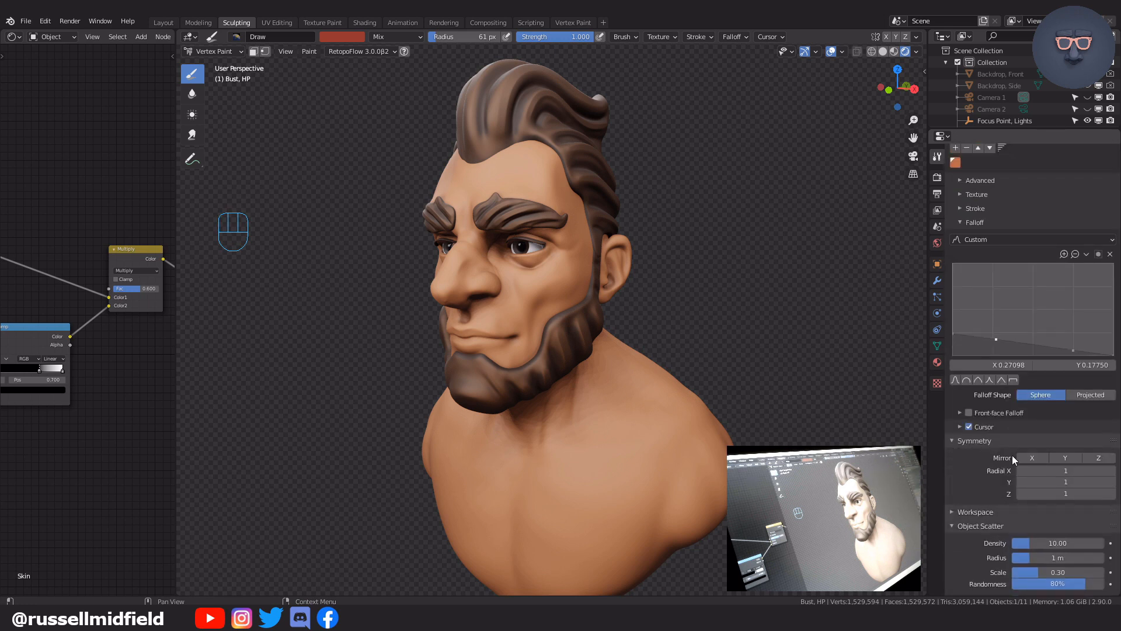
left_click(1031, 458)
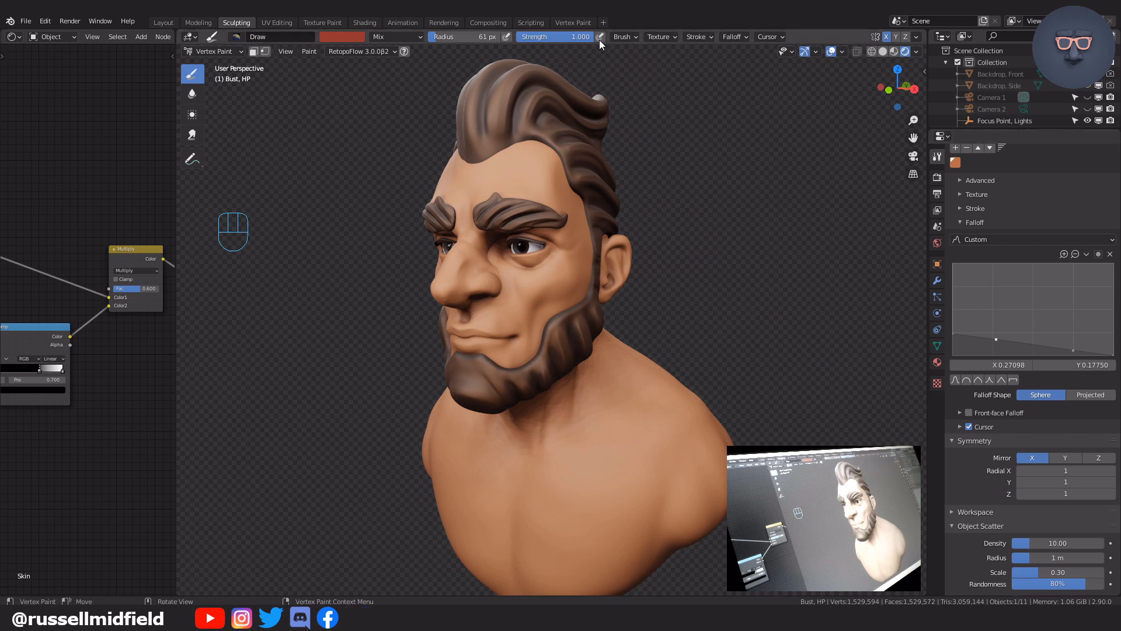
mouse_move(600, 36)
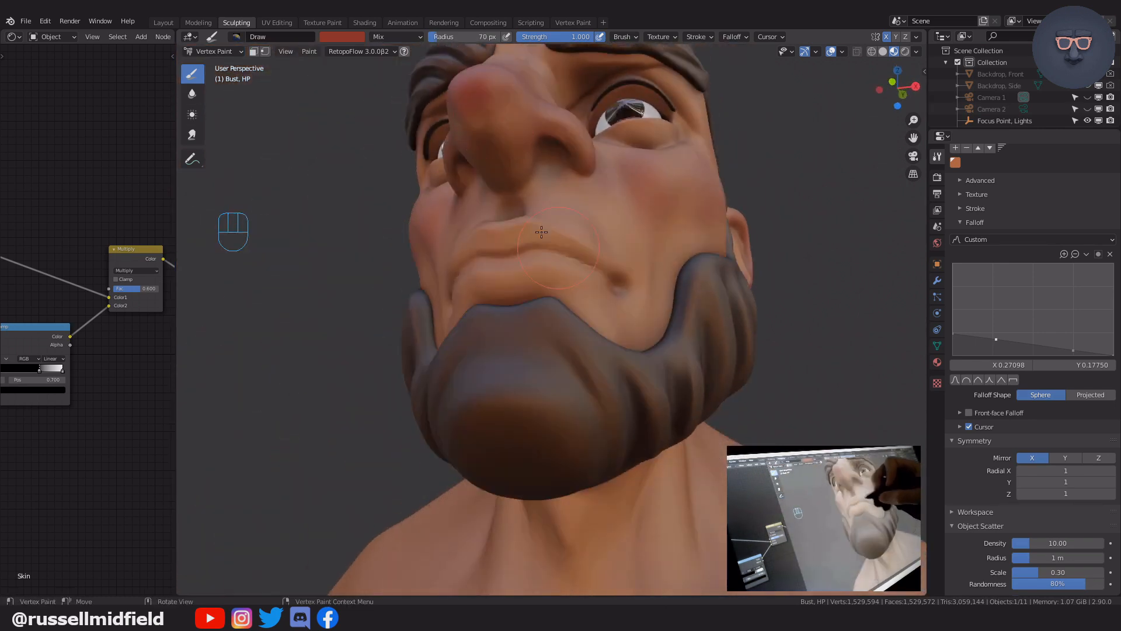
Step: Paint a yellow tone over cheeks and chin, store it in the palette, then pick a dark bluish tint
key("f")
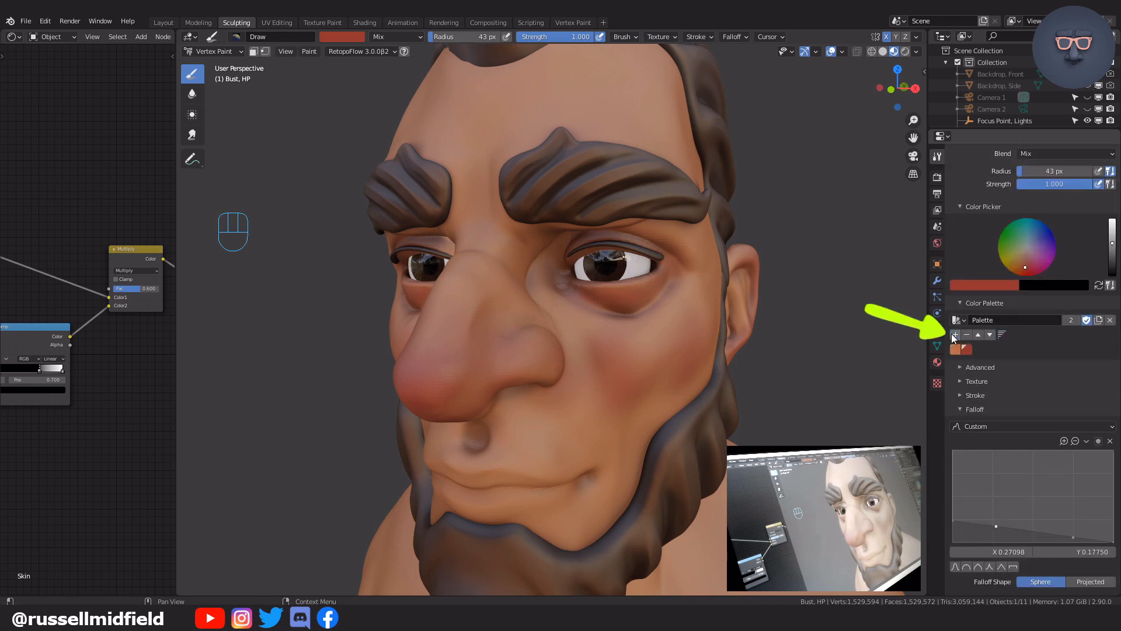
left_click(995, 285)
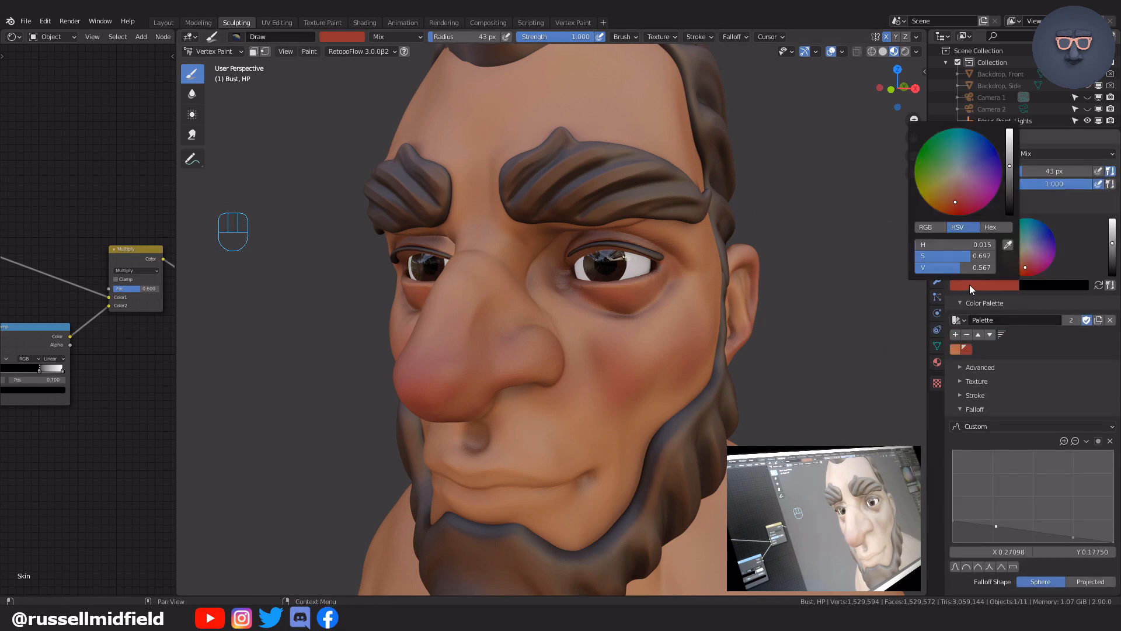
left_click(938, 186)
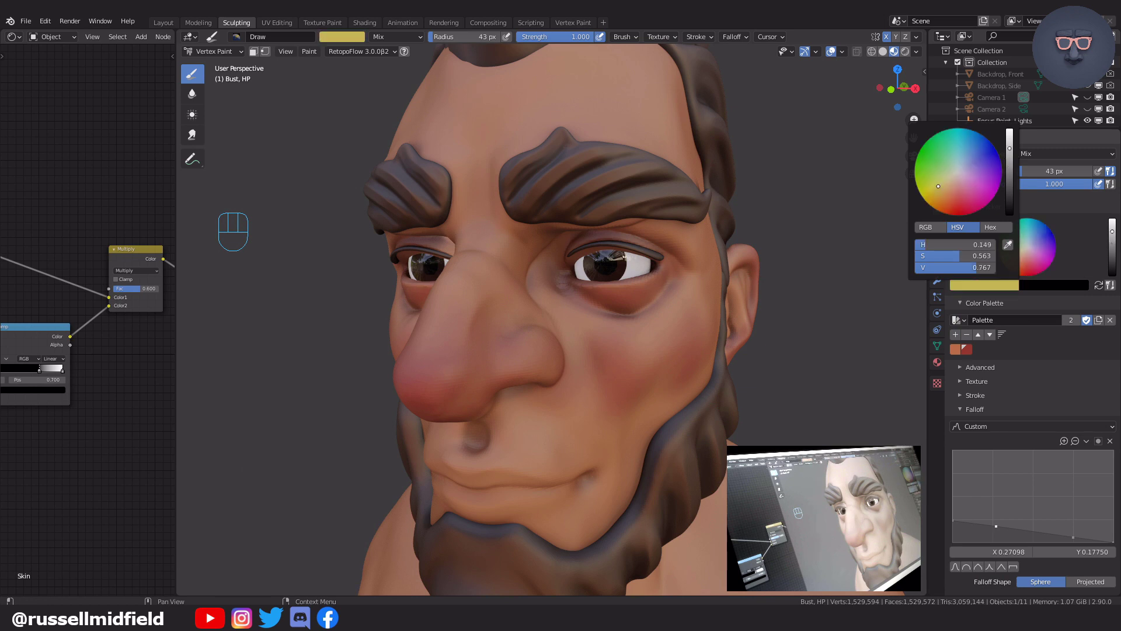
left_click(945, 194)
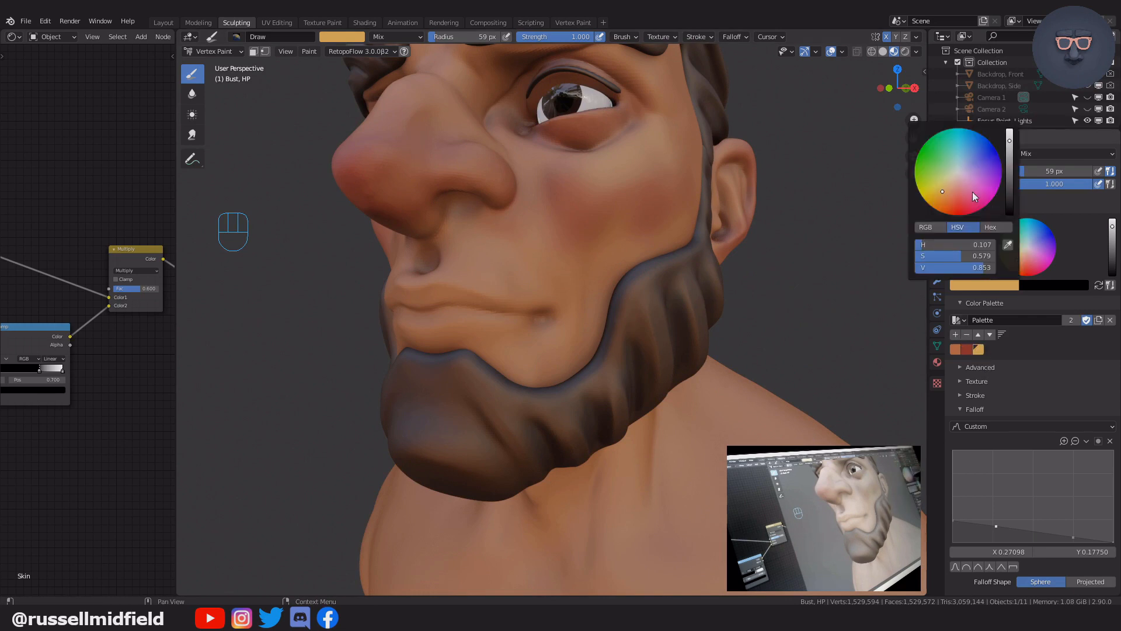
left_click(967, 195)
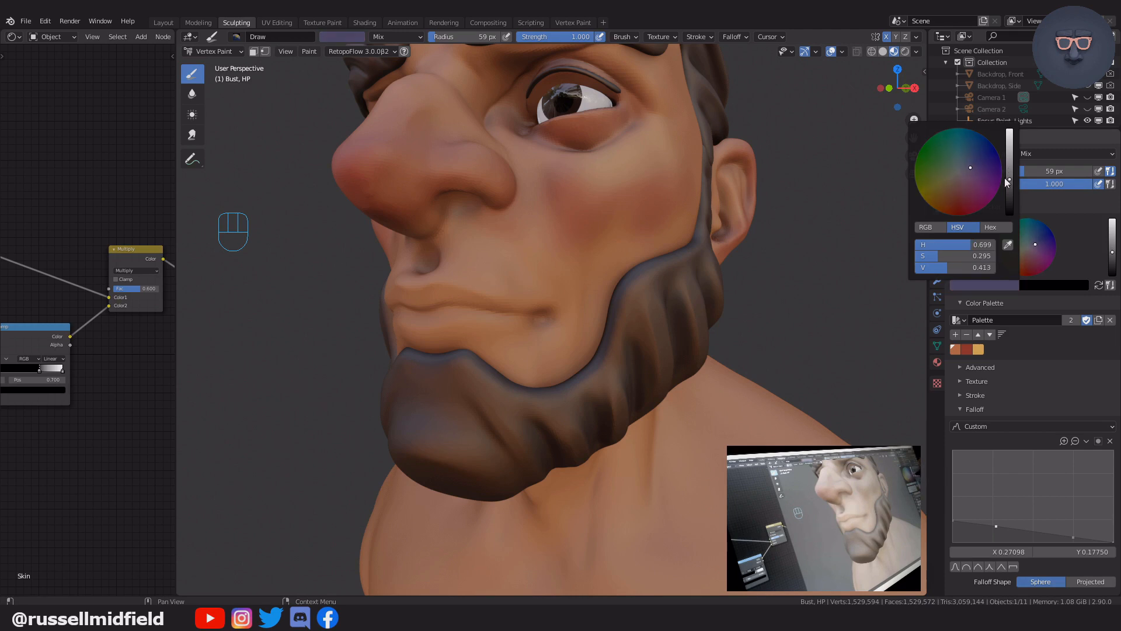
key("f")
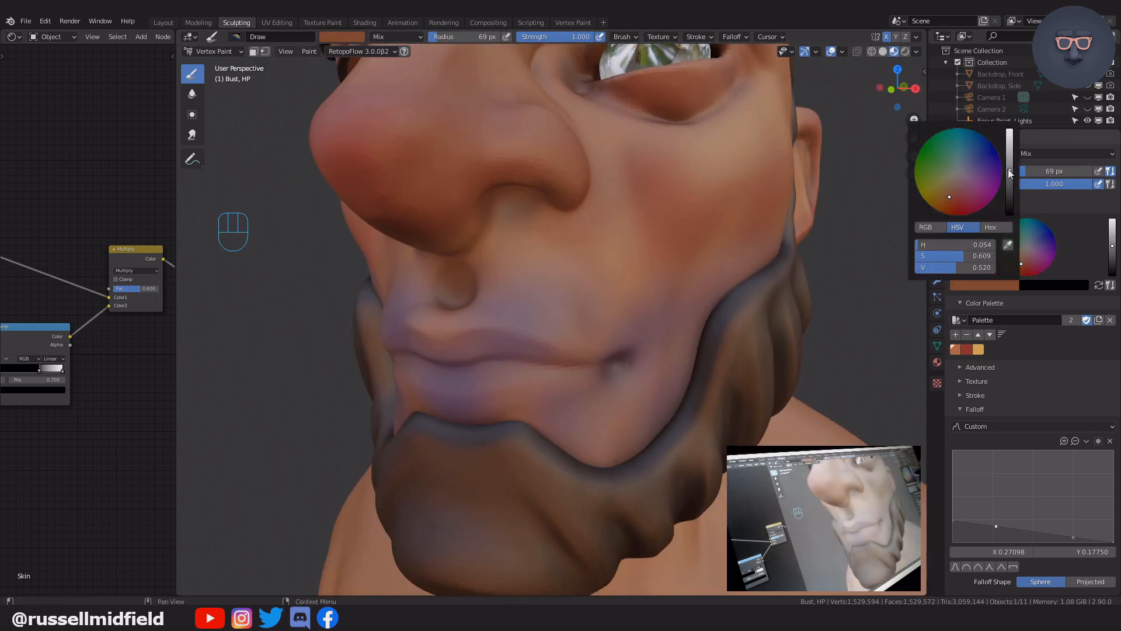
Step: Dab purple tint under the lower lip and blur it into the skin at the mouth corner
key("f")
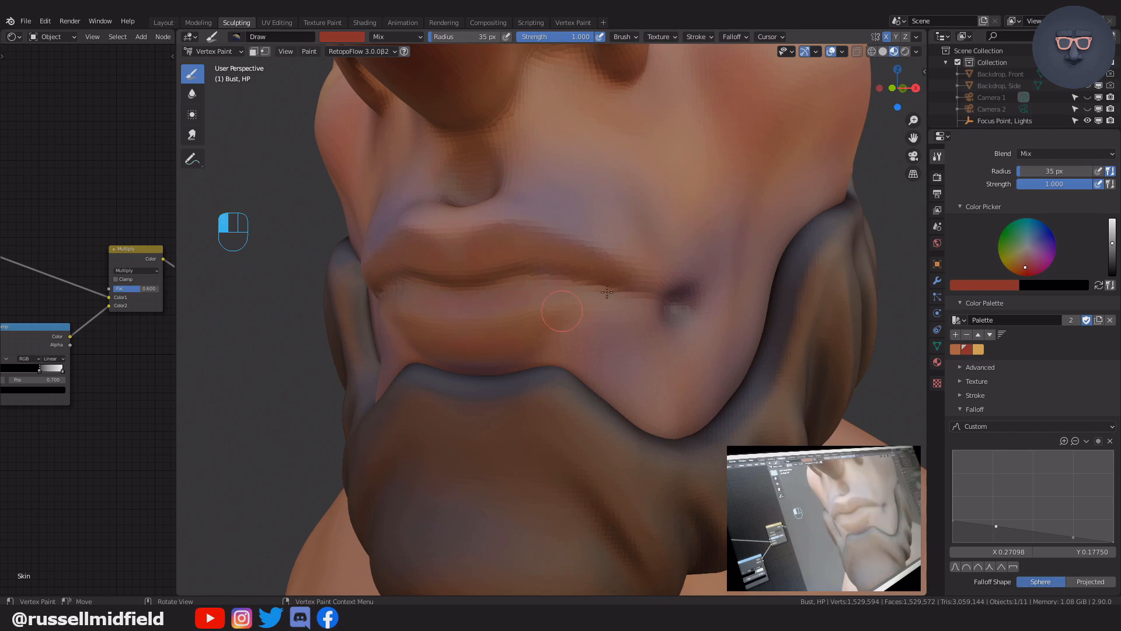
left_click(191, 94)
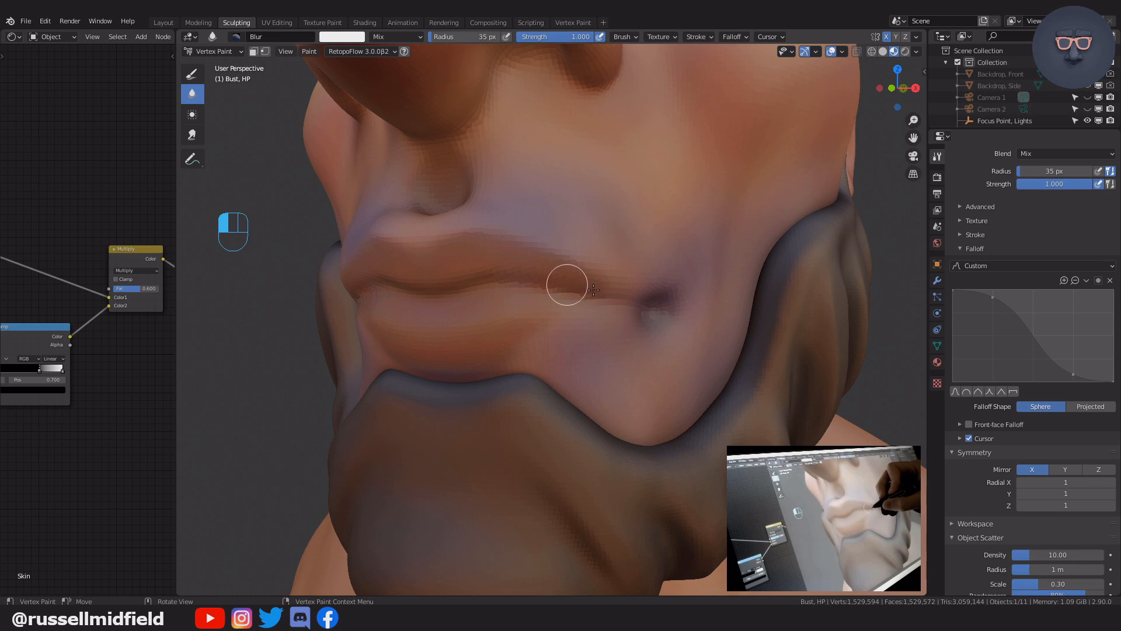
mouse_move(548, 274)
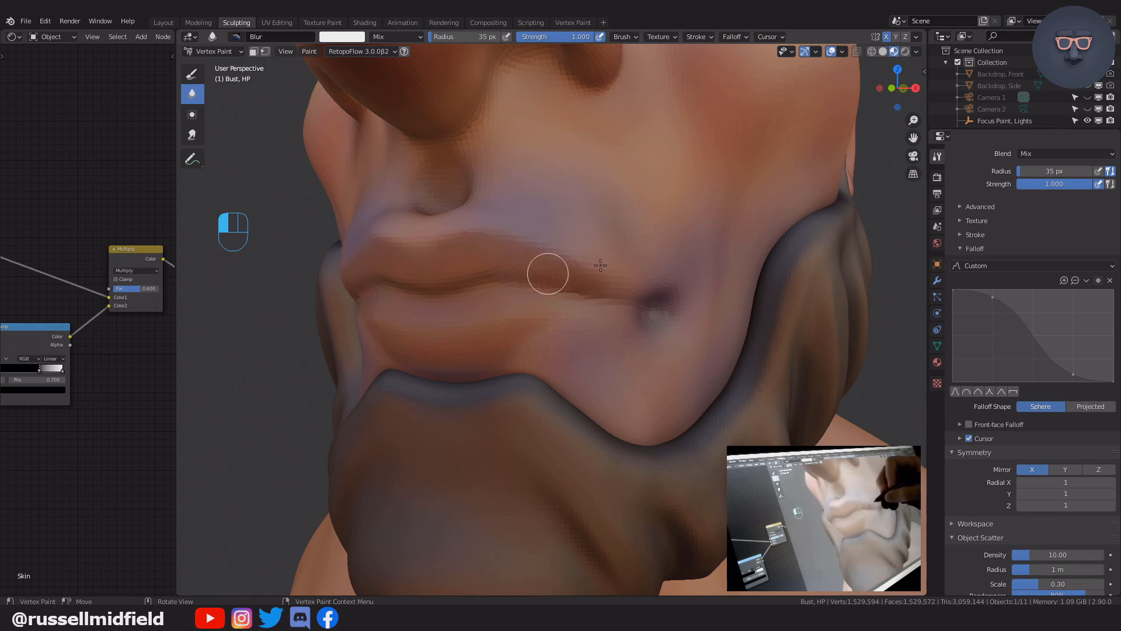
left_click(192, 74)
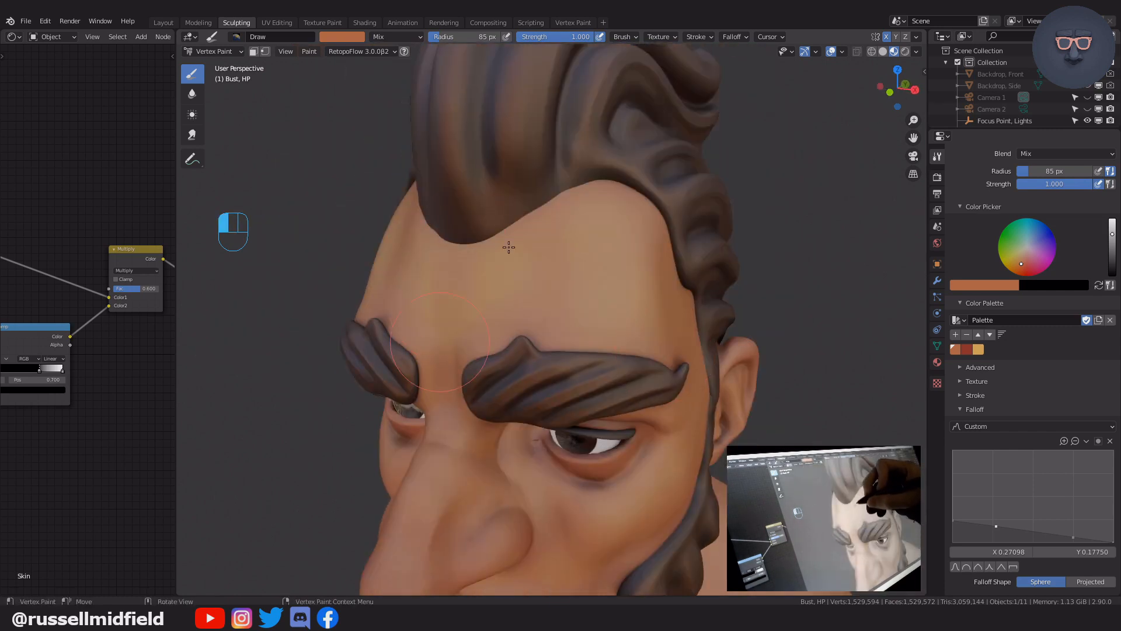
mouse_move(596, 216)
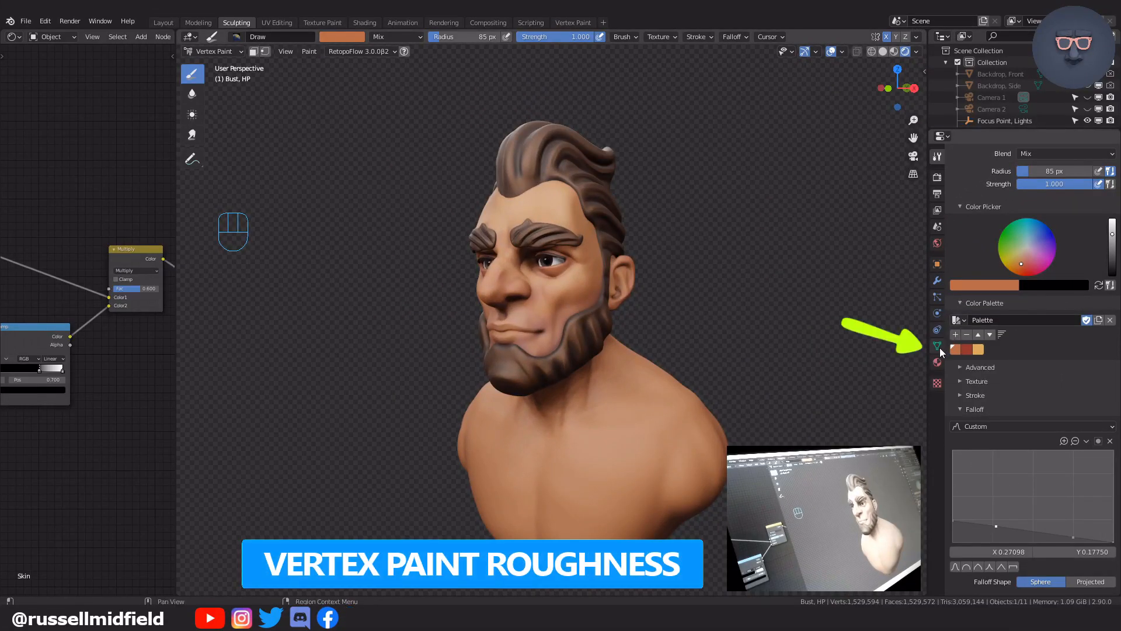
Step: Add a vertex colour layer named Rough and feed it into the skin shader's Roughness
left_click(937, 346)
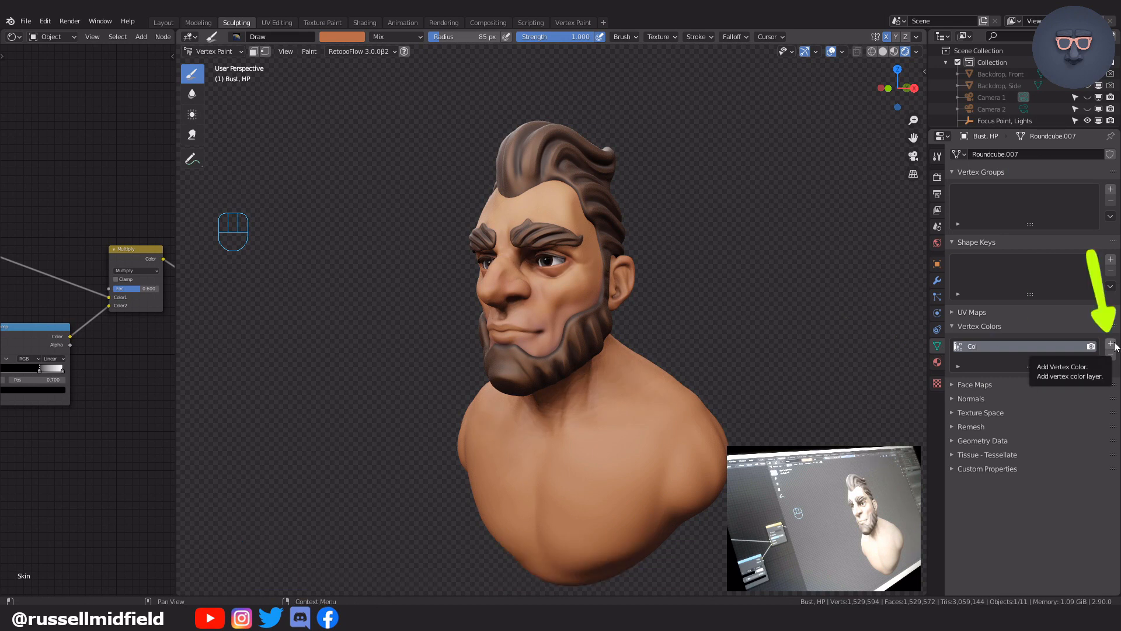
left_click(1110, 343)
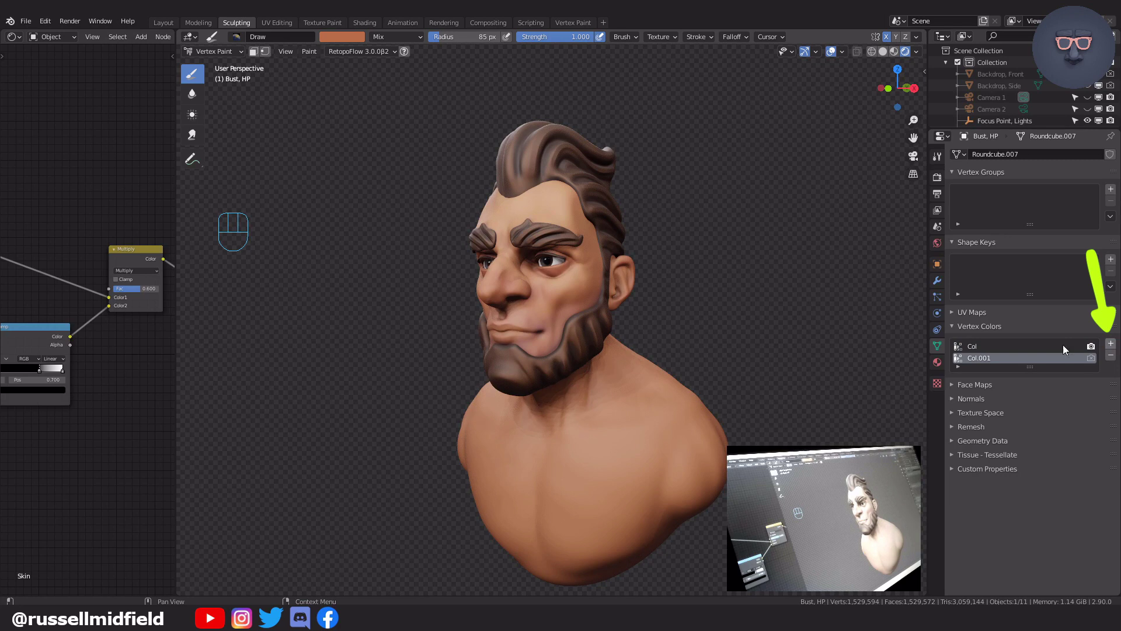
mouse_move(993, 361)
type("Rough")
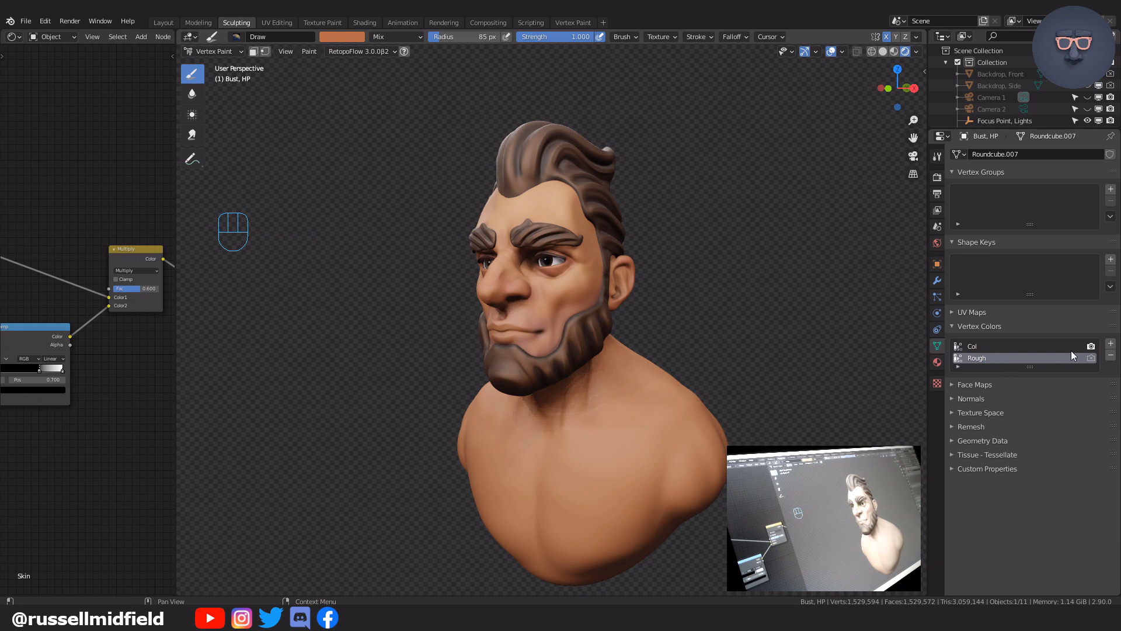
mouse_move(1091, 358)
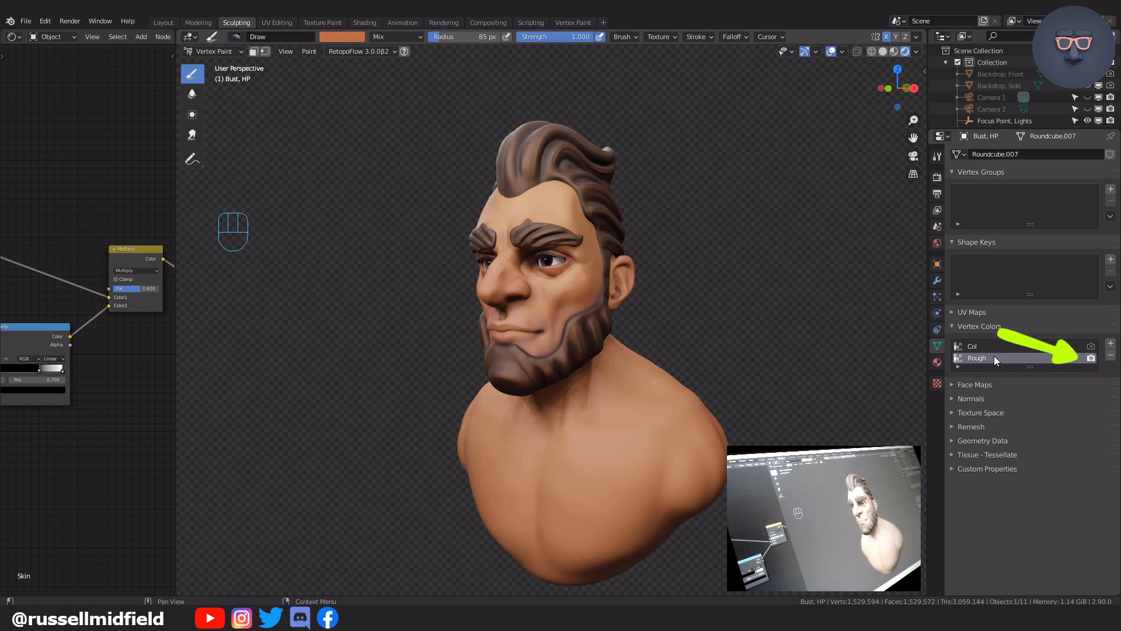
key("shift")
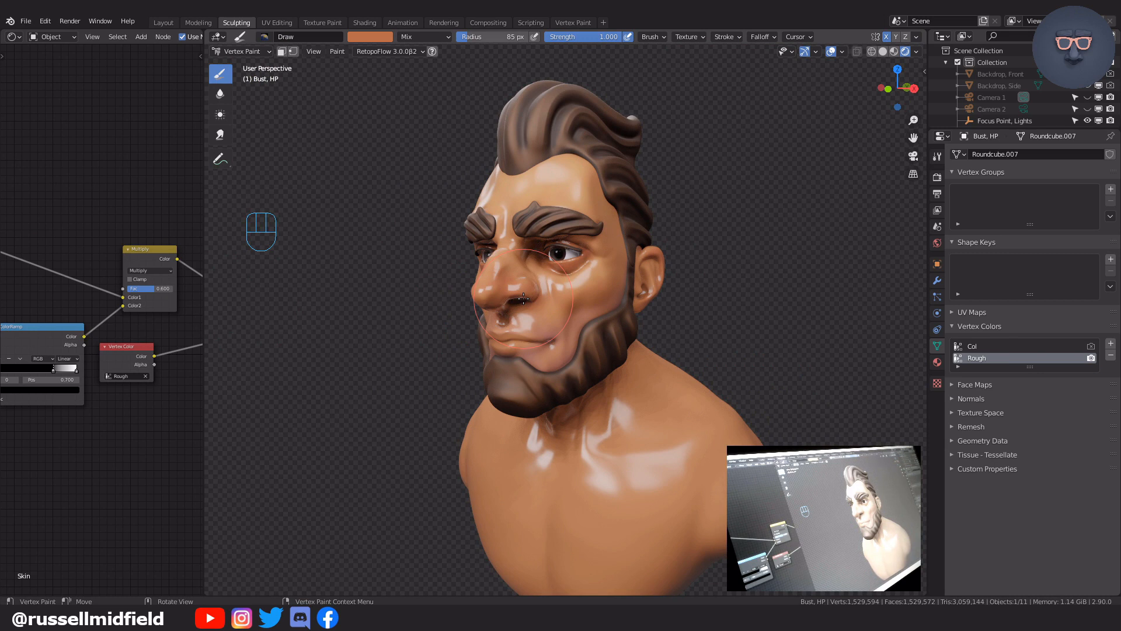
mouse_move(515, 300)
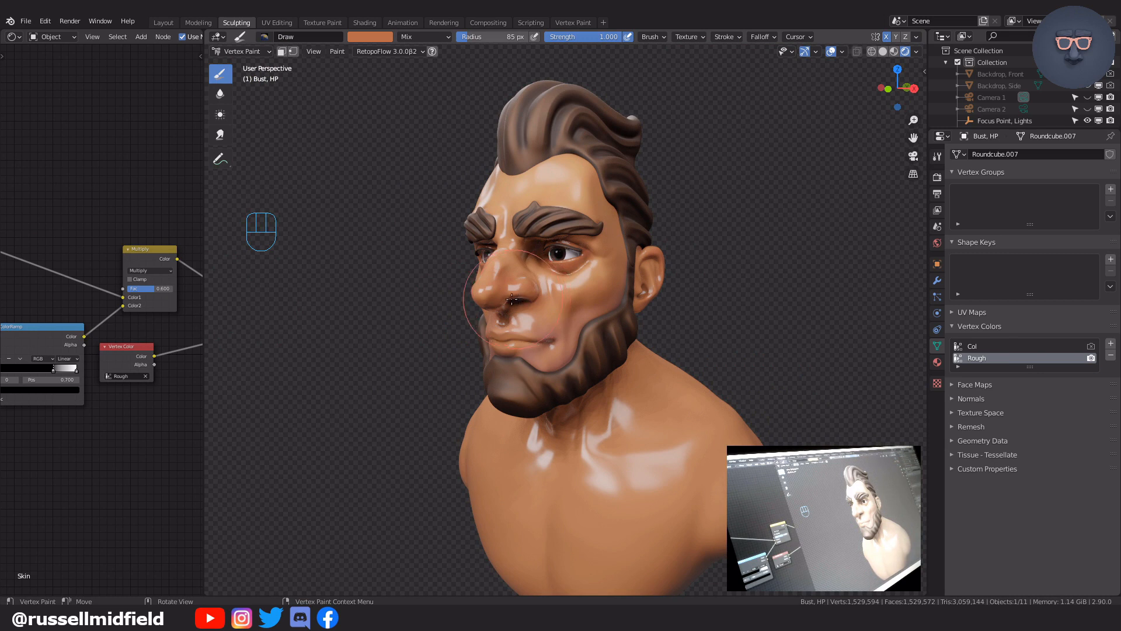
mouse_move(392, 67)
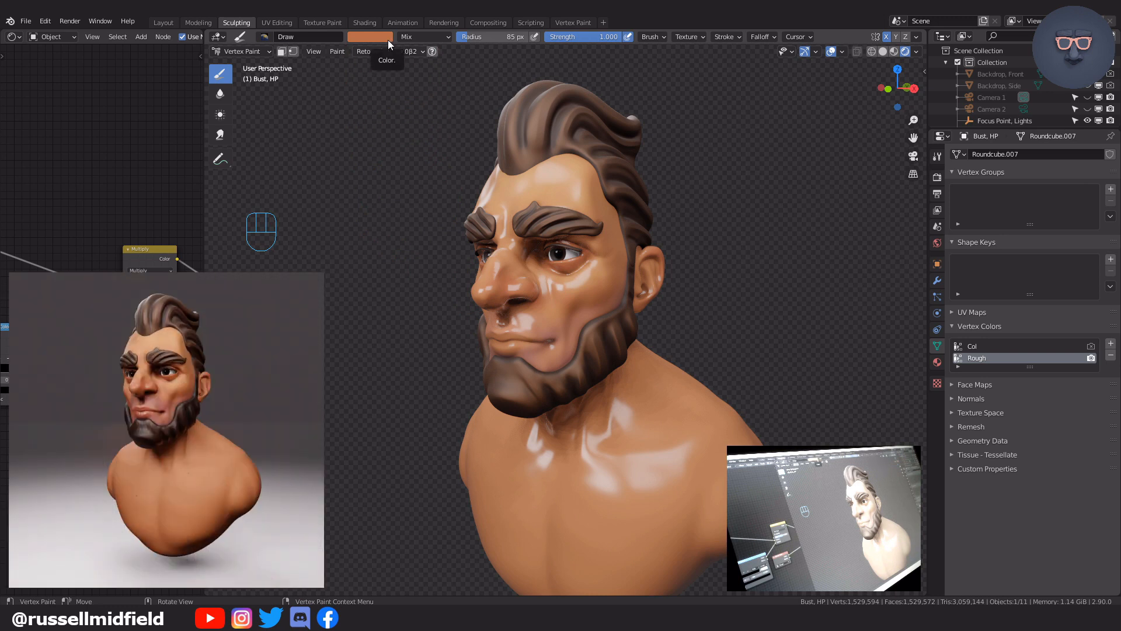
Step: Set the brush to about 0.847 grey in RGB and Shift+K fill the Rough layer so the skin reads matte
left_click(370, 36)
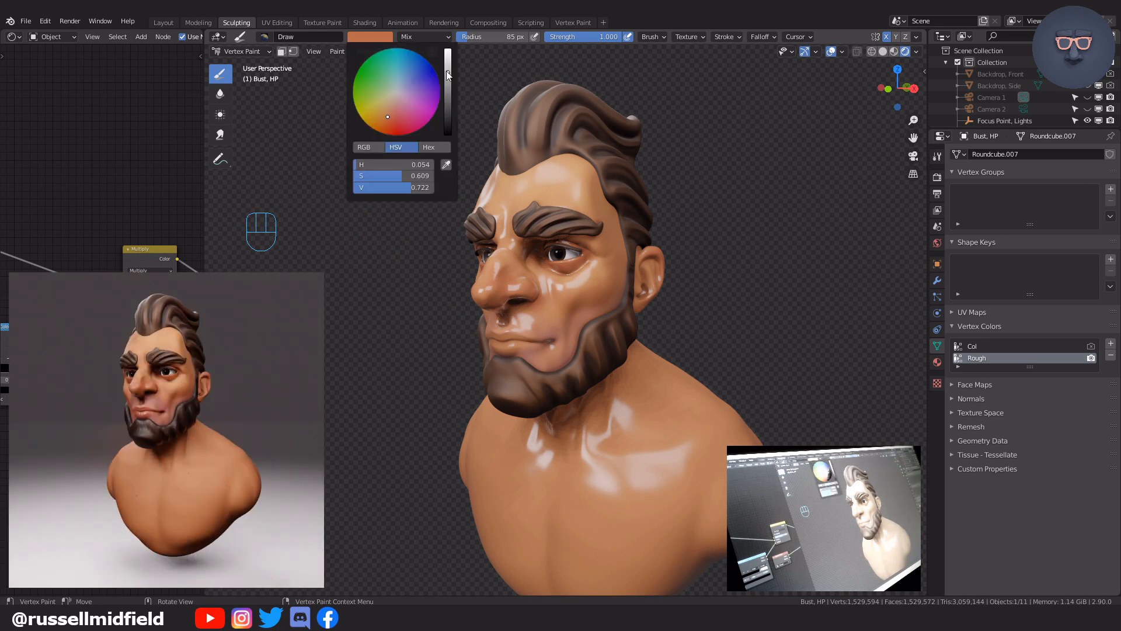
left_click(447, 64)
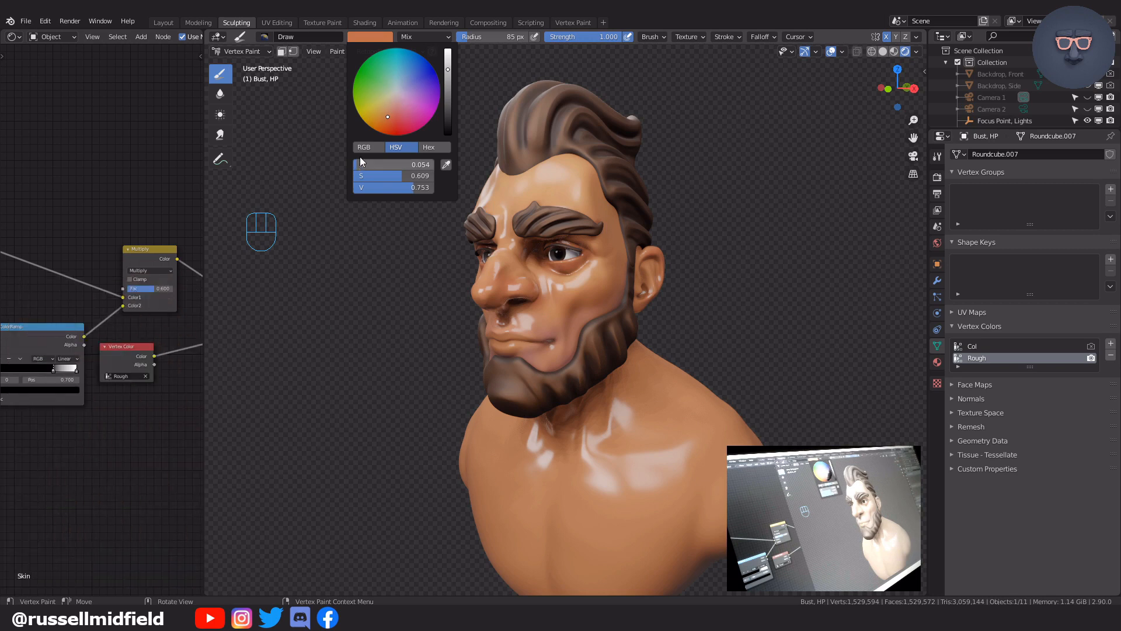
left_click(364, 147)
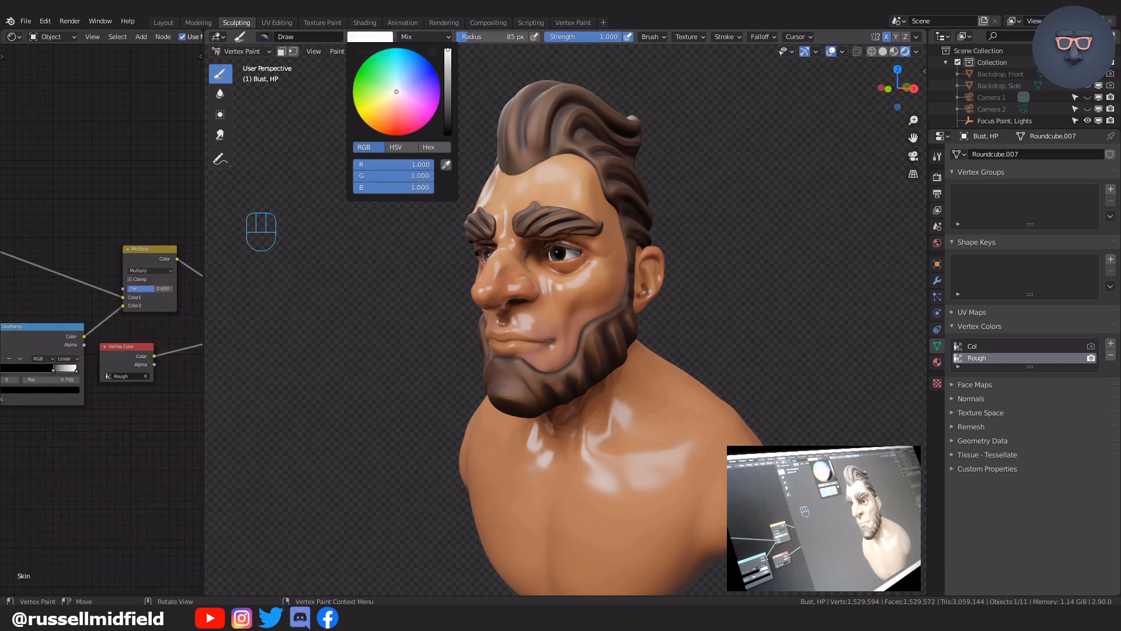
left_click(447, 65)
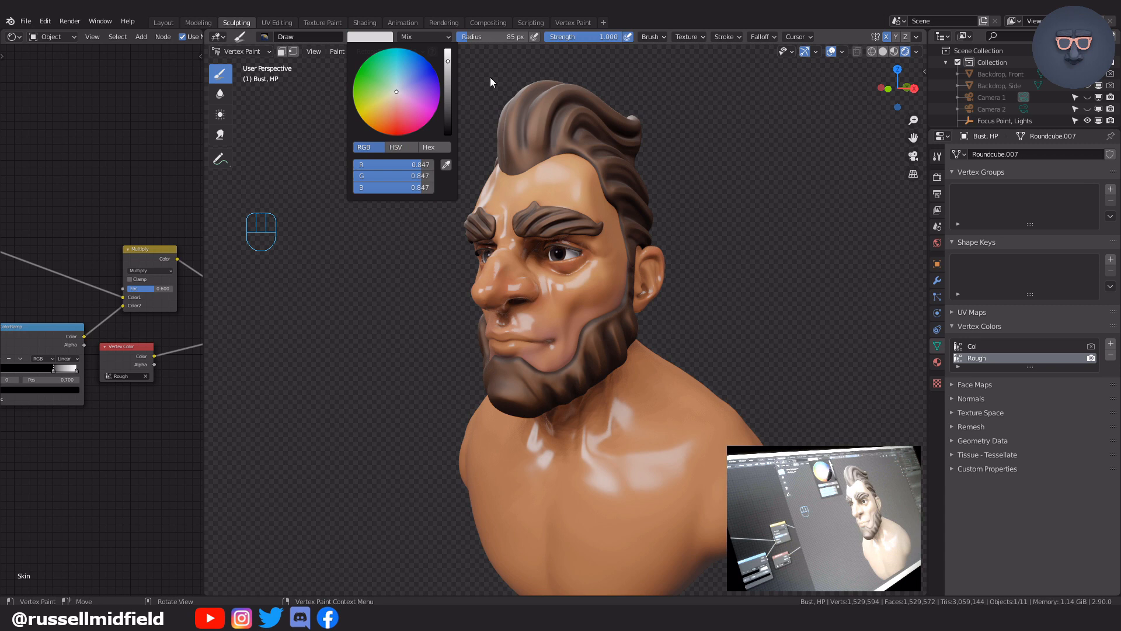
key("shift+k")
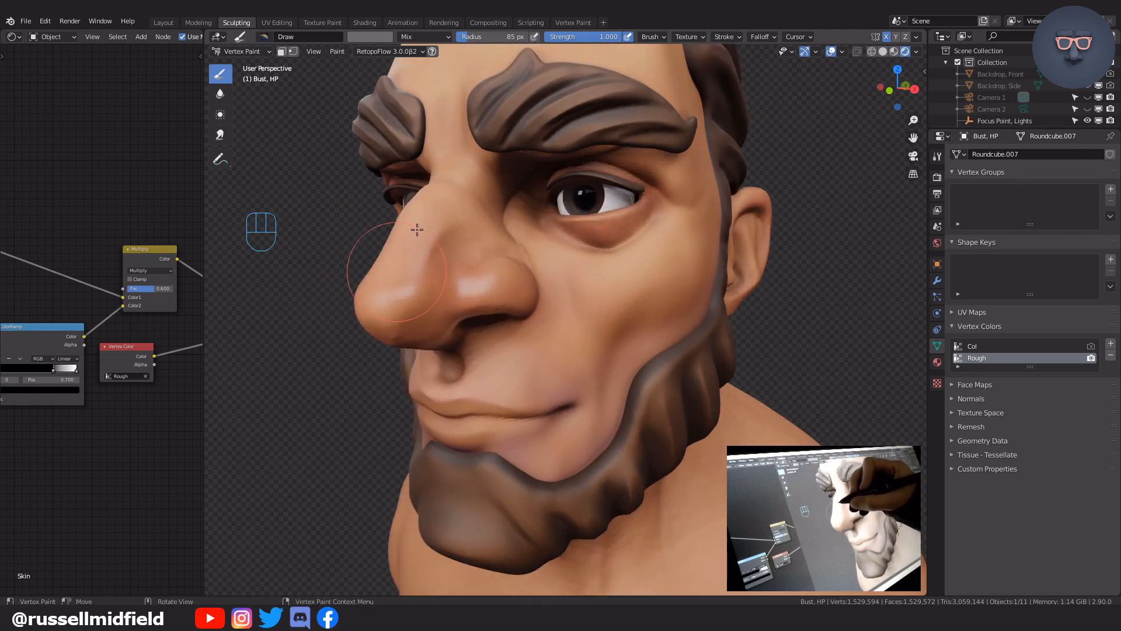
key("f")
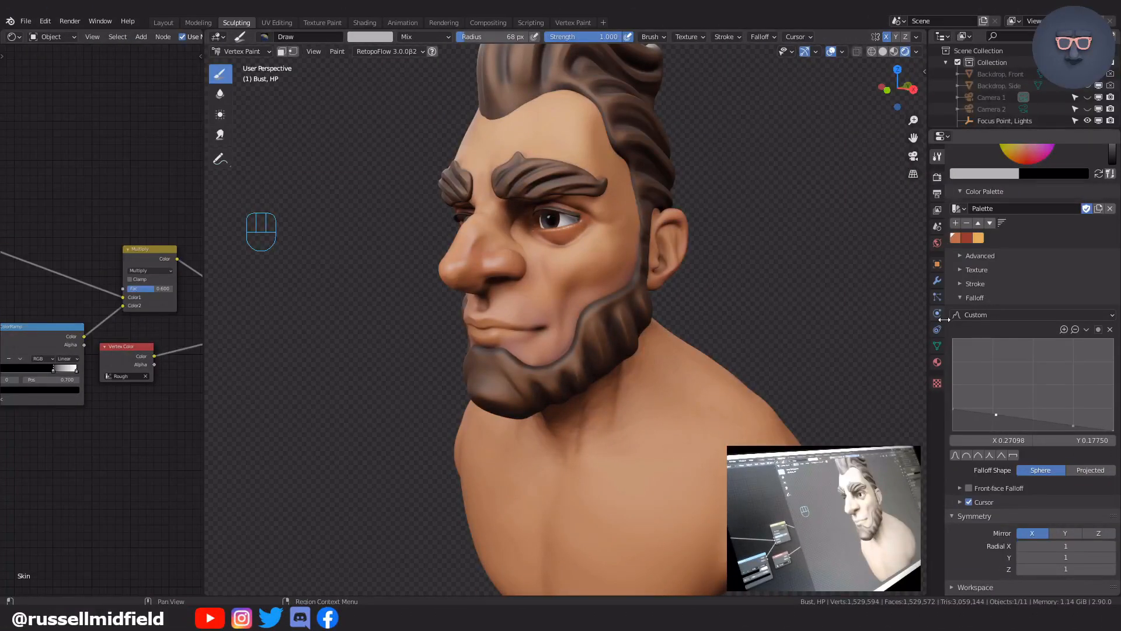
left_click(937, 345)
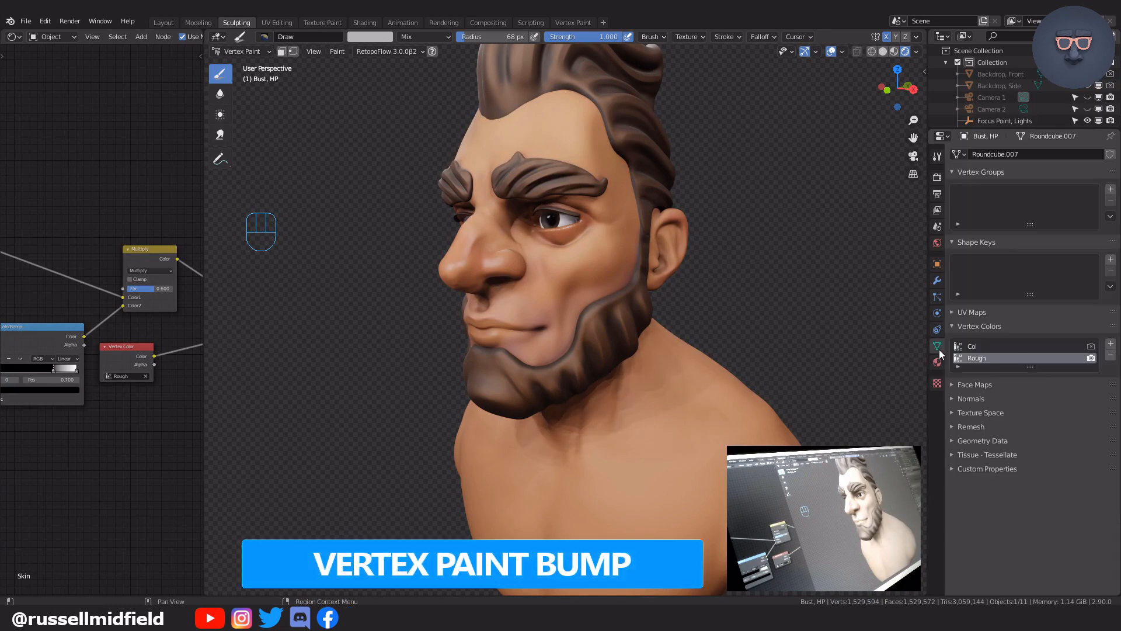
mouse_move(1110, 346)
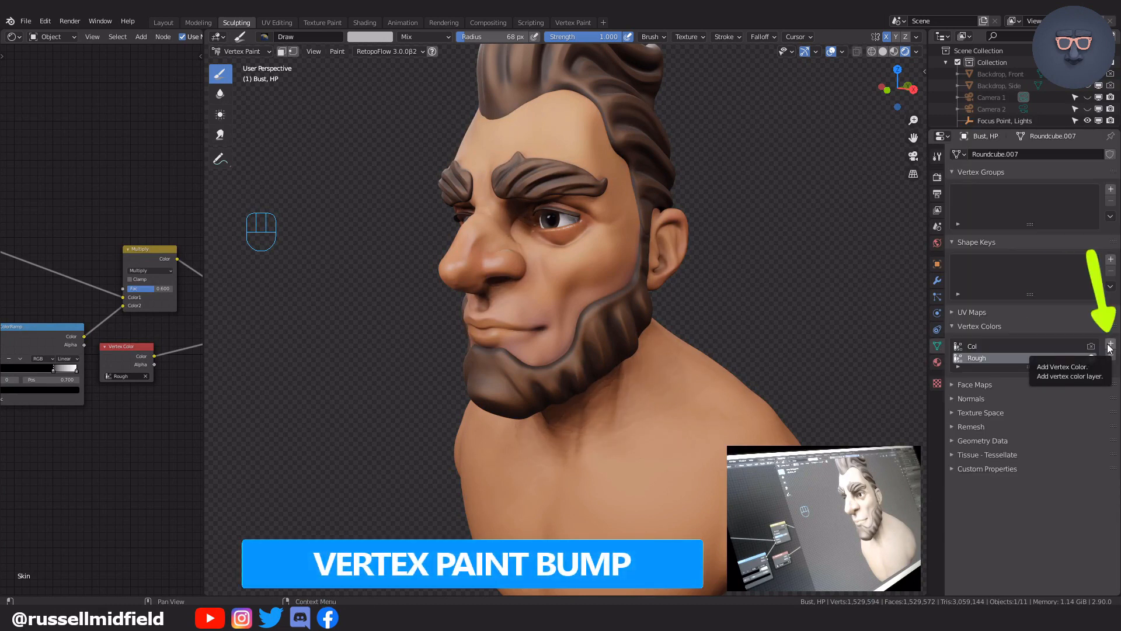
Step: Add a Bump vertex colour layer and an Attribute node reading the Bump layer
left_click(1110, 345)
type("Bump")
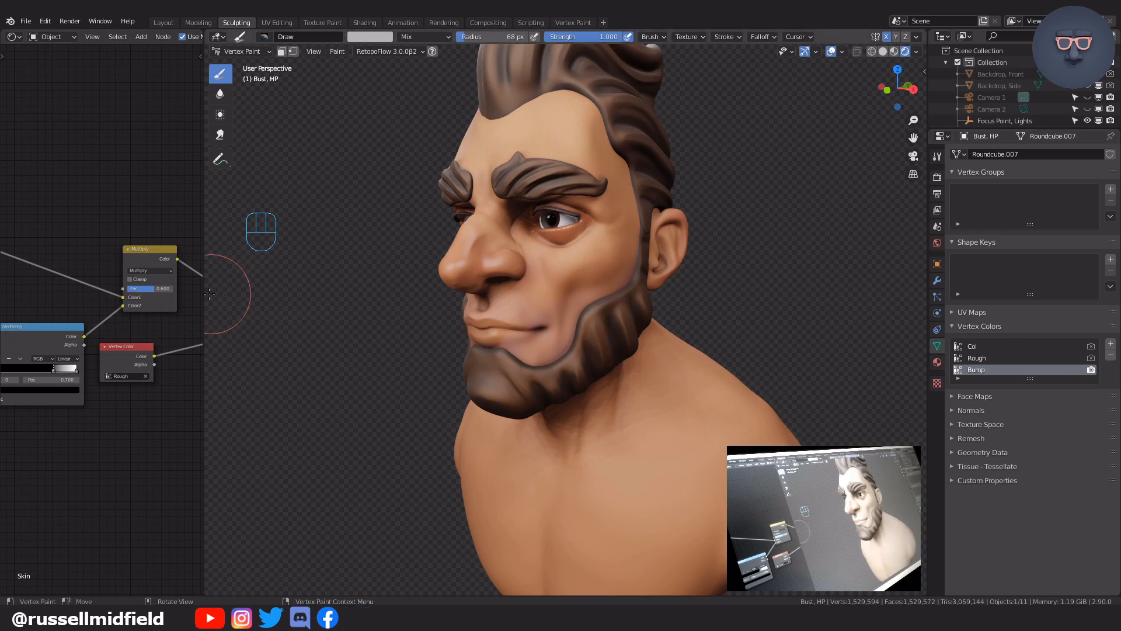
key("shift+a")
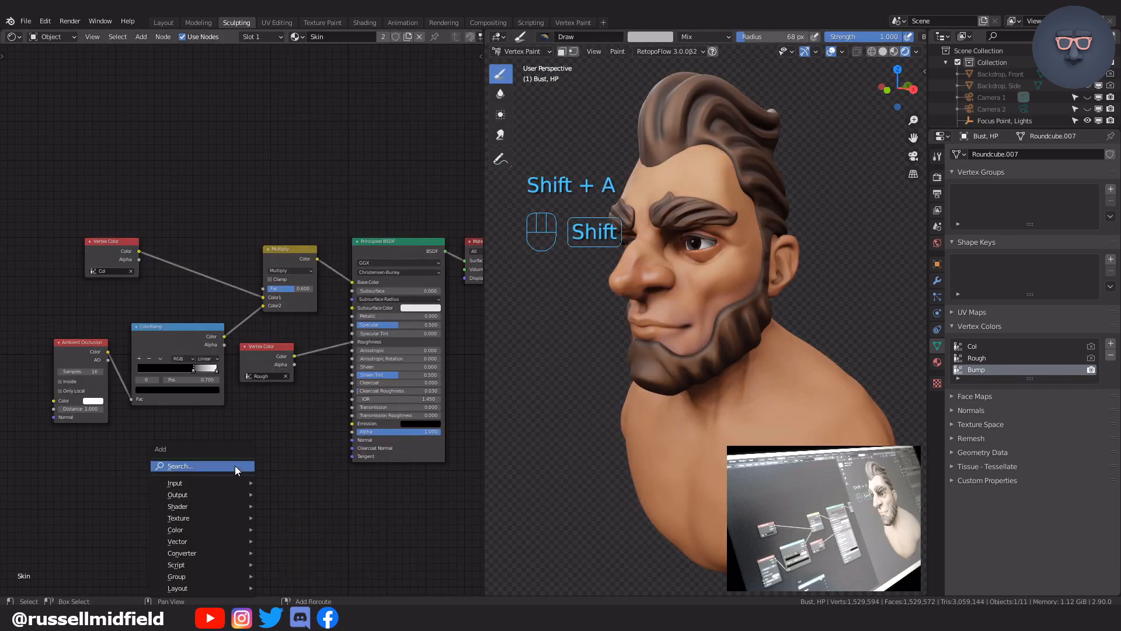
type("a")
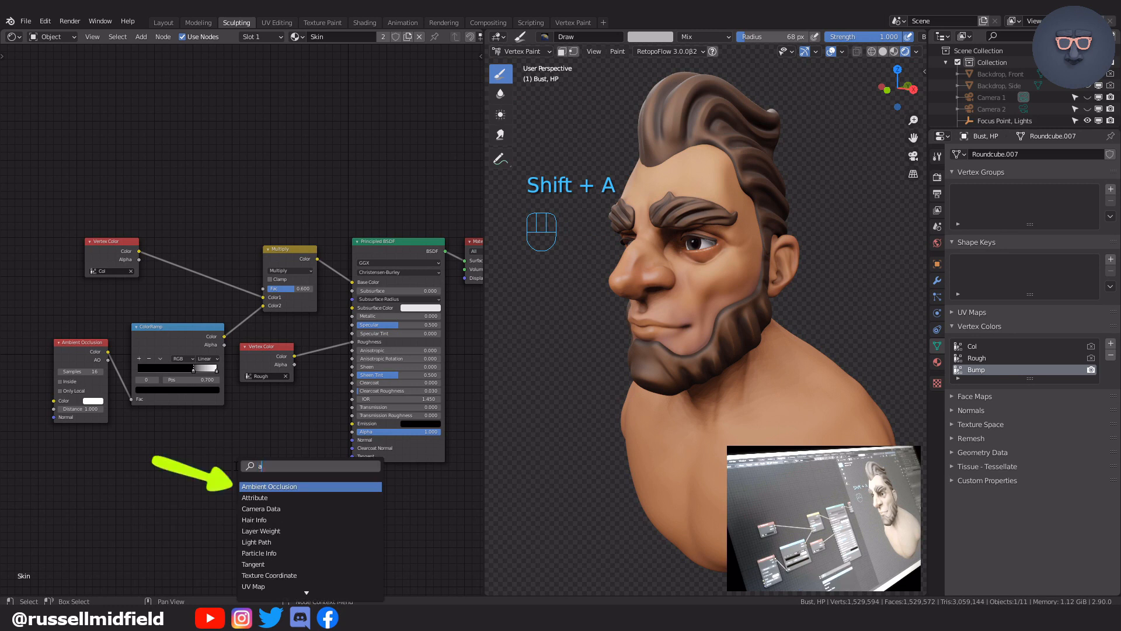
type("ttr")
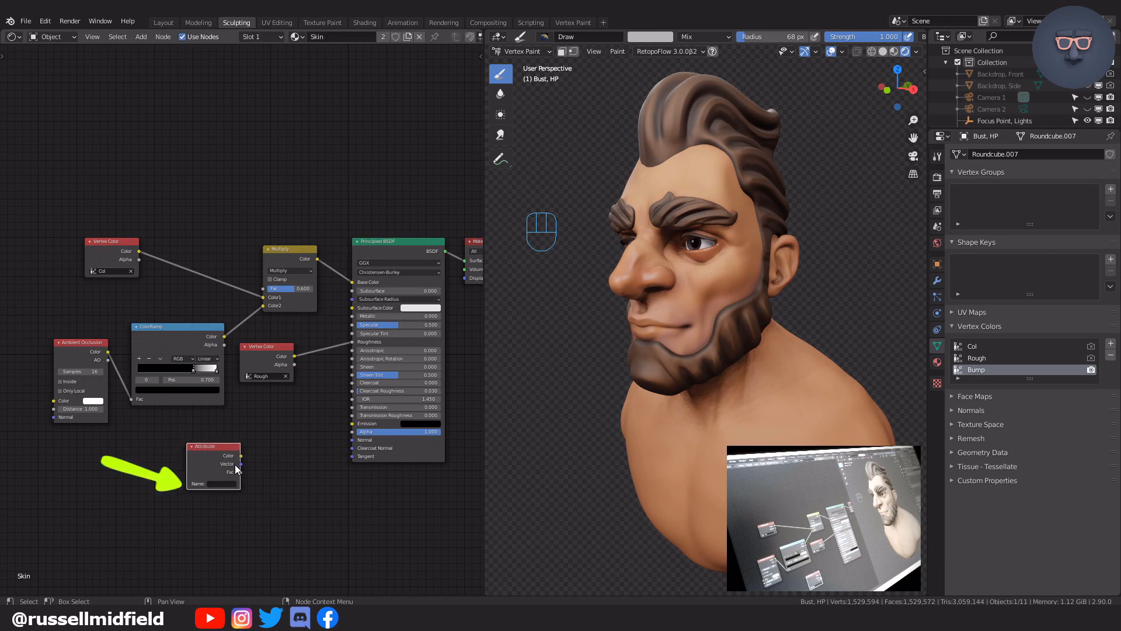
left_click(215, 484)
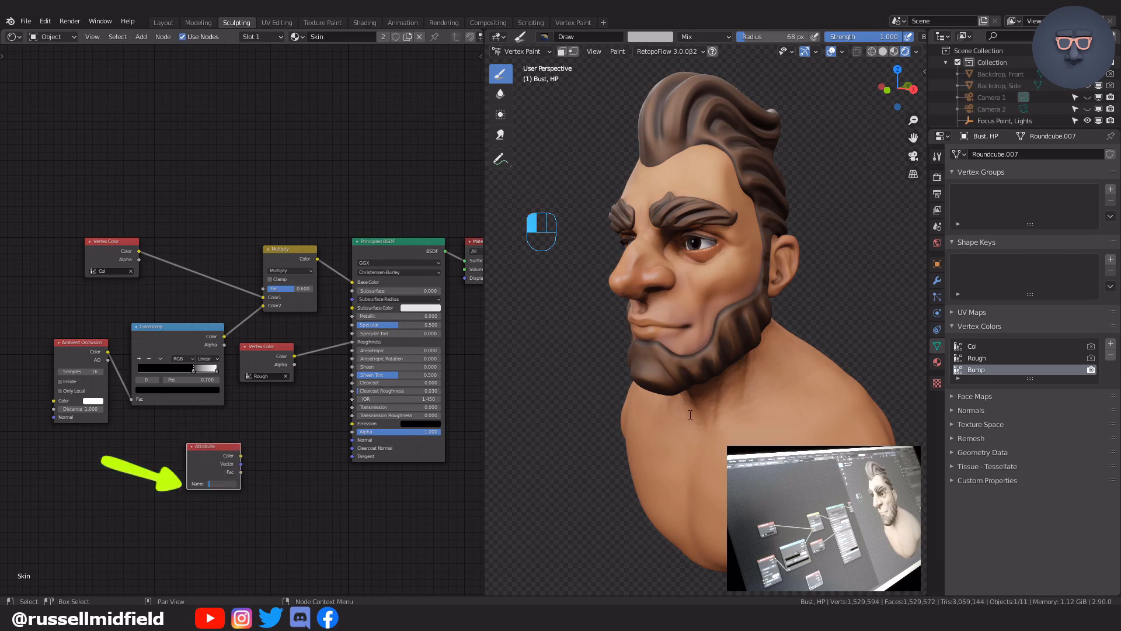
type("Bump")
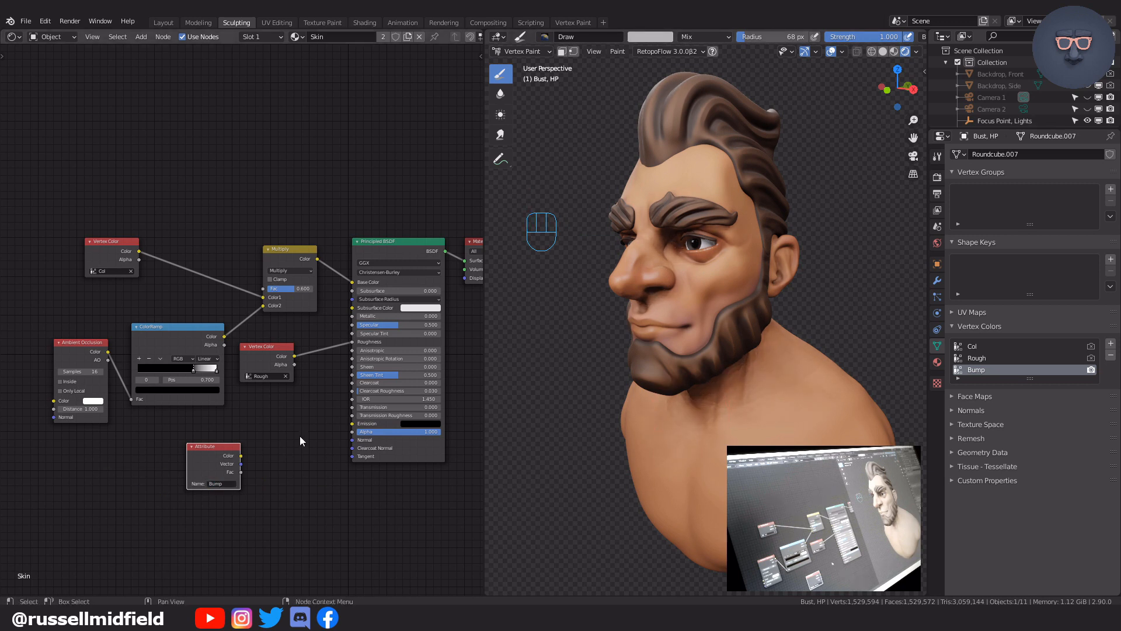
Step: Add a Bump node wired from Attribute Fac into the BSDF Normal, and set the brush colour to white
key("shift+a")
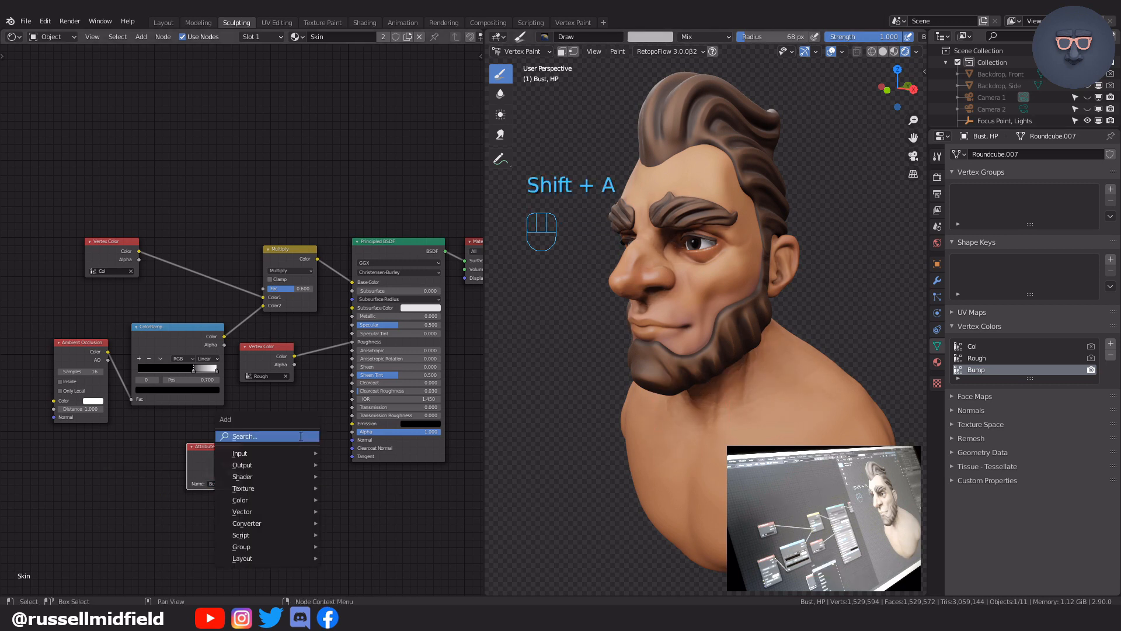
type("bump")
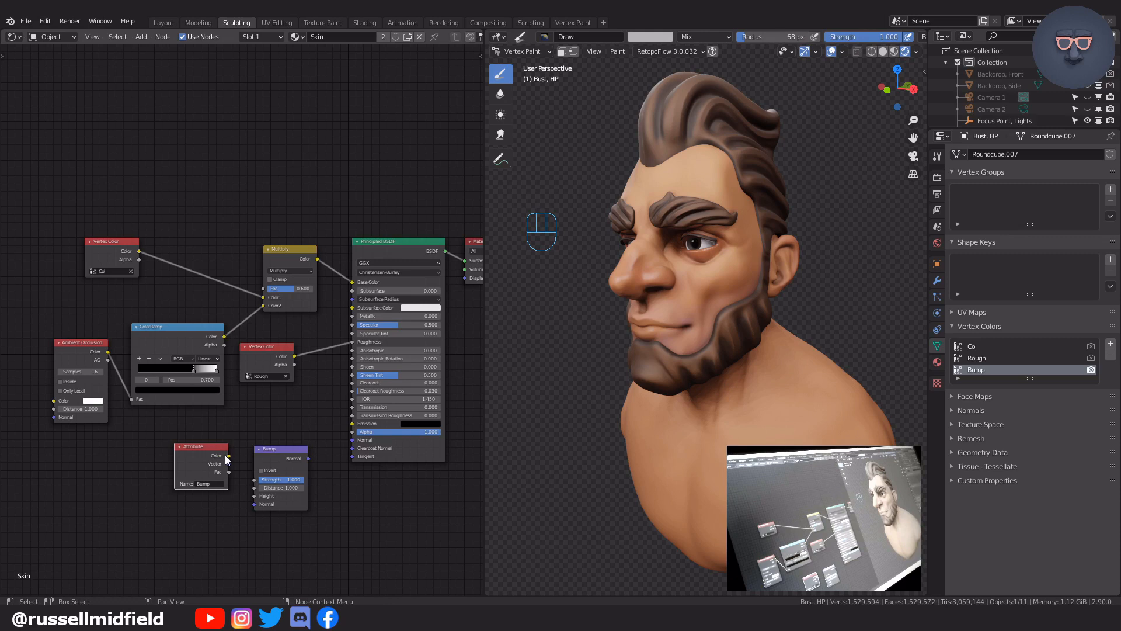
mouse_move(330, 463)
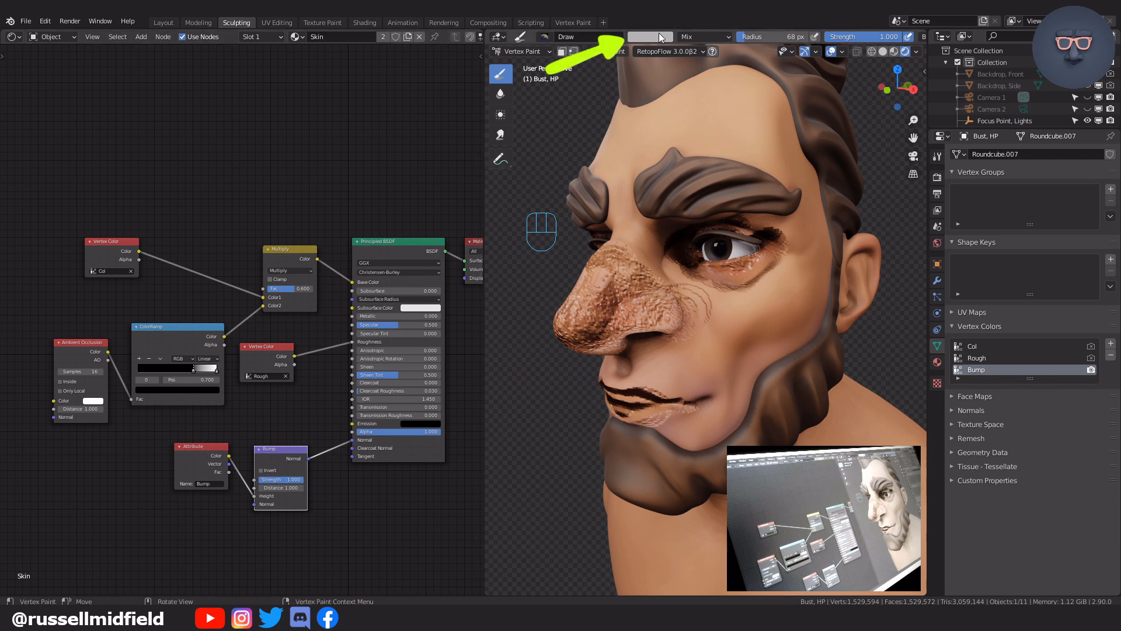
mouse_move(650, 36)
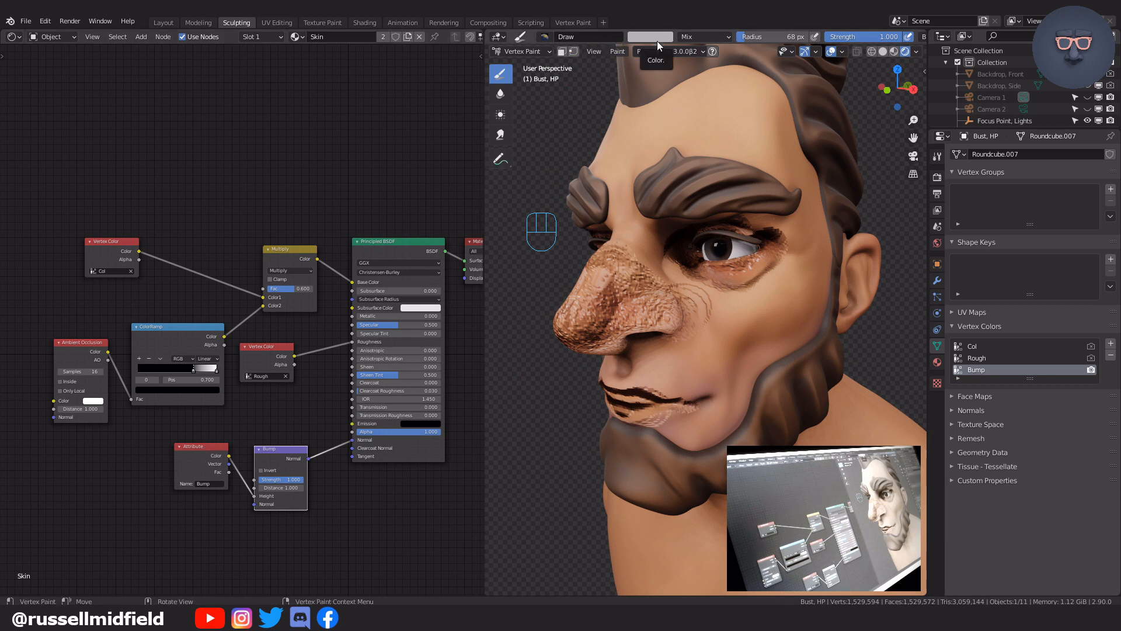
left_click(649, 36)
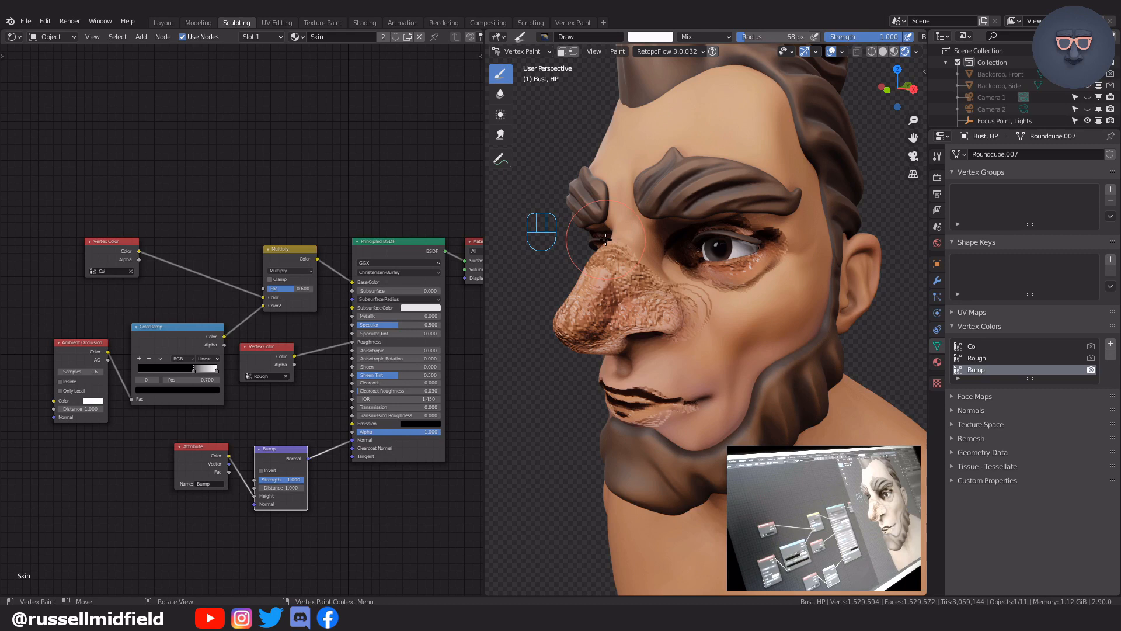
Step: Set the brush stroke Spacing to 200% and Jitter to 2.0, and shrink the brush radius
key("shift+k")
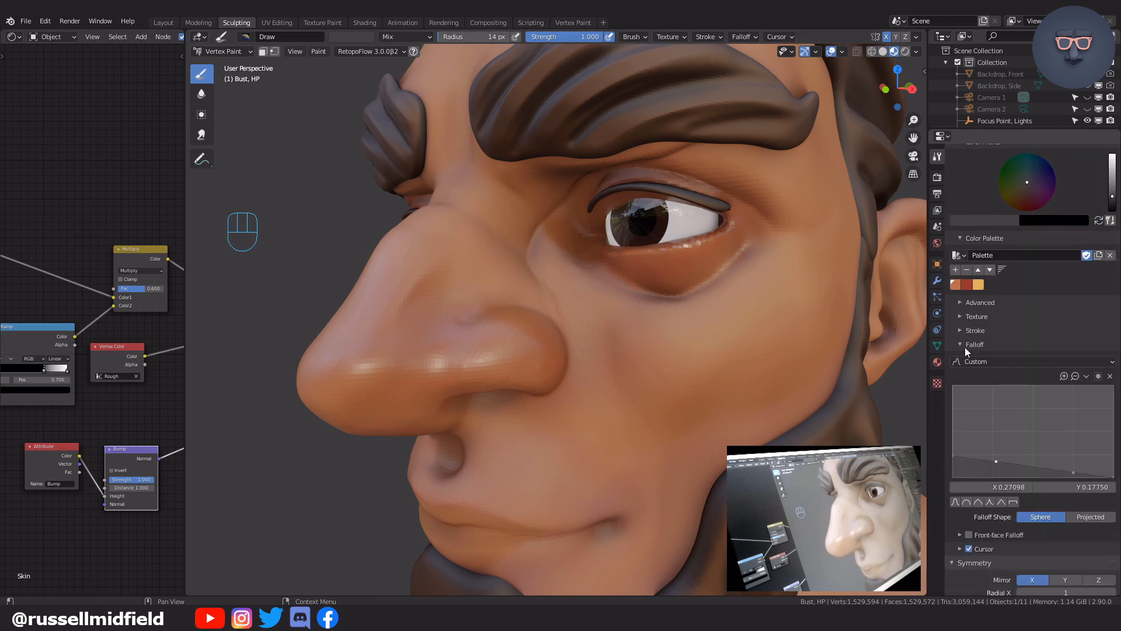
left_click(973, 329)
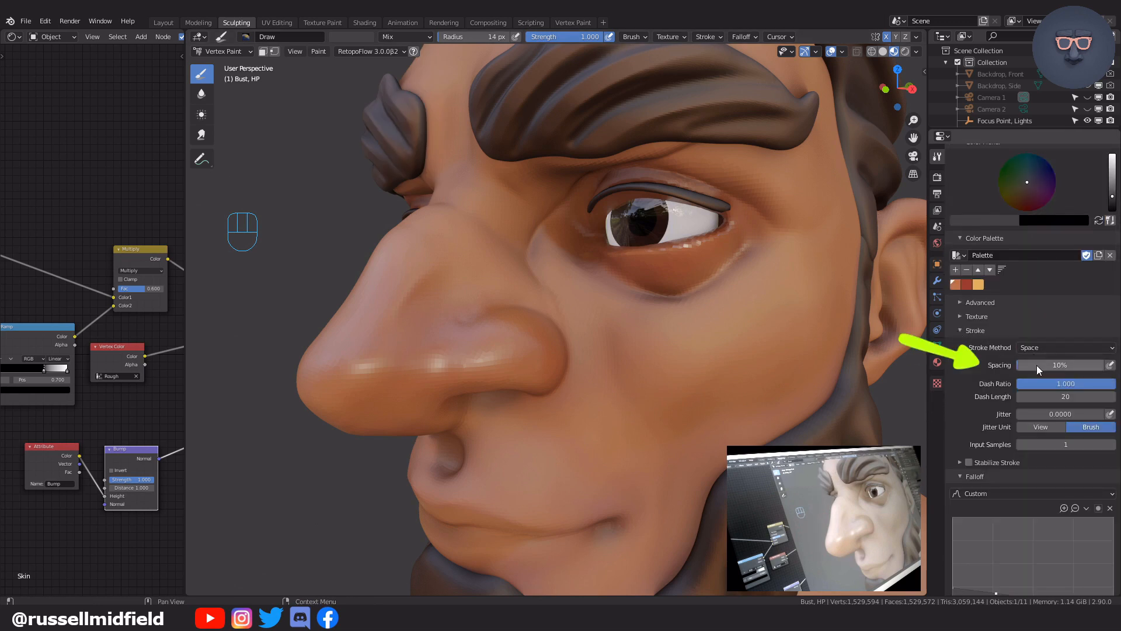
left_click(1065, 364)
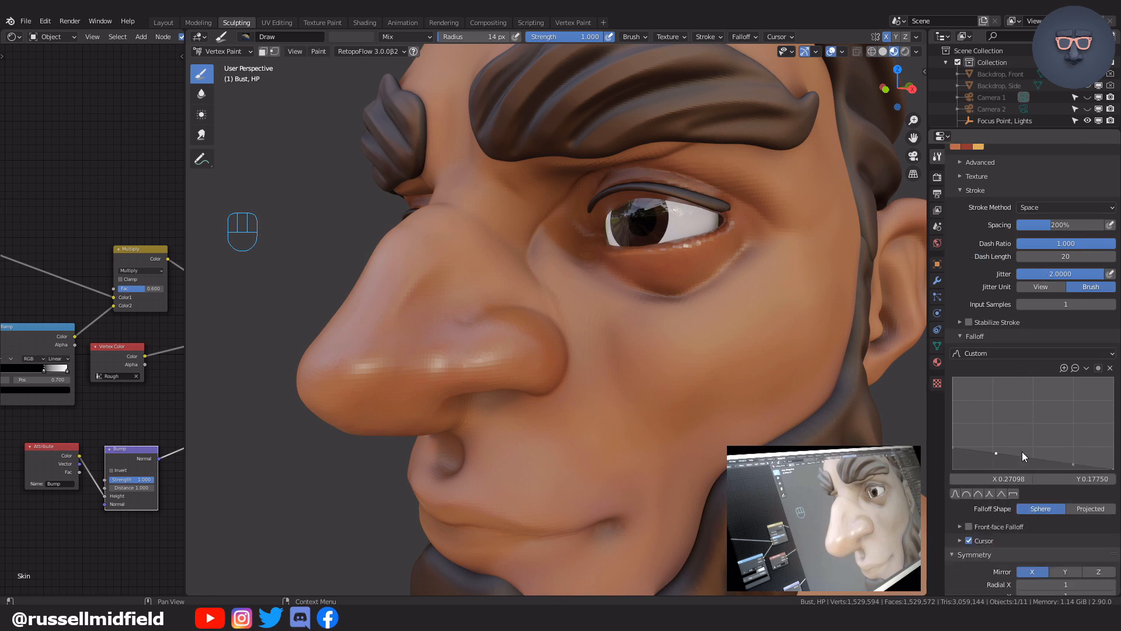
scroll("up", 3)
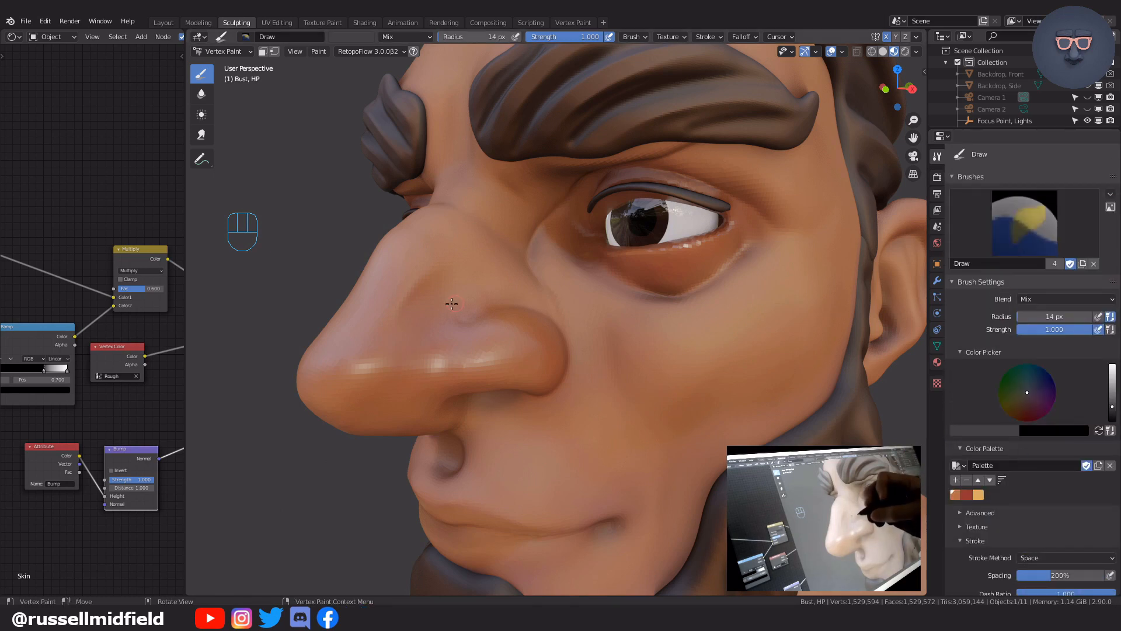
key("f")
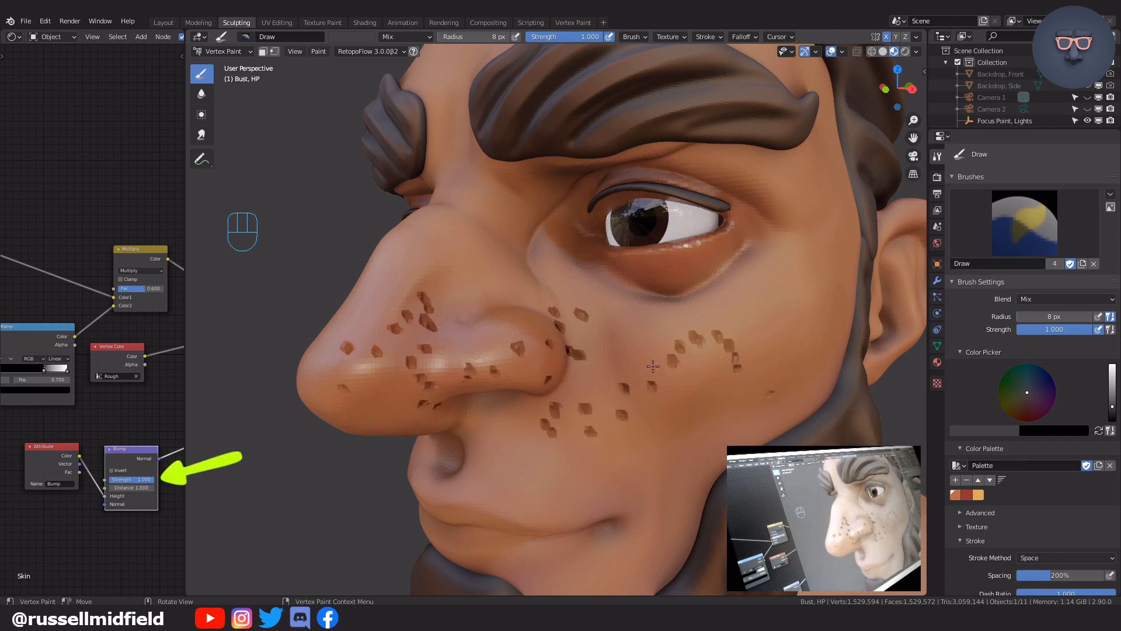
mouse_move(180, 455)
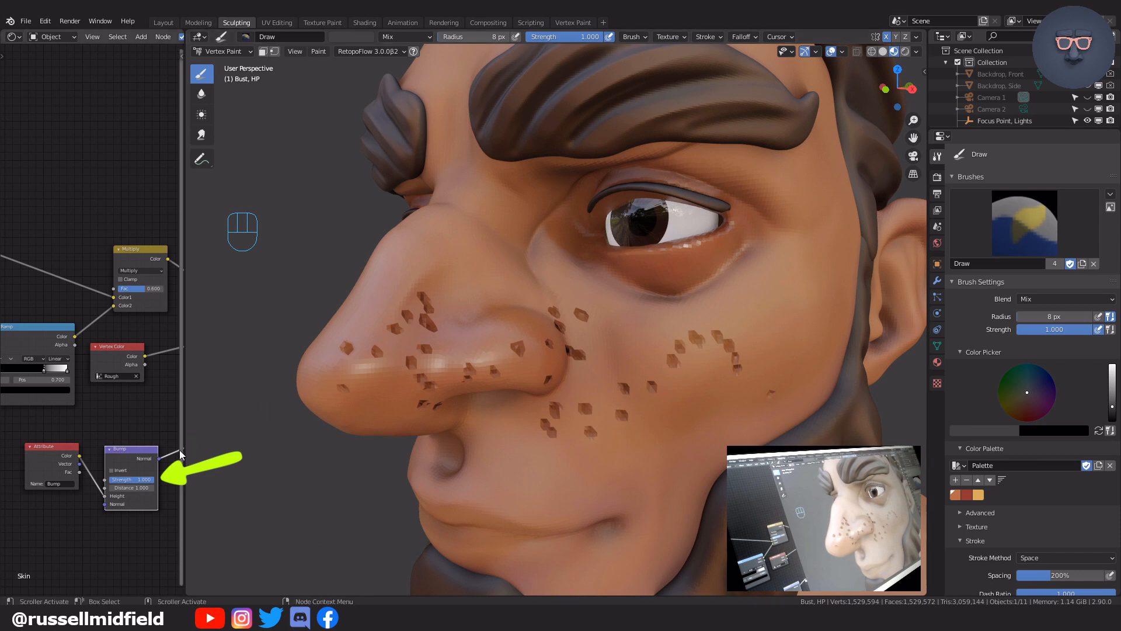
mouse_move(145, 486)
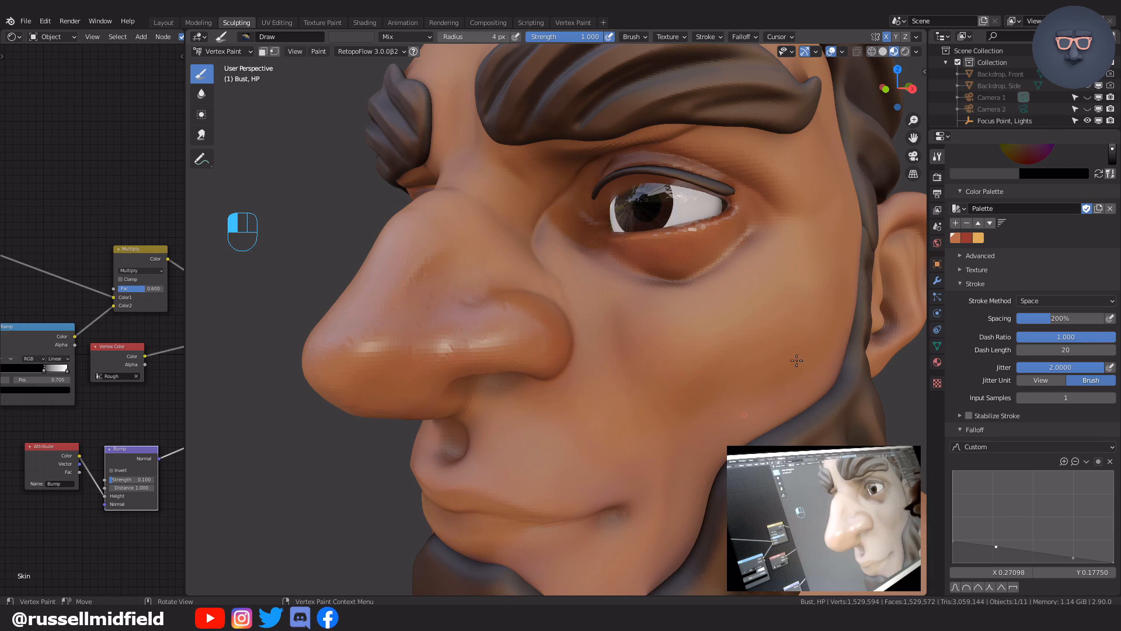
mouse_move(647, 279)
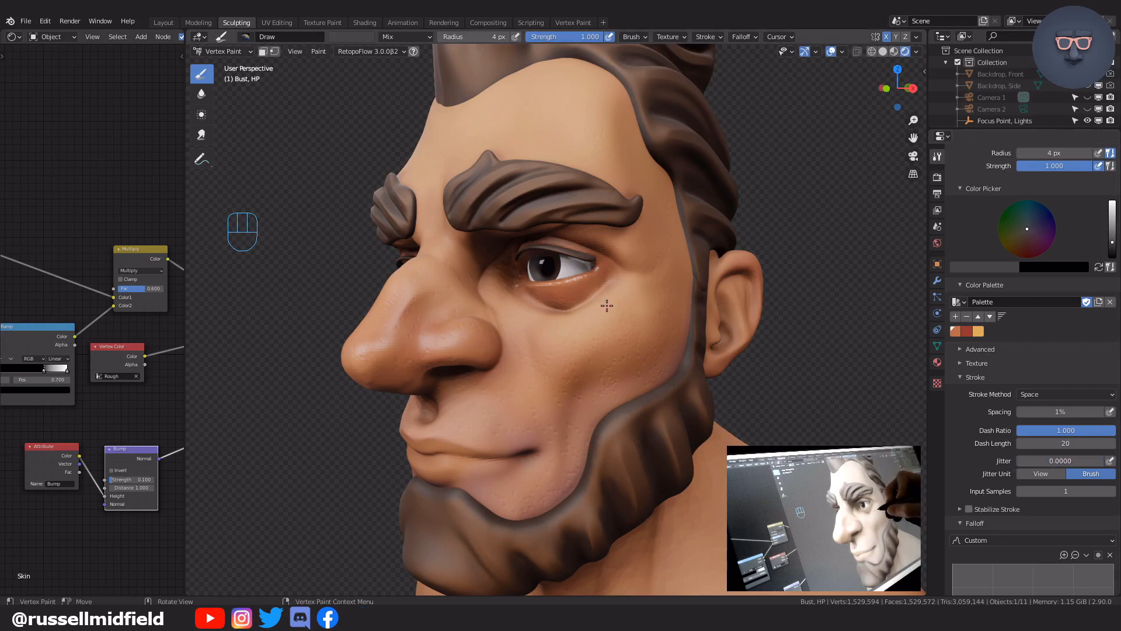
Step: Show the bump layer as flat colour after scattering pore dots and lowering Bump Strength to 0.100
key("f")
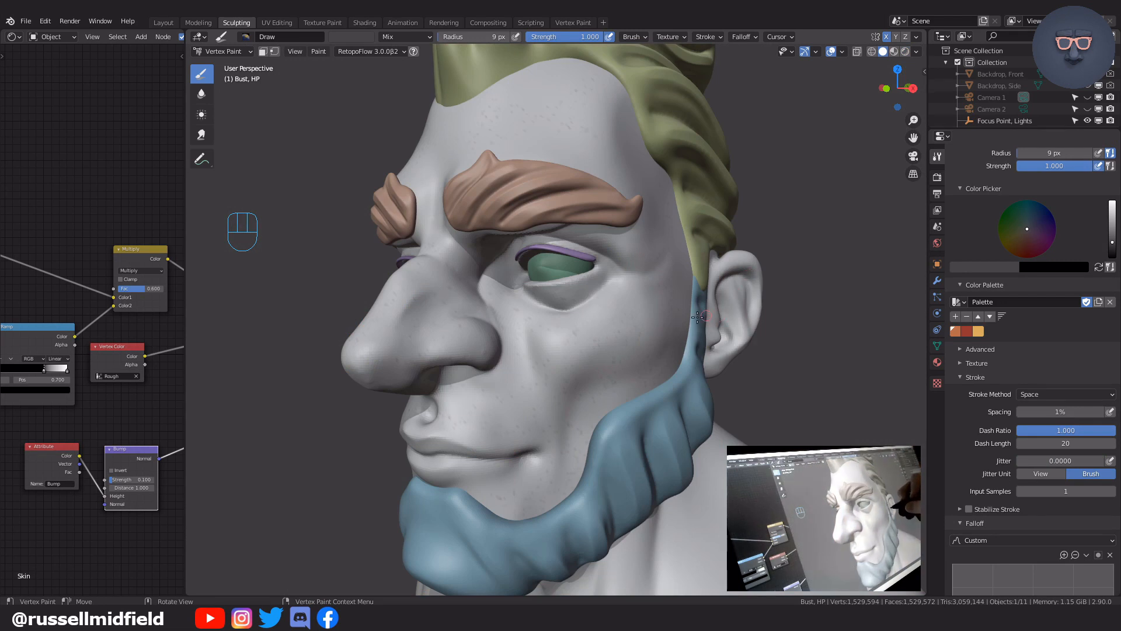
Step: Paint crow's-feet and mouth-corner wrinkle lines into the bump layer and return to the shaded view
scroll("up", 3)
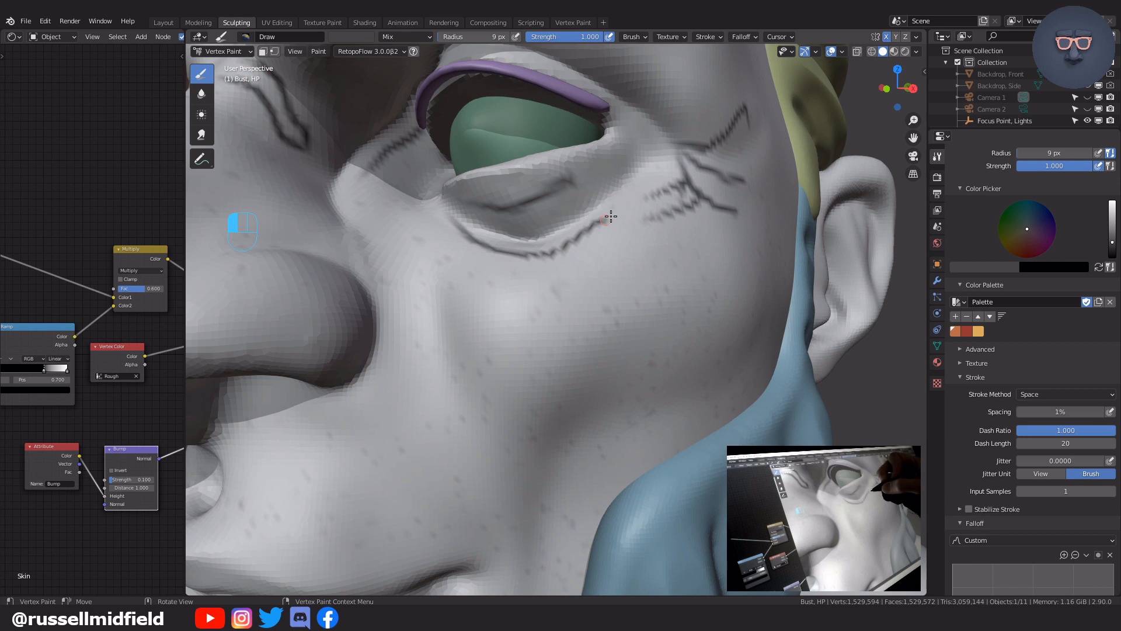
mouse_move(514, 259)
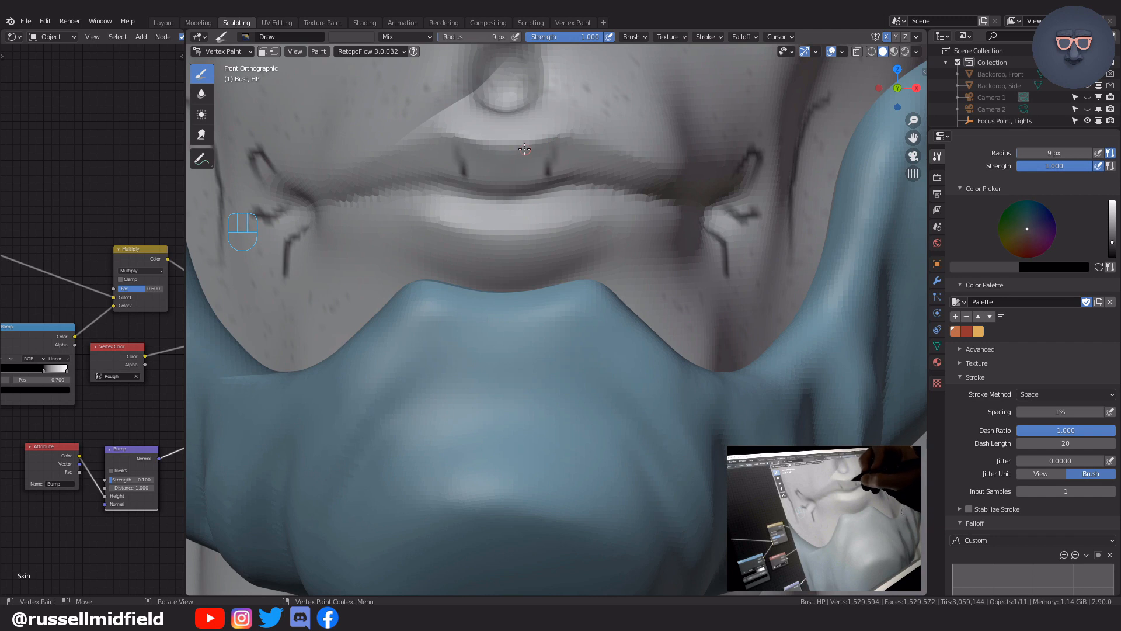
key("ctrl+z")
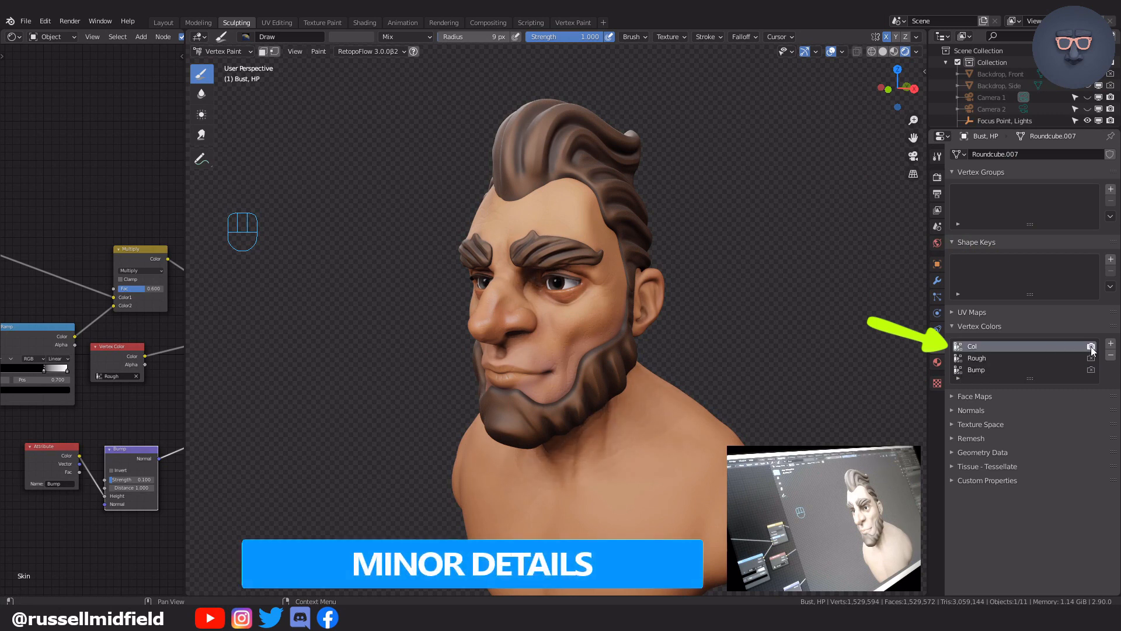
Step: Paint dark blue stubble on the upper lip and jaw in the Col layer, blur it, and resume painting
left_click(936, 155)
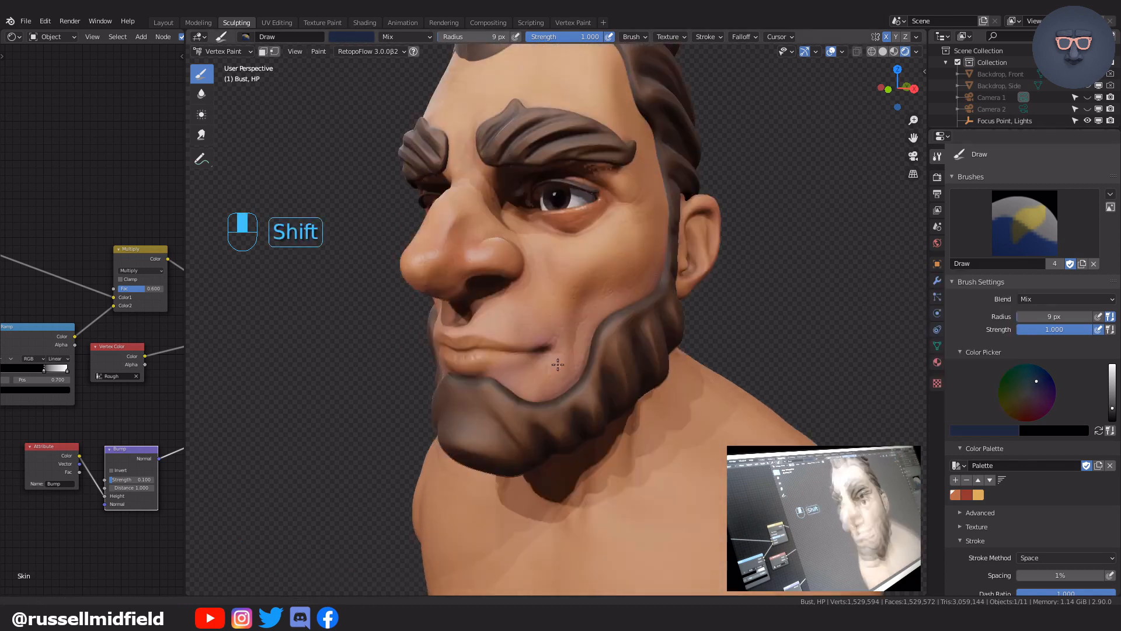
key("f")
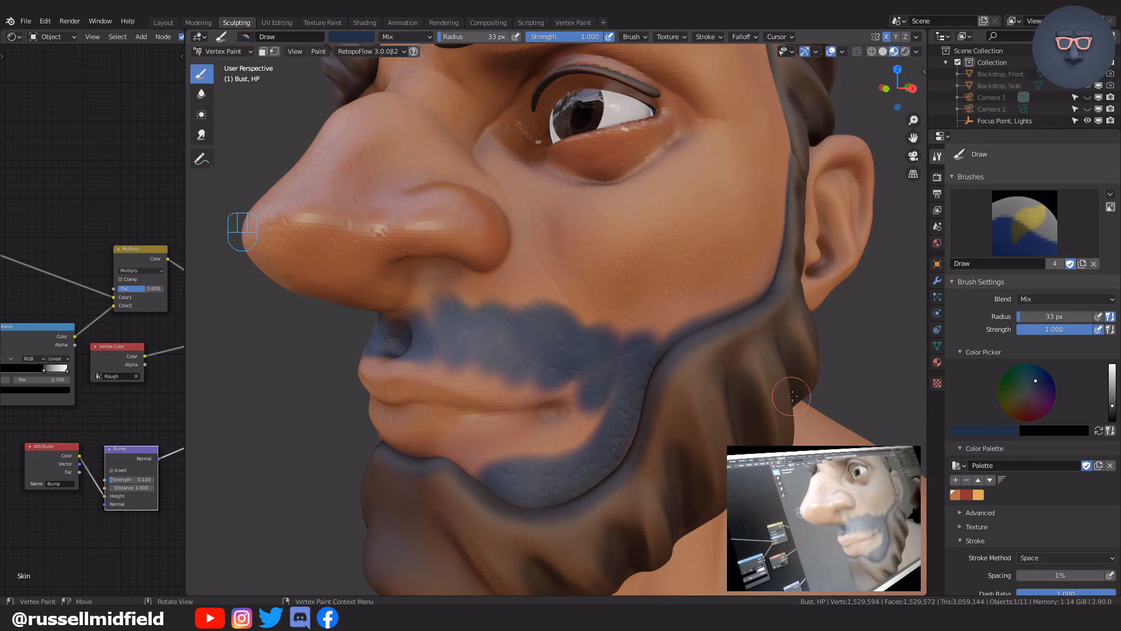
left_click(202, 94)
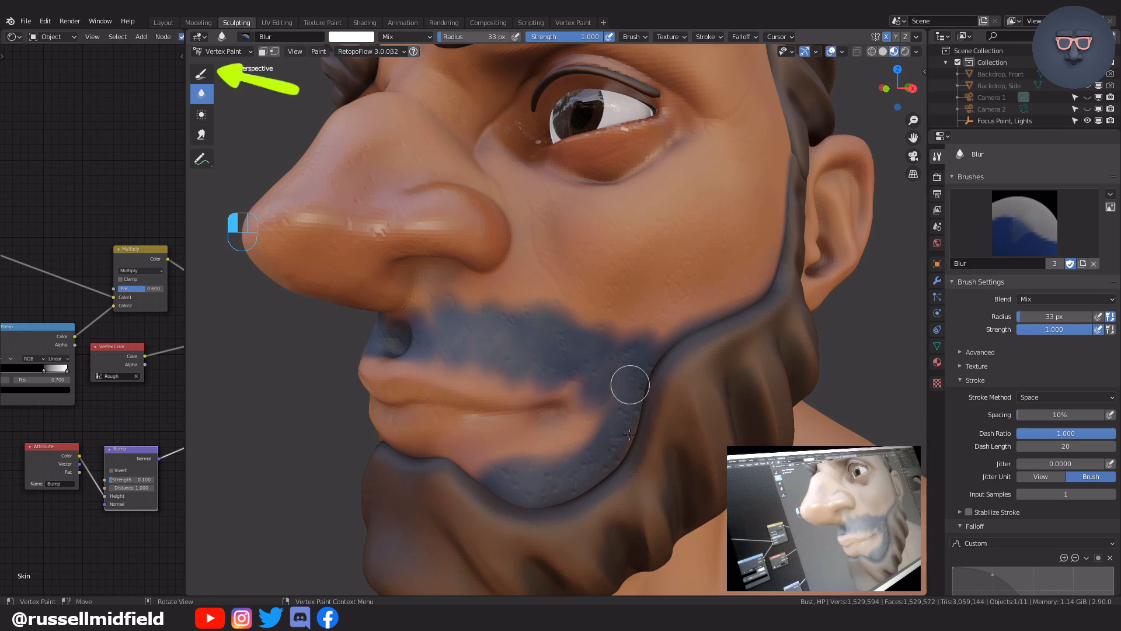
mouse_move(375, 231)
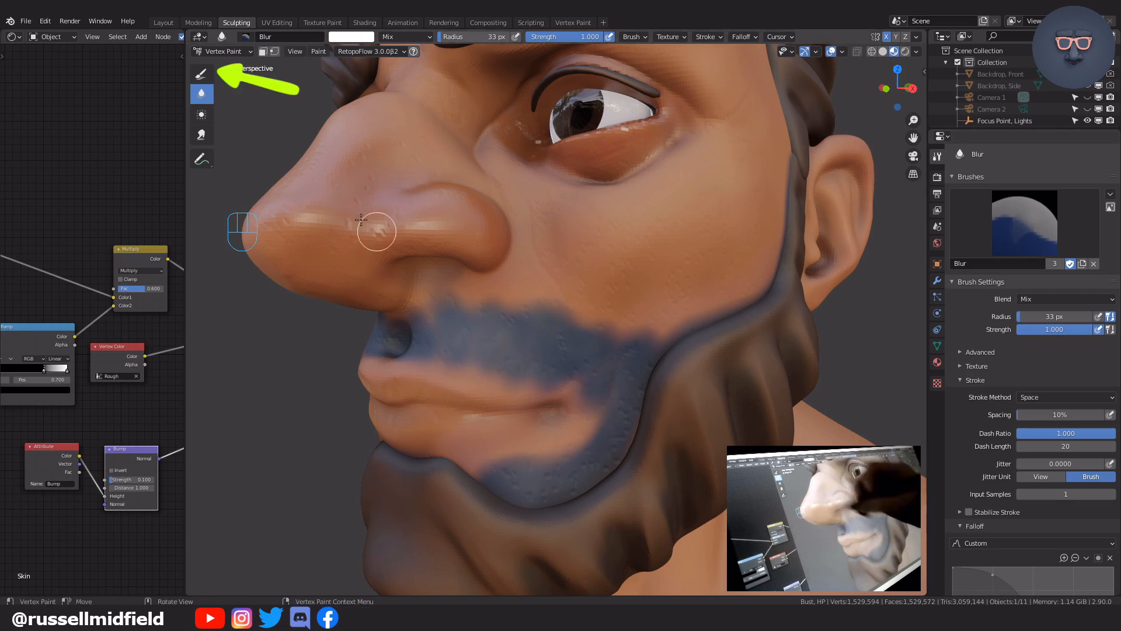
left_click(202, 74)
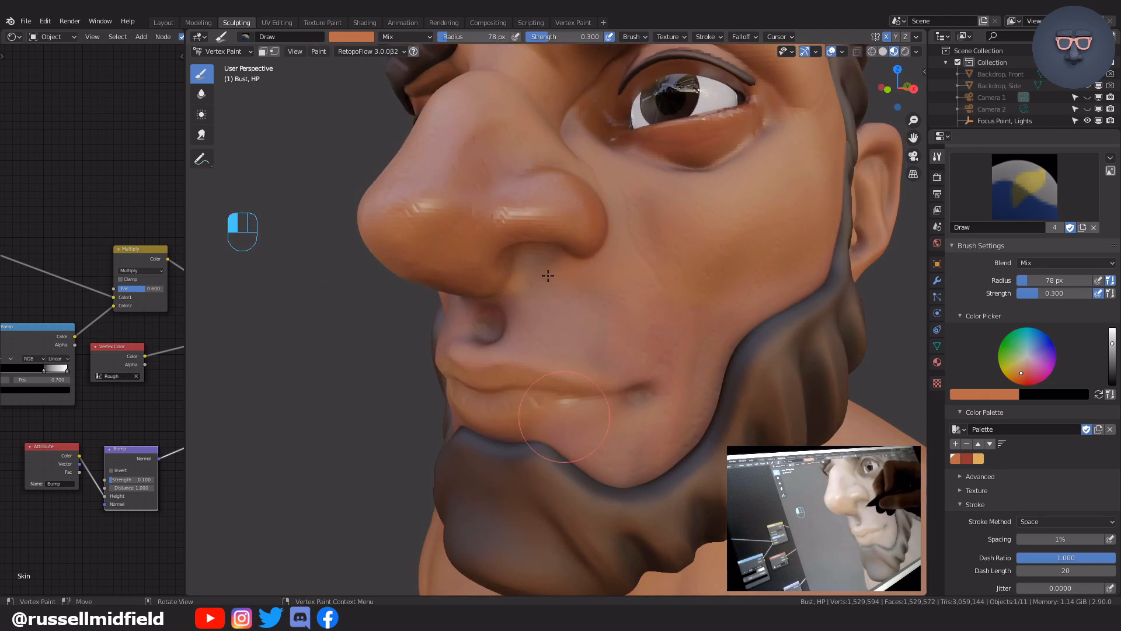
mouse_move(768, 308)
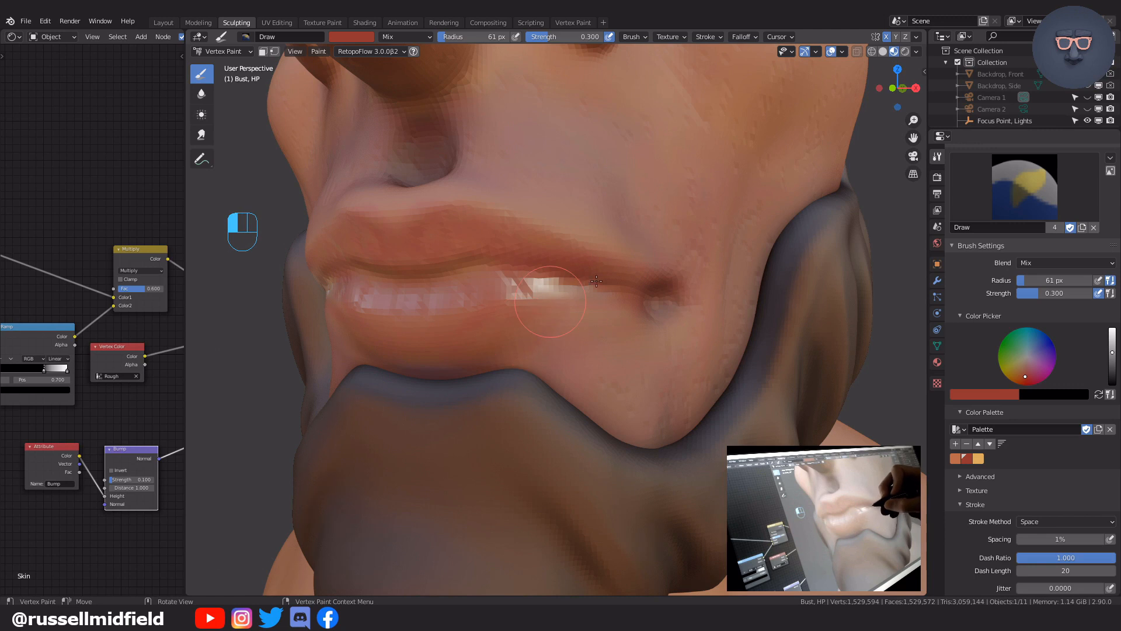
mouse_move(459, 357)
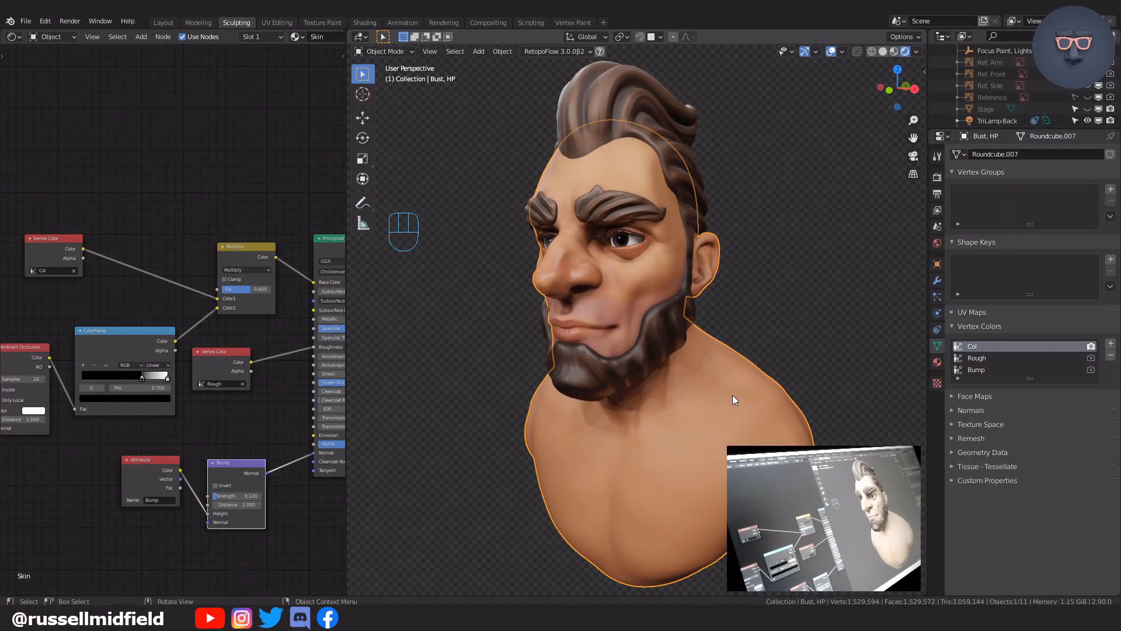
Step: Re-enter Vertex Paint mode on the bust with the Draw brush active
left_click(384, 50)
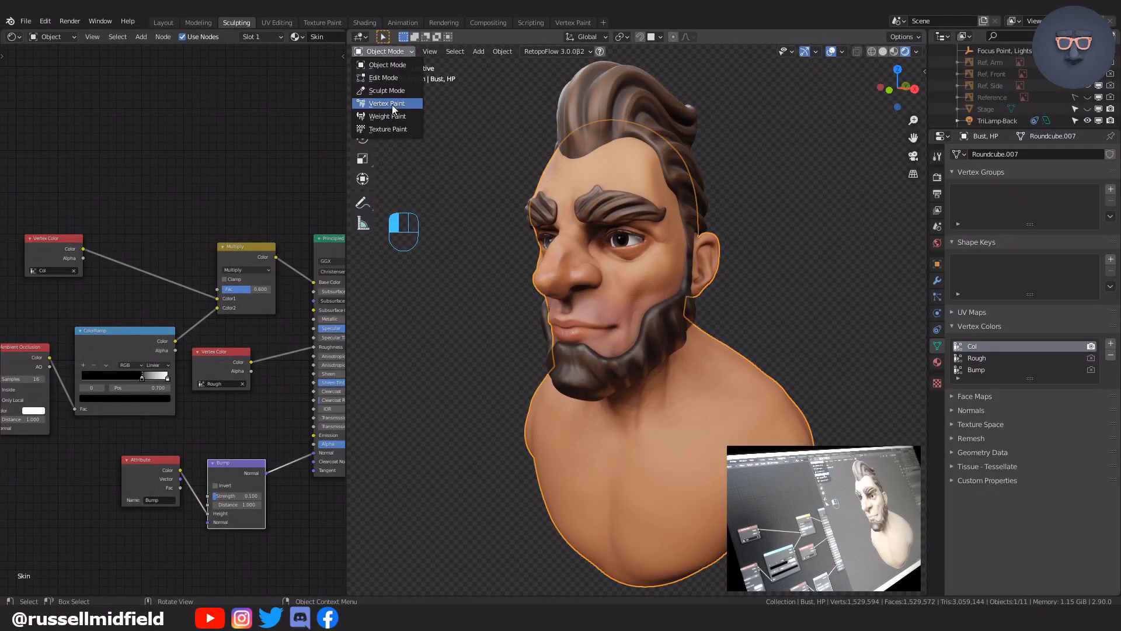
left_click(387, 103)
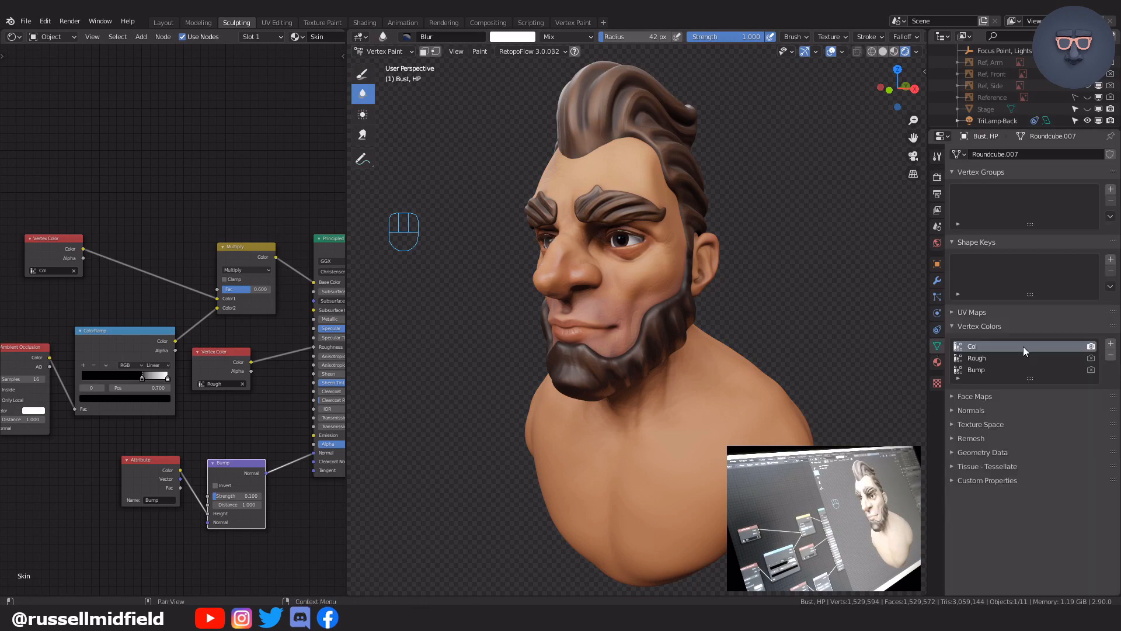
left_click(362, 73)
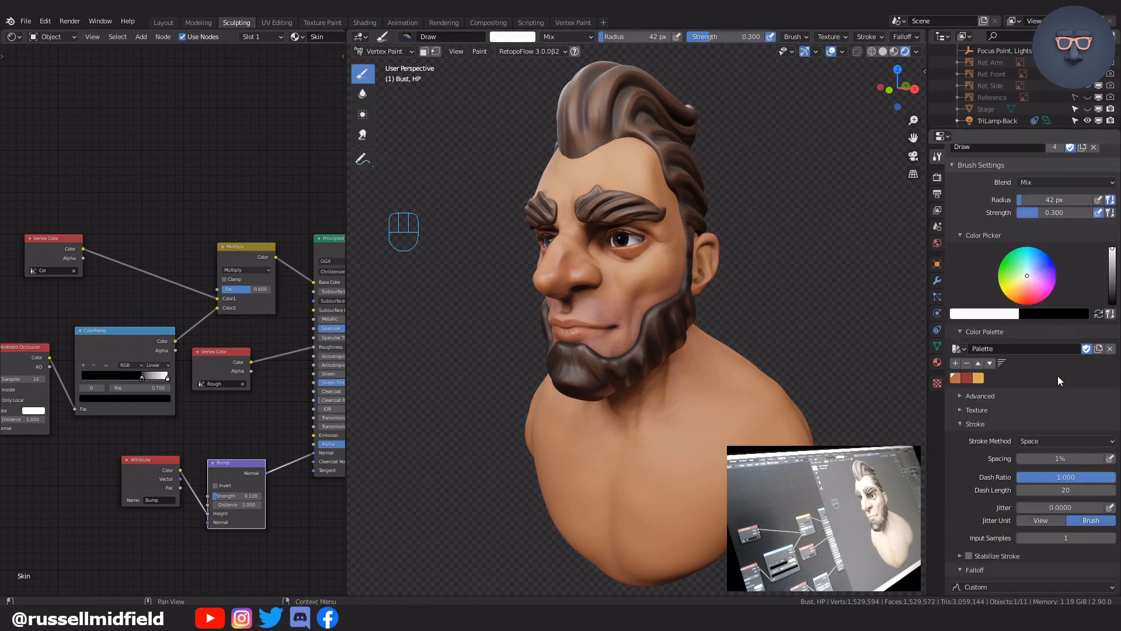